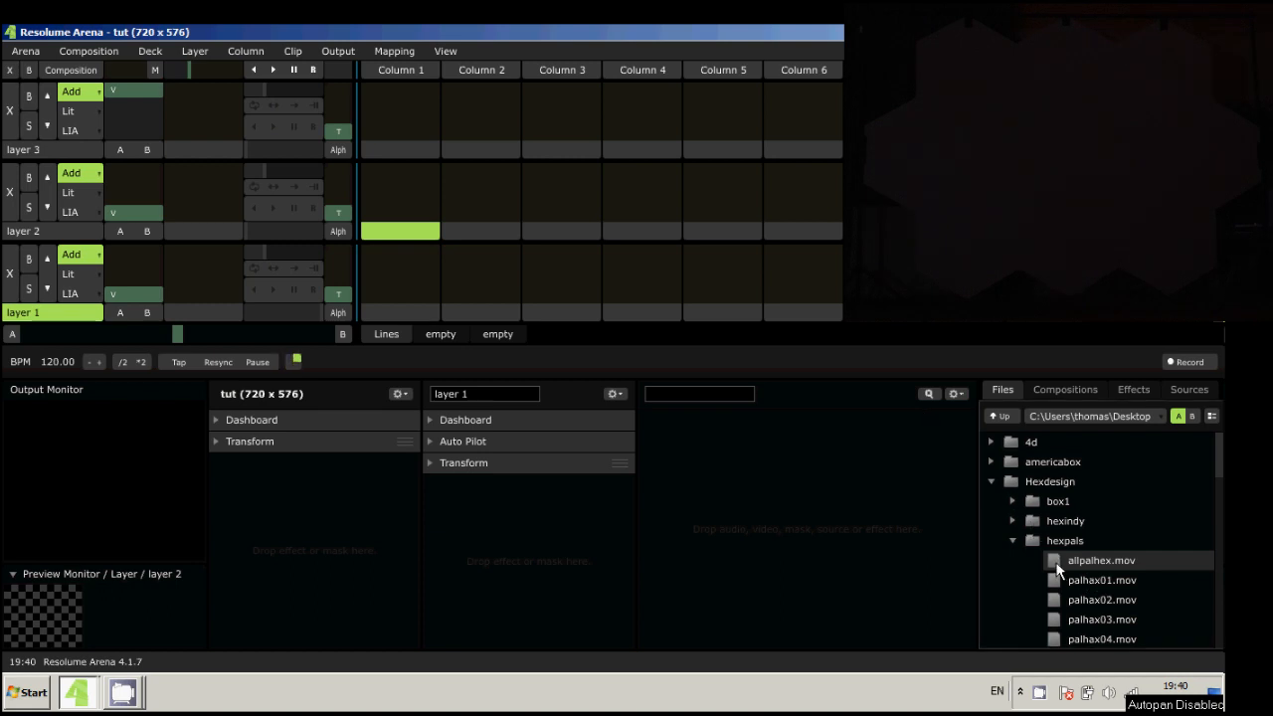
# Load allpalhex.mov from the hexpals folder into layer 3, column 1.
pyautogui.doubleClick(1100, 560)
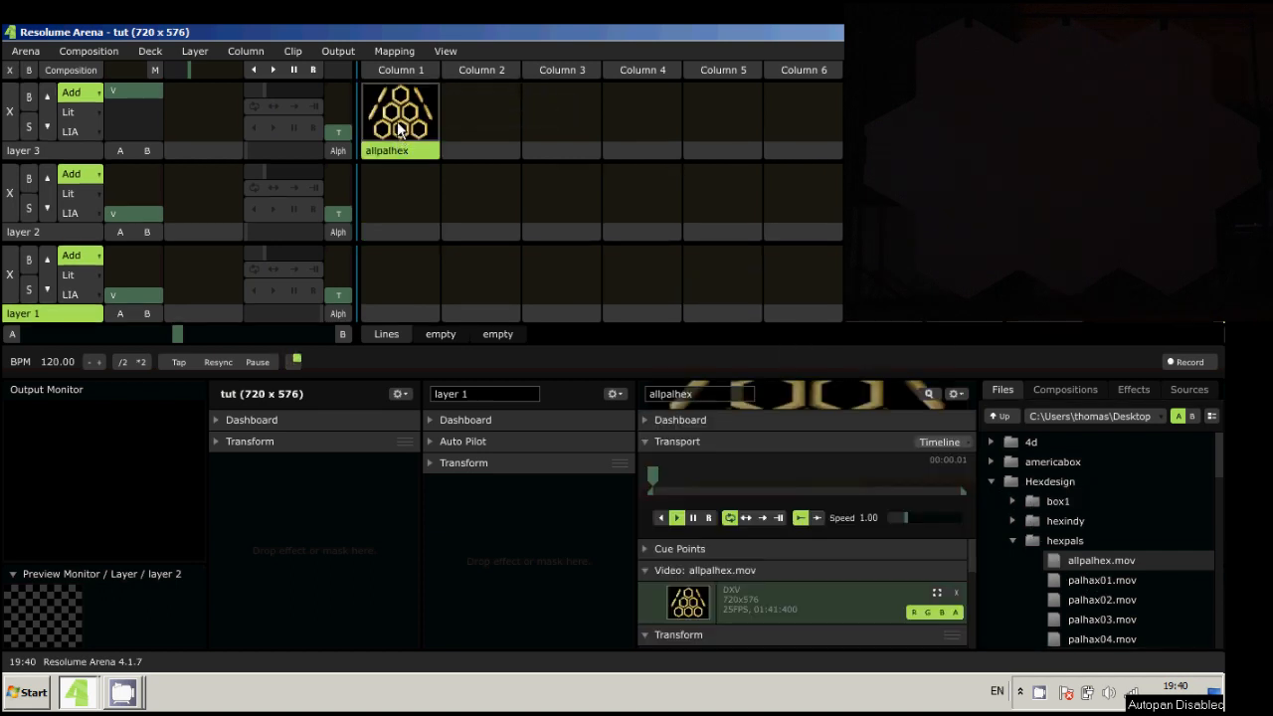
pyautogui.scroll(-3)
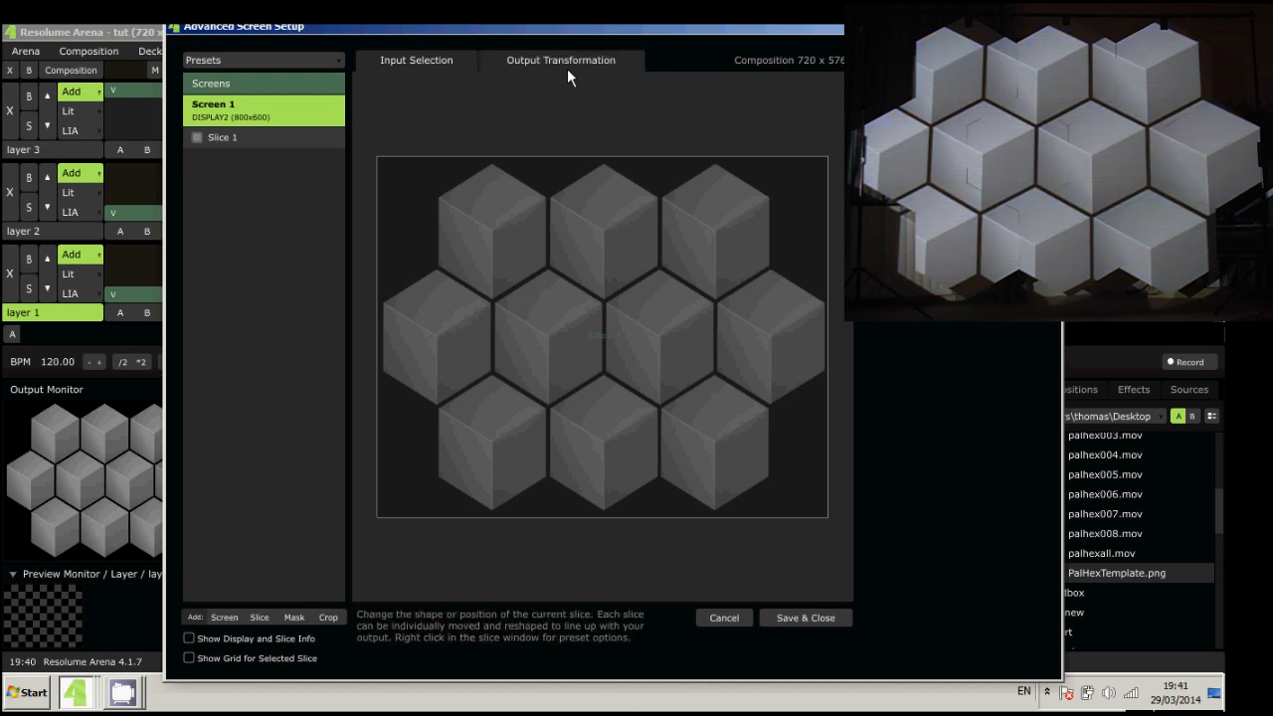
# Add Slice 2 spanning the full composition and check its input source options.
pyautogui.click(416, 59)
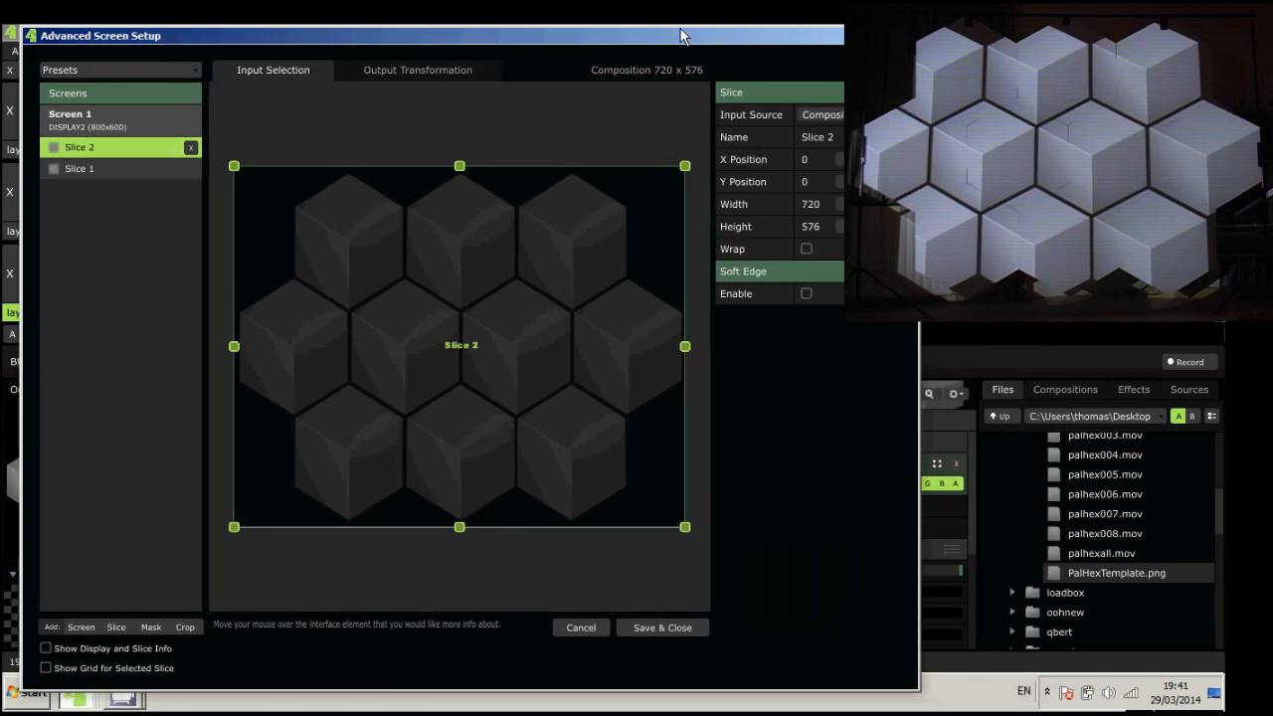
pyautogui.click(821, 115)
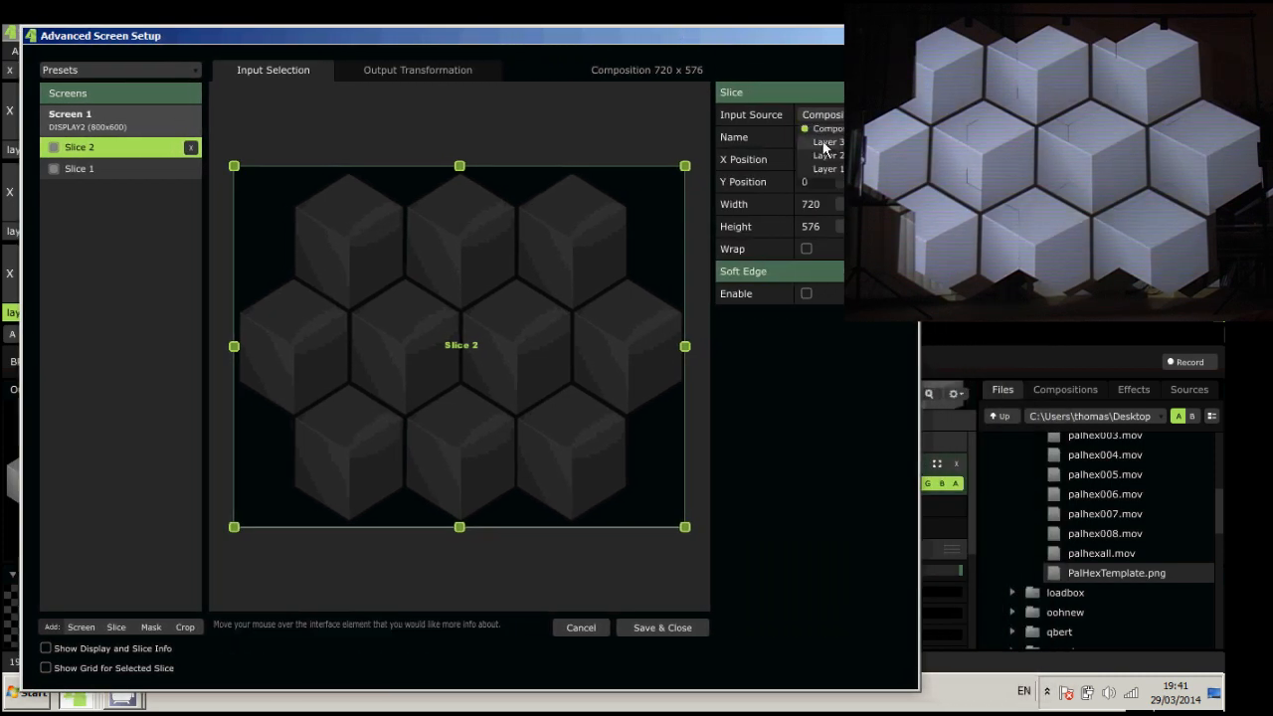
pyautogui.click(417, 70)
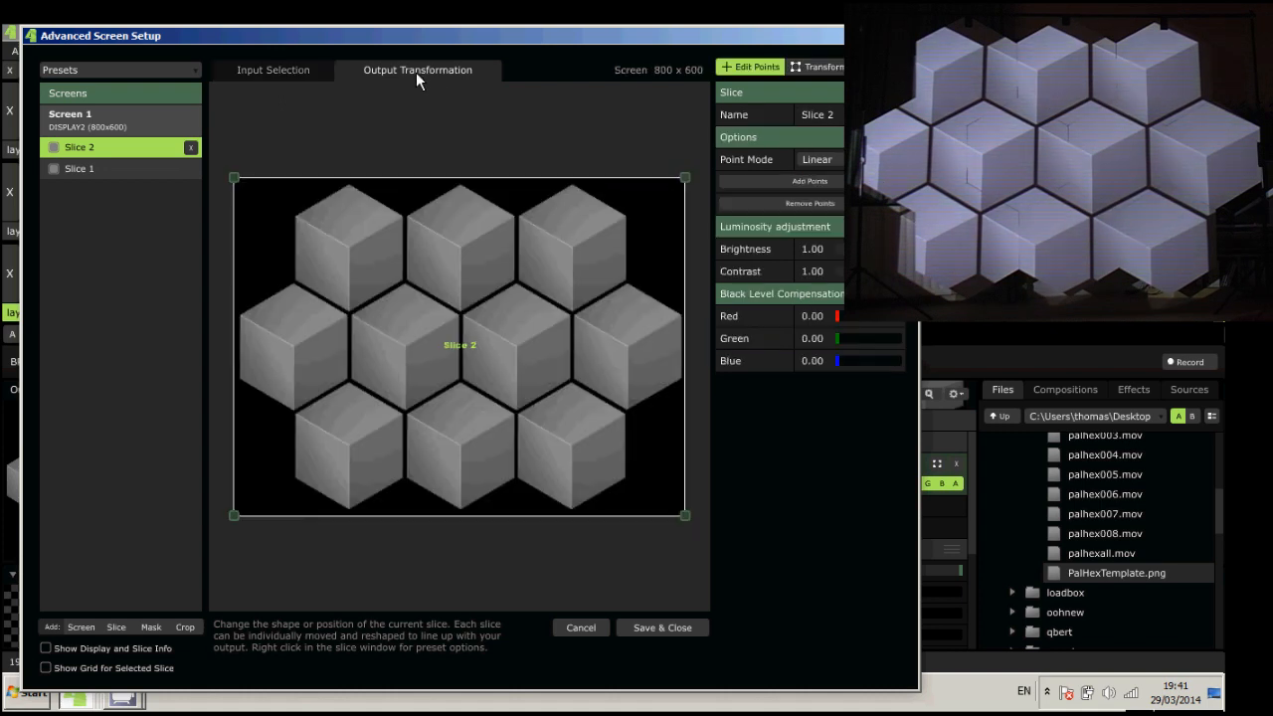
pyautogui.moveTo(488, 160)
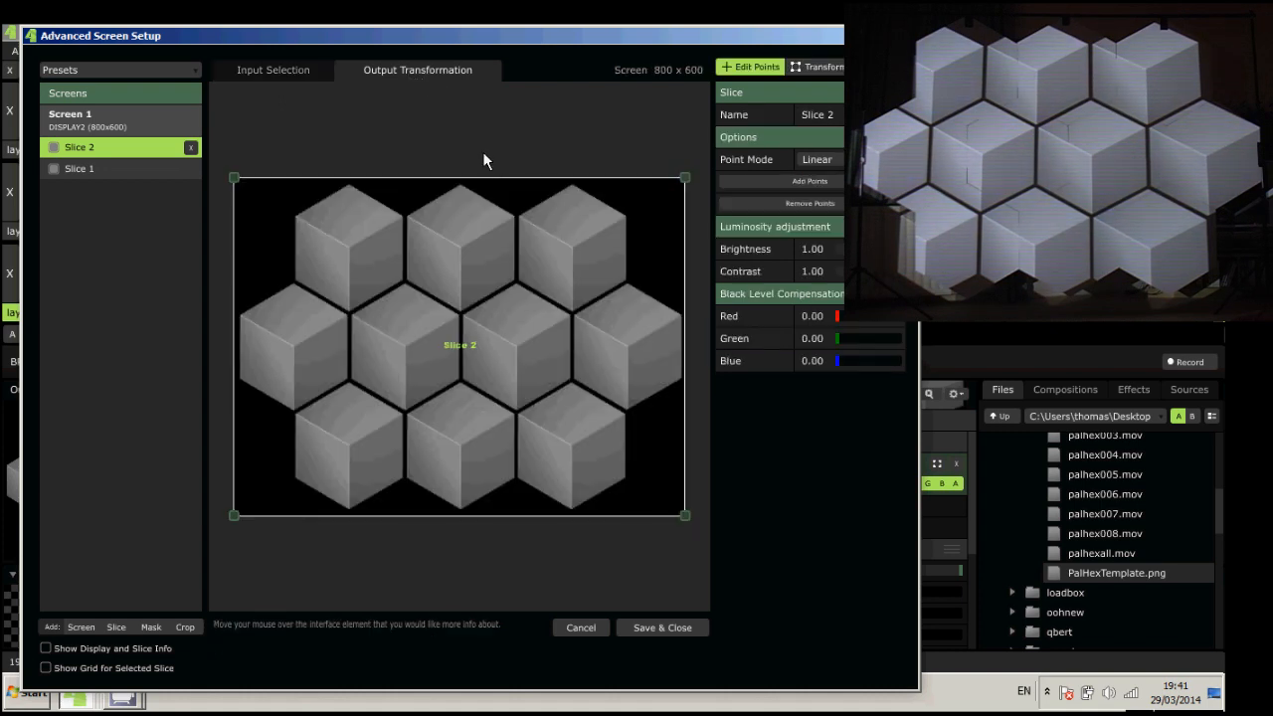
pyautogui.moveTo(244, 187)
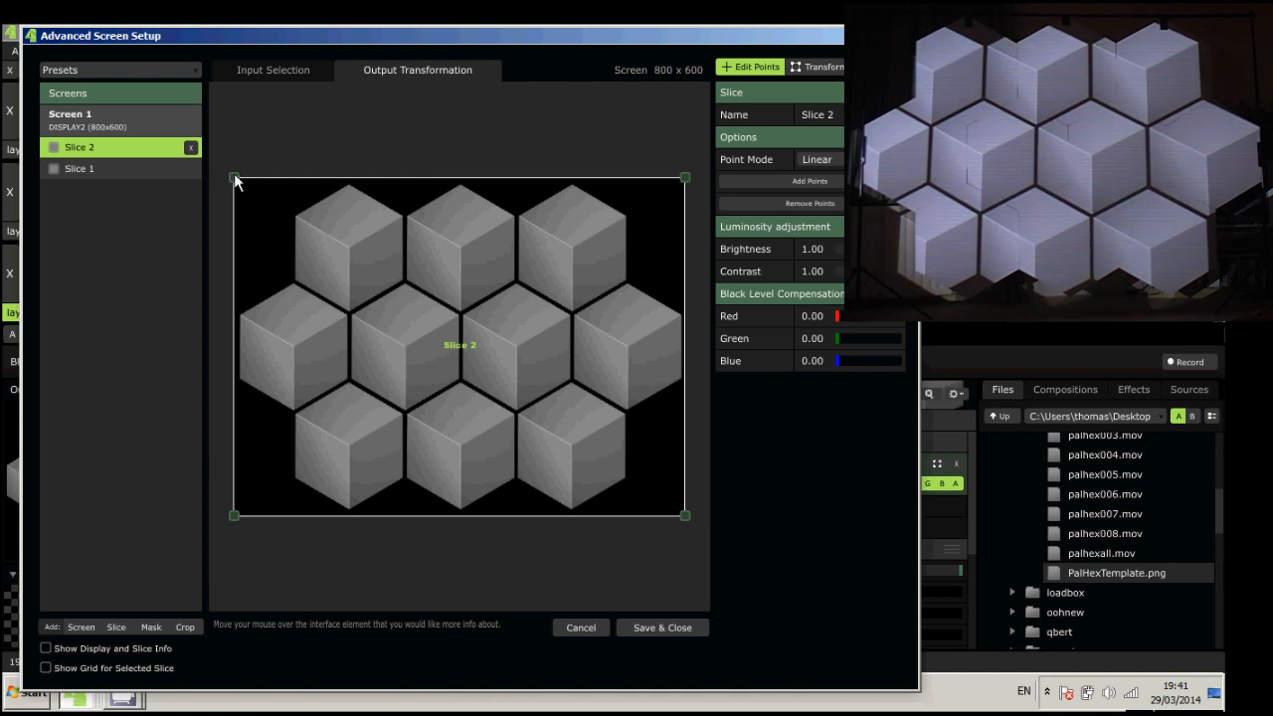
# Pull Slice 2's top-left corner inward, then select Slice 1 to remove it.
pyautogui.moveTo(235, 179); pyautogui.dragTo(242, 289)
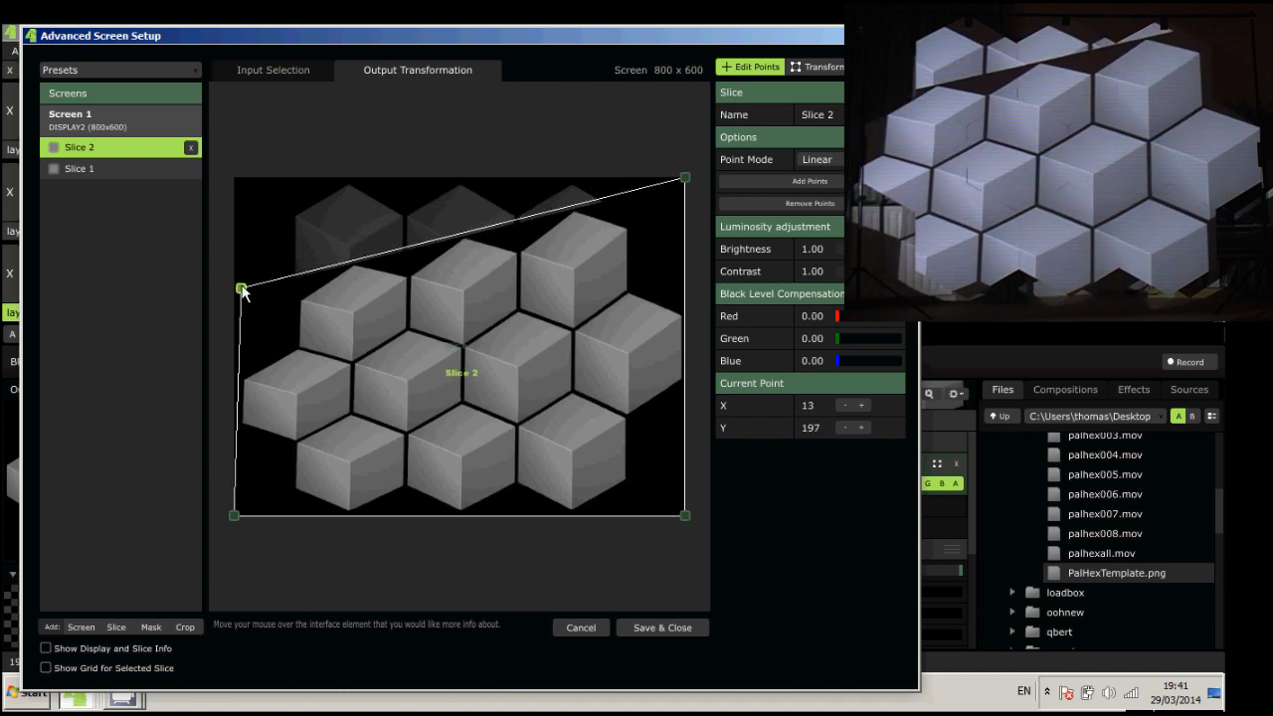
pyautogui.moveTo(242, 289); pyautogui.dragTo(237, 282)
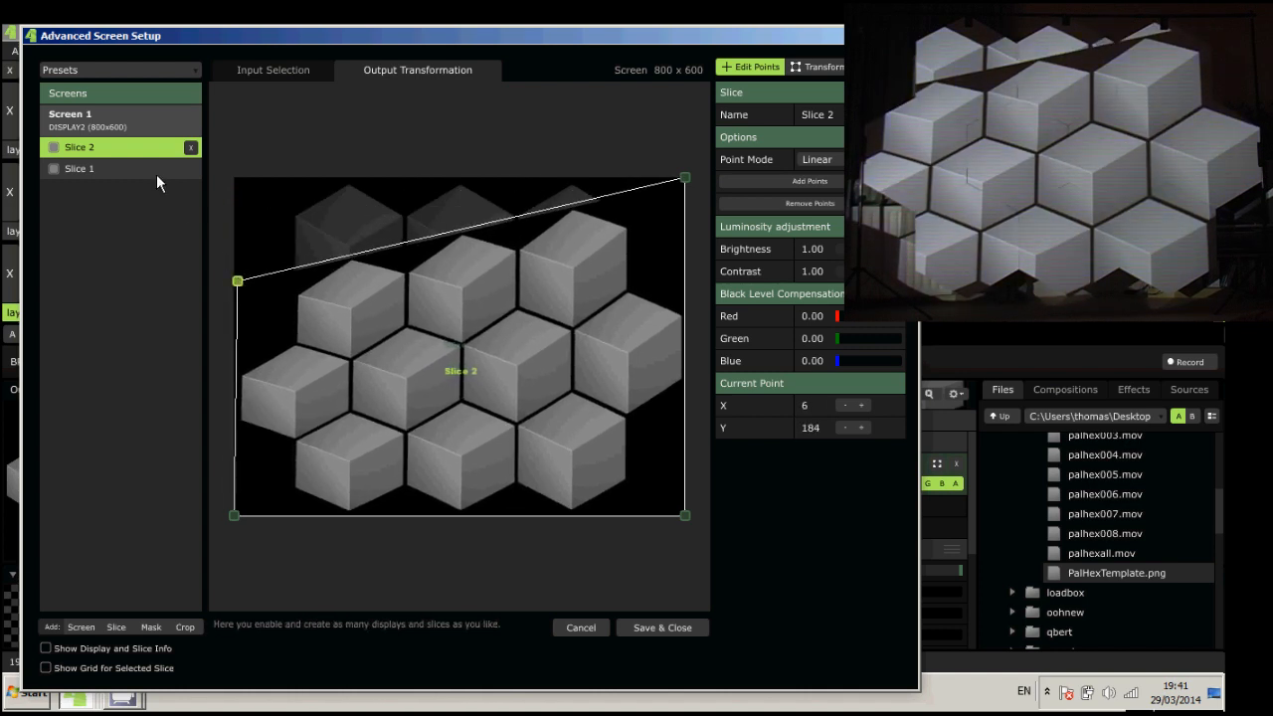
pyautogui.click(190, 147)
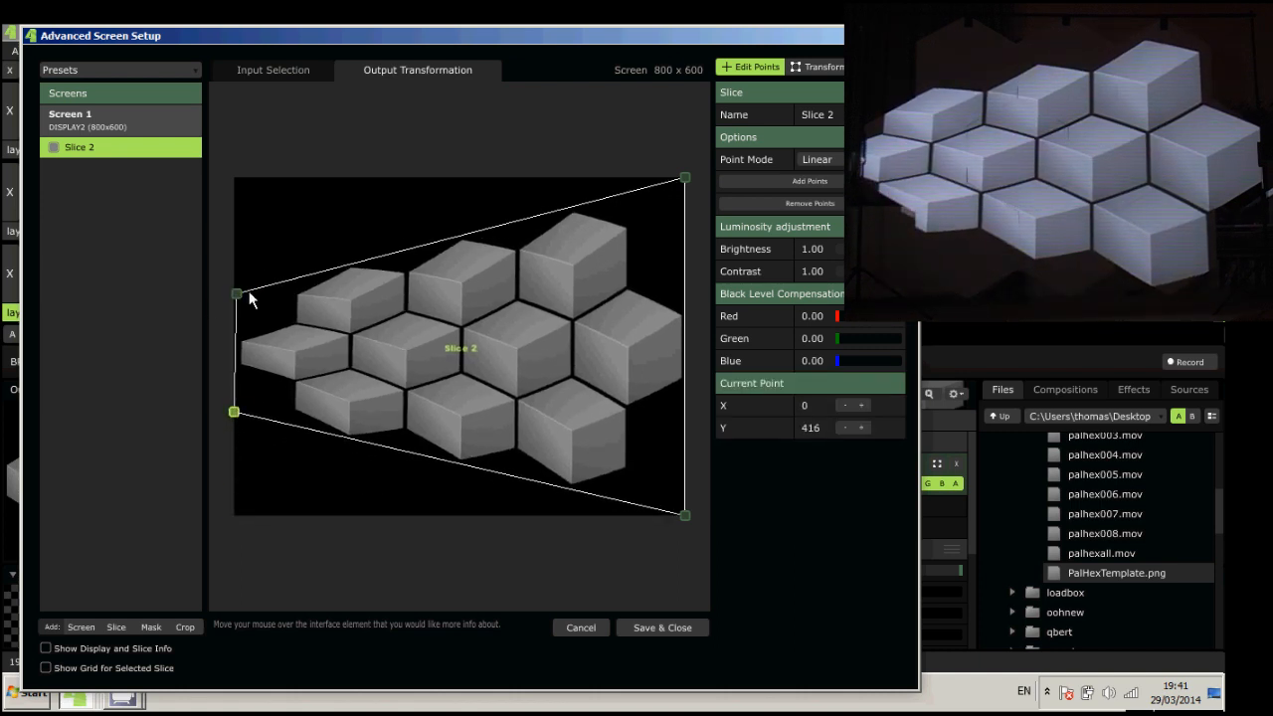
pyautogui.moveTo(749, 282)
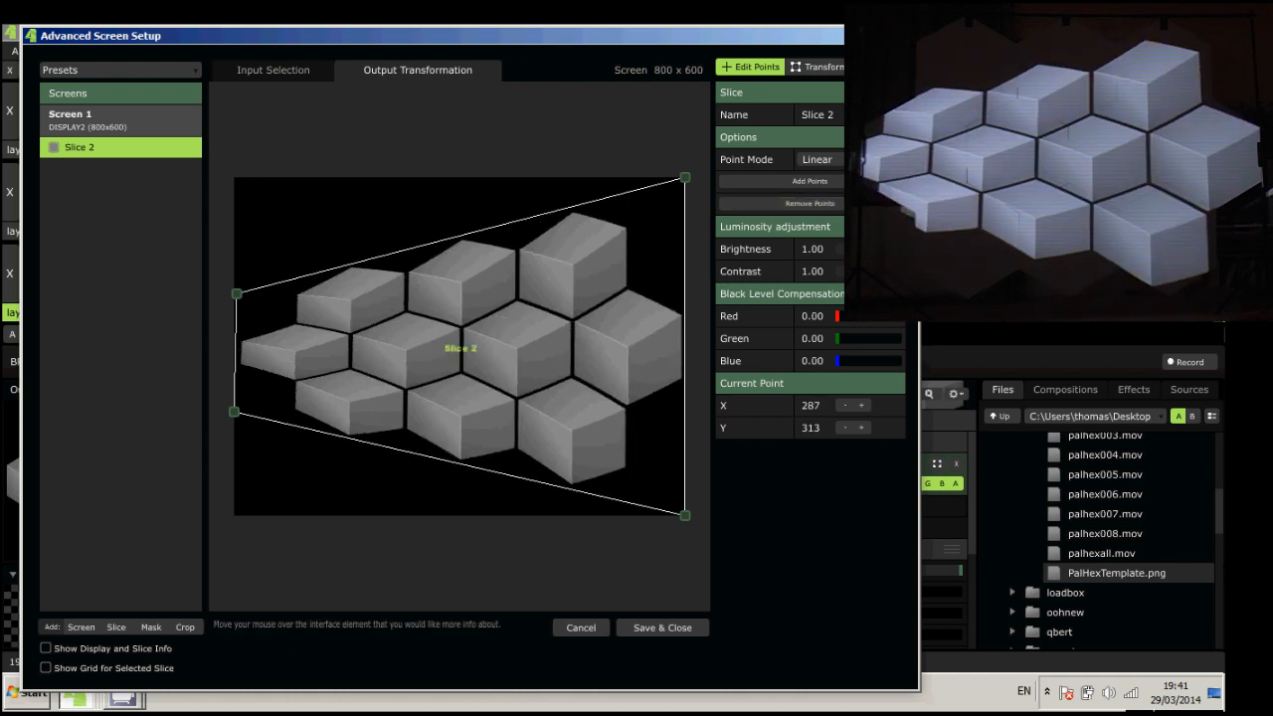
# Switch Slice 2's output warping to perspective after comparing it with linear.
pyautogui.click(818, 159)
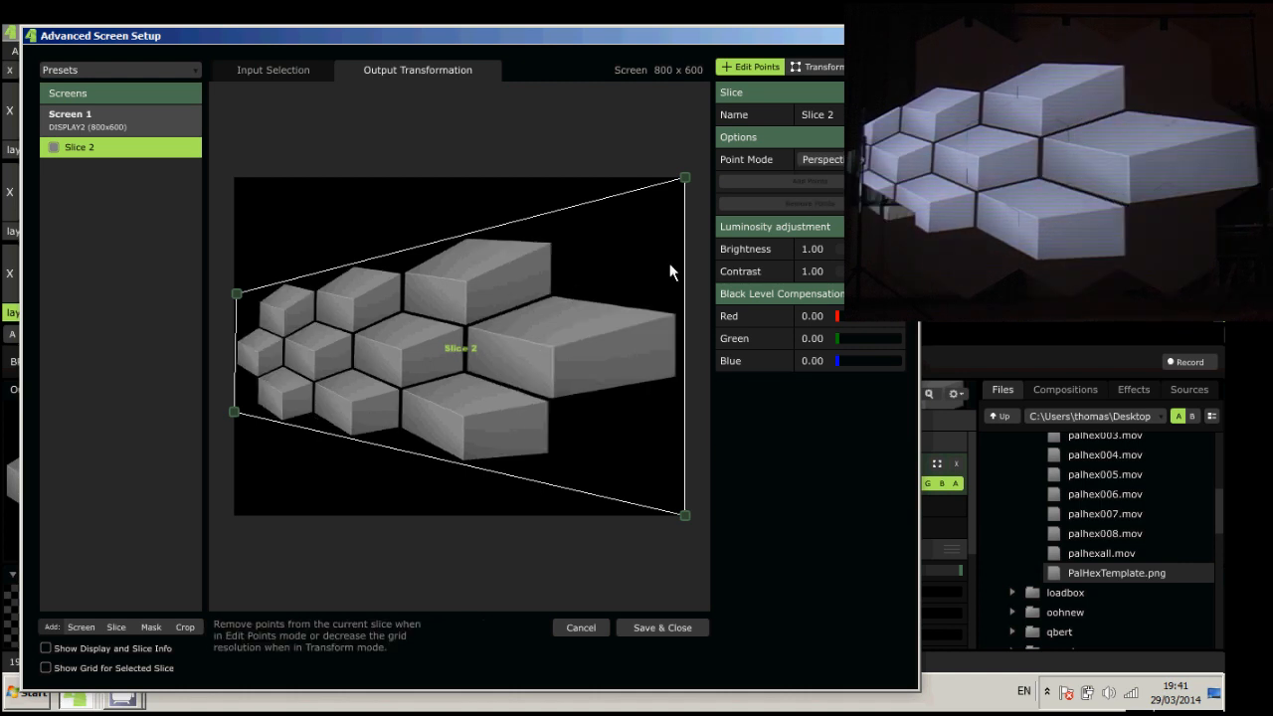
pyautogui.moveTo(358, 272)
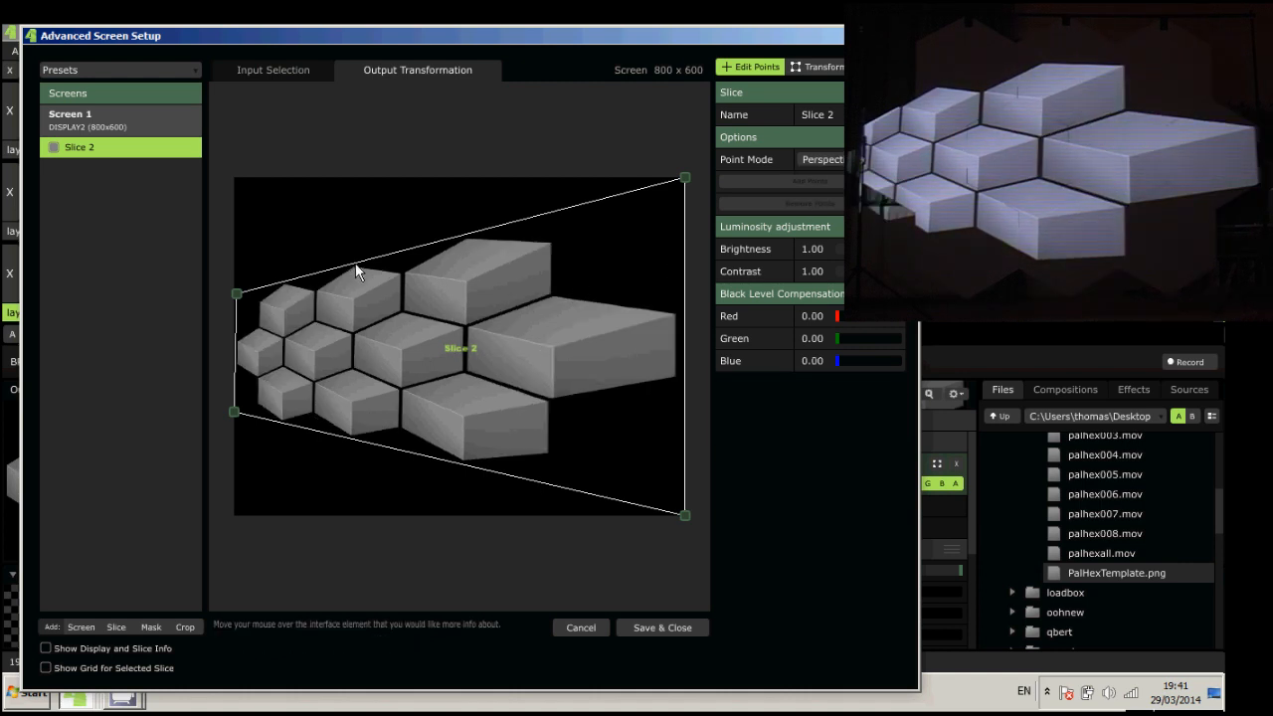
pyautogui.click(820, 159)
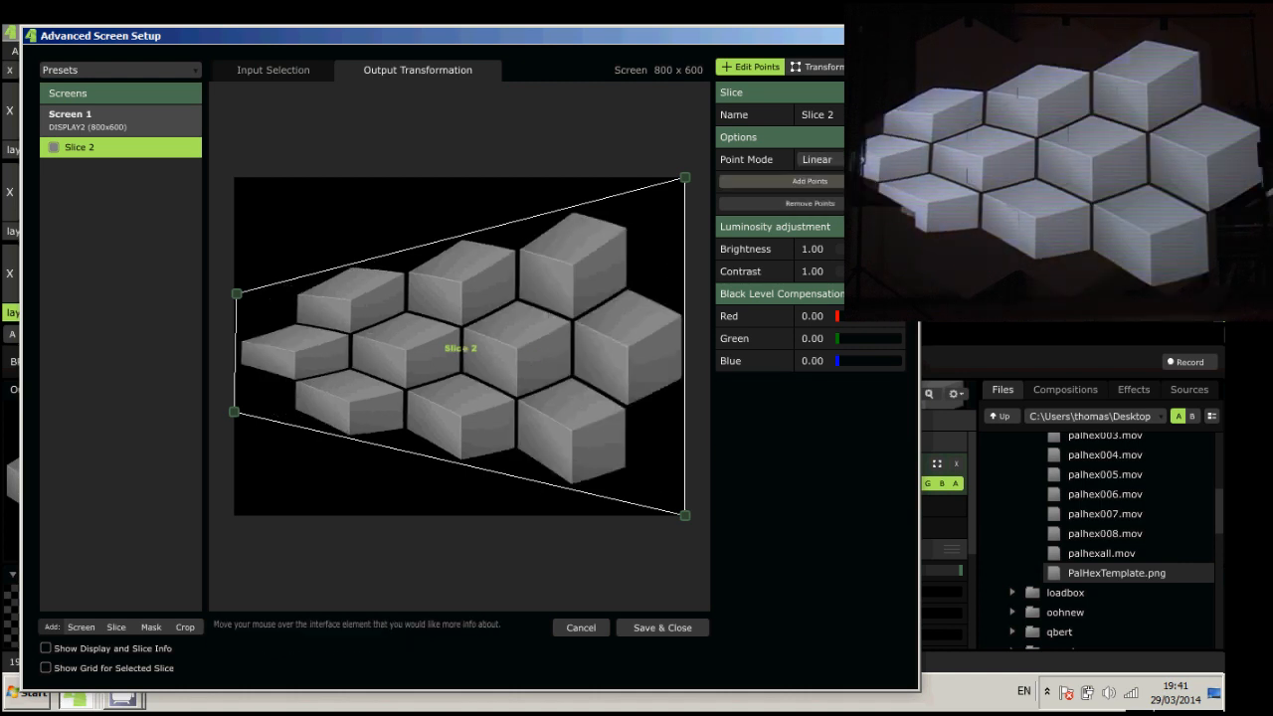
pyautogui.click(819, 159)
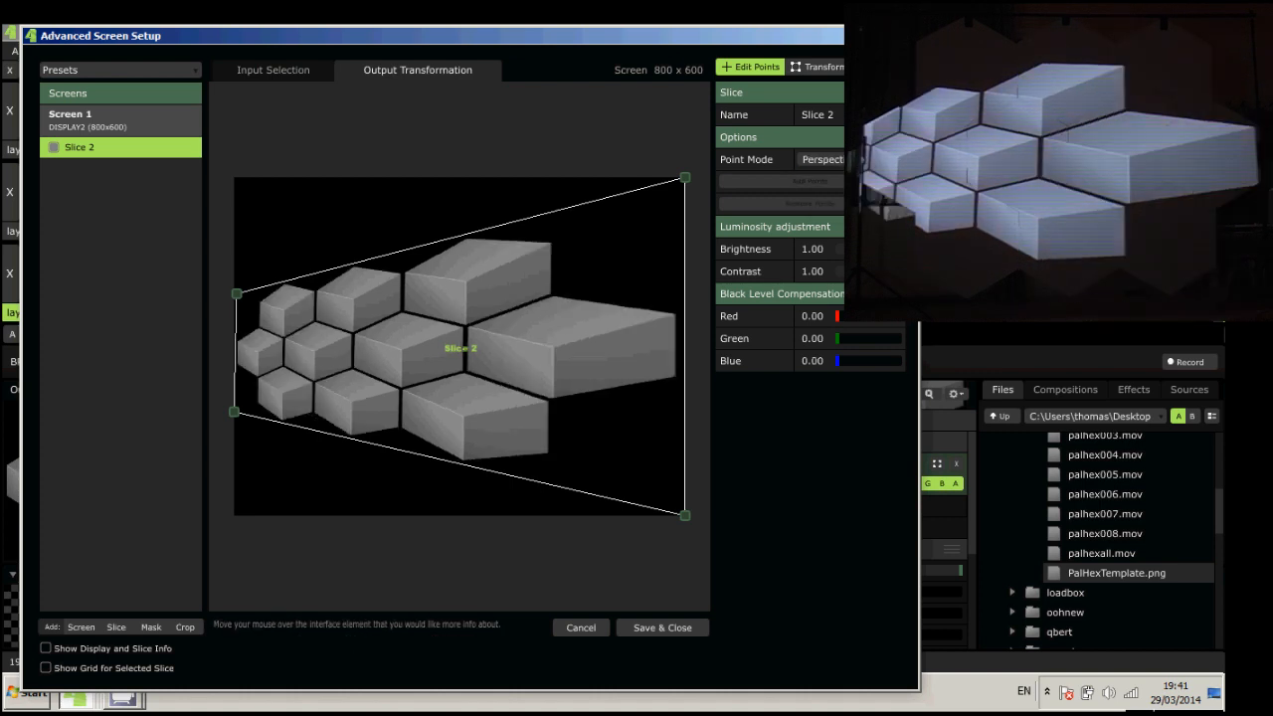
# Roughly drag Slice 2's four corners toward the wall's edges.
pyautogui.moveTo(237, 294); pyautogui.dragTo(290, 215)
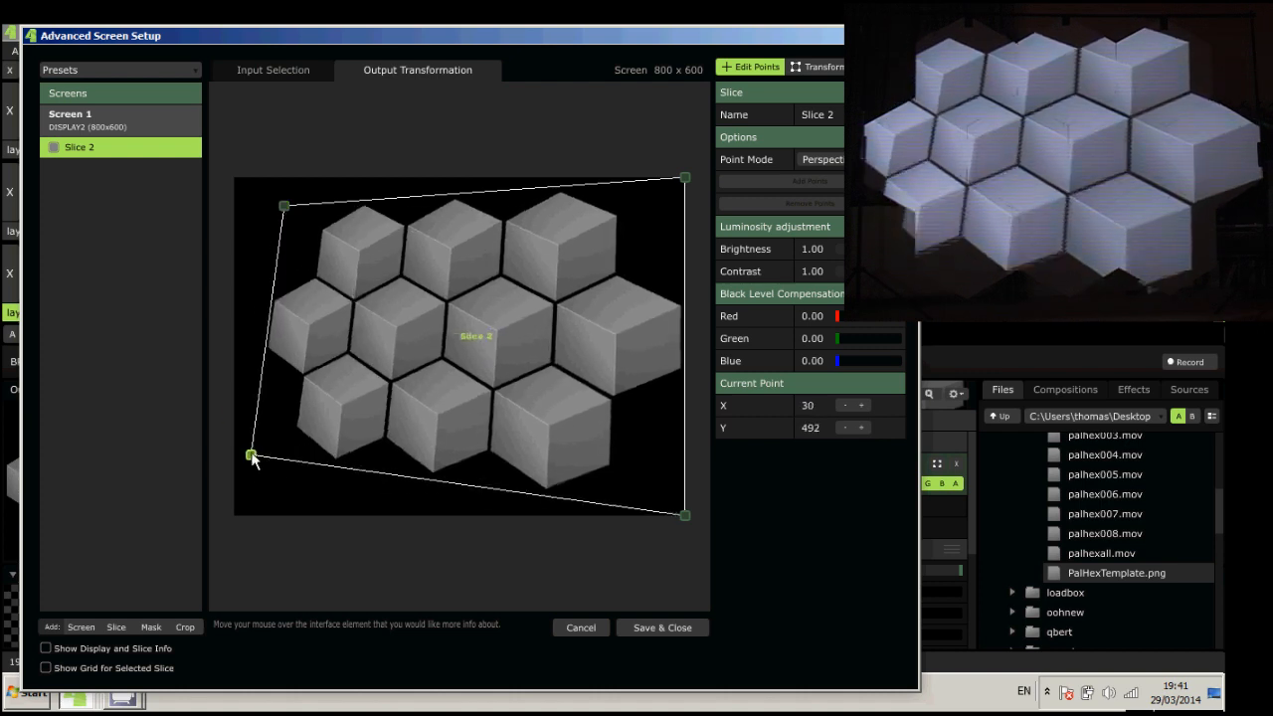
pyautogui.moveTo(252, 456); pyautogui.dragTo(268, 491)
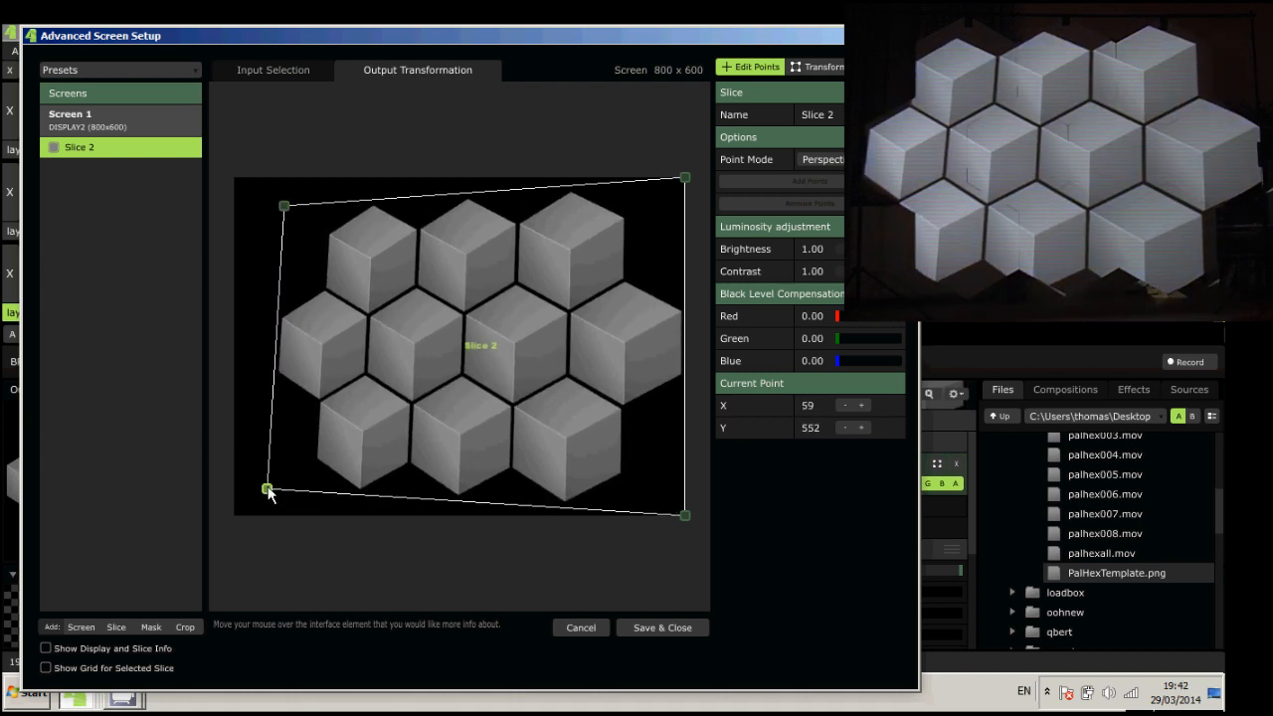
pyautogui.moveTo(268, 489); pyautogui.dragTo(681, 518)
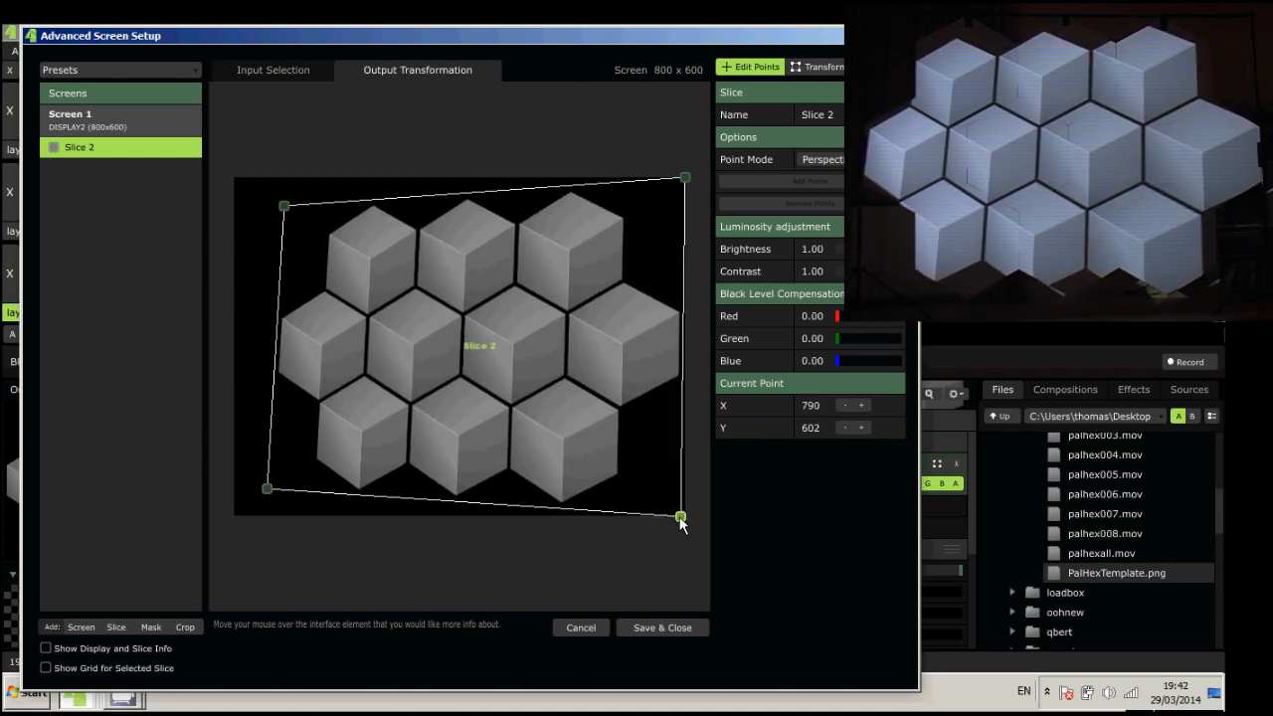
pyautogui.moveTo(682, 517); pyautogui.dragTo(694, 501)
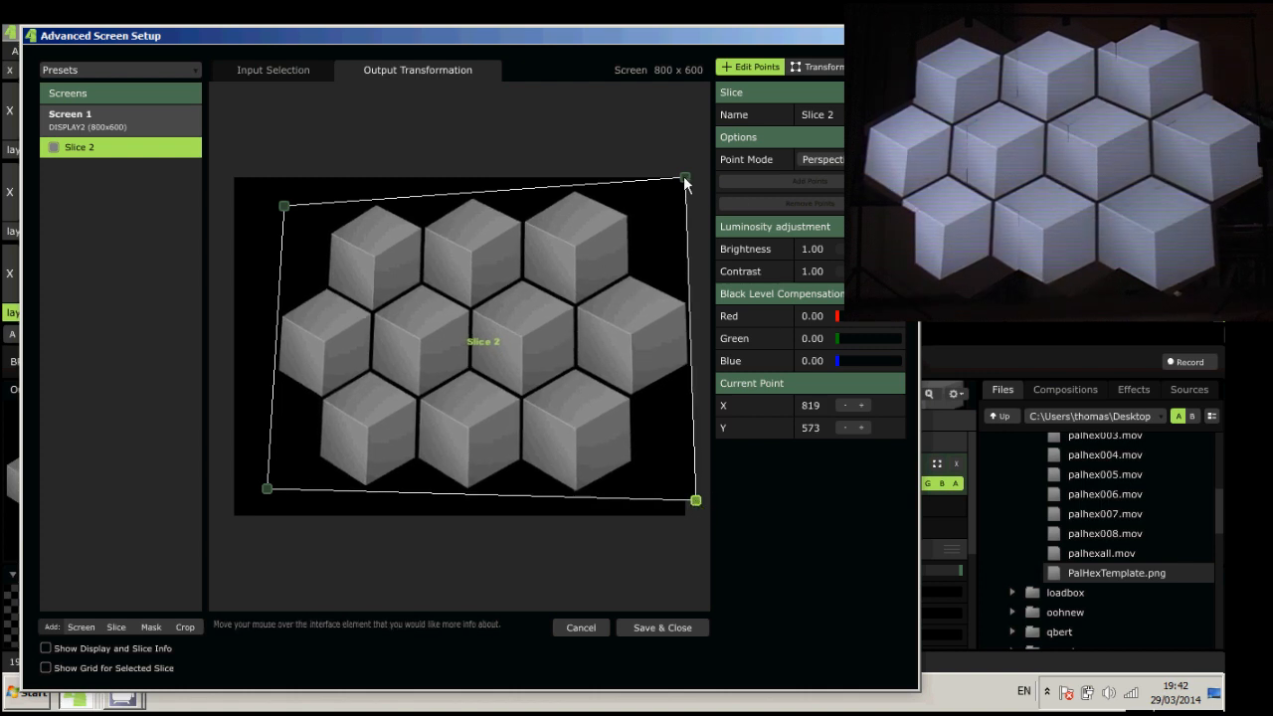
pyautogui.moveTo(686, 182); pyautogui.dragTo(693, 184)
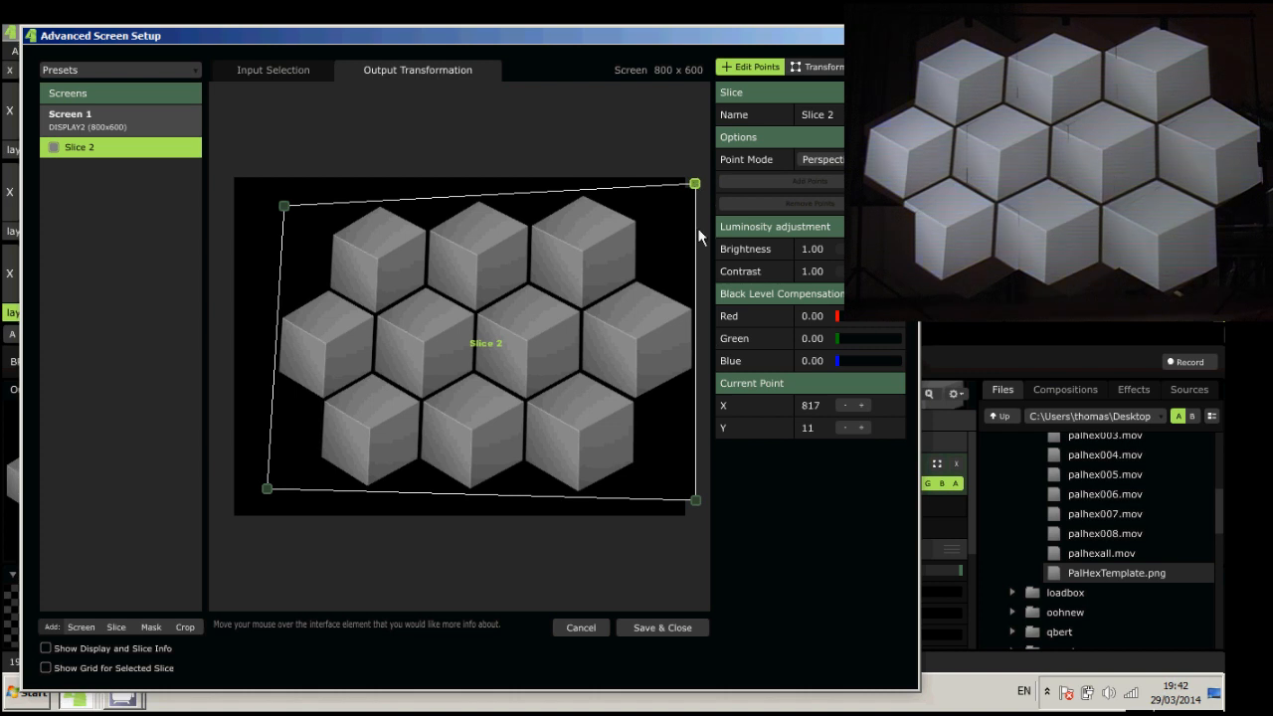
# Fine-tune the top-left and bottom-left corners so the hexes align with the wall.
pyautogui.moveTo(283, 206); pyautogui.dragTo(281, 182)
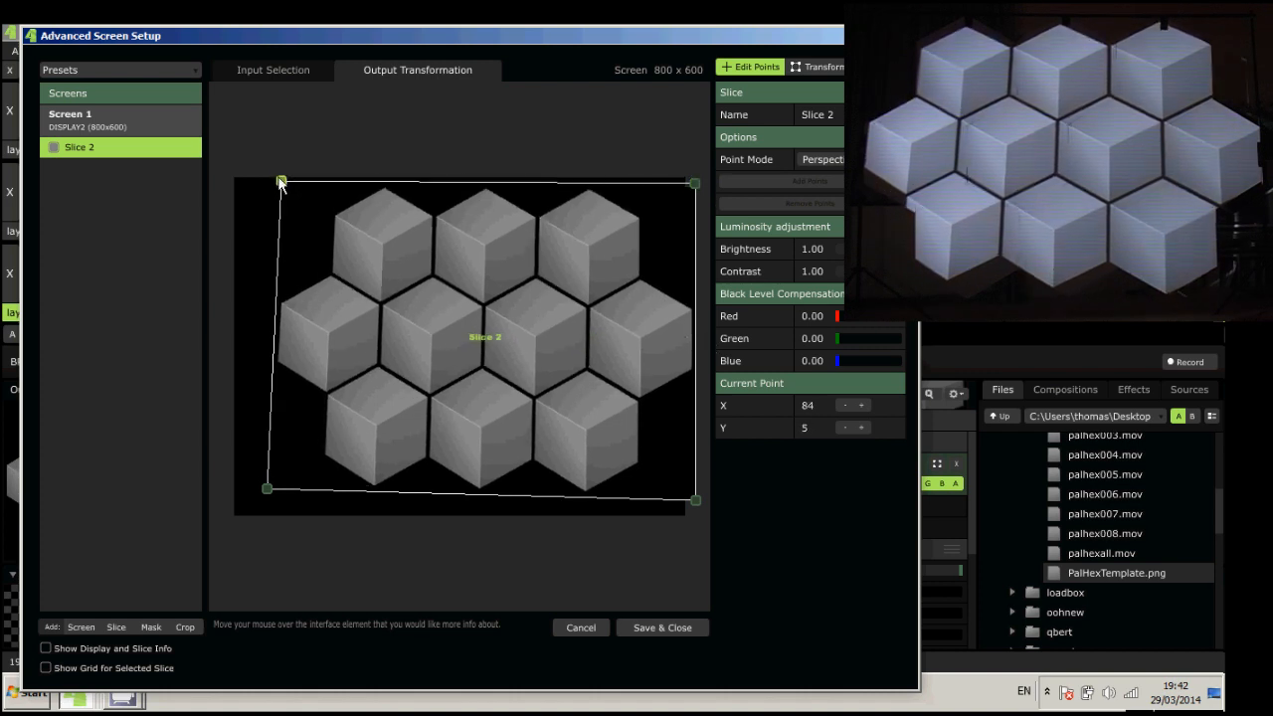
pyautogui.moveTo(282, 181); pyautogui.dragTo(276, 175)
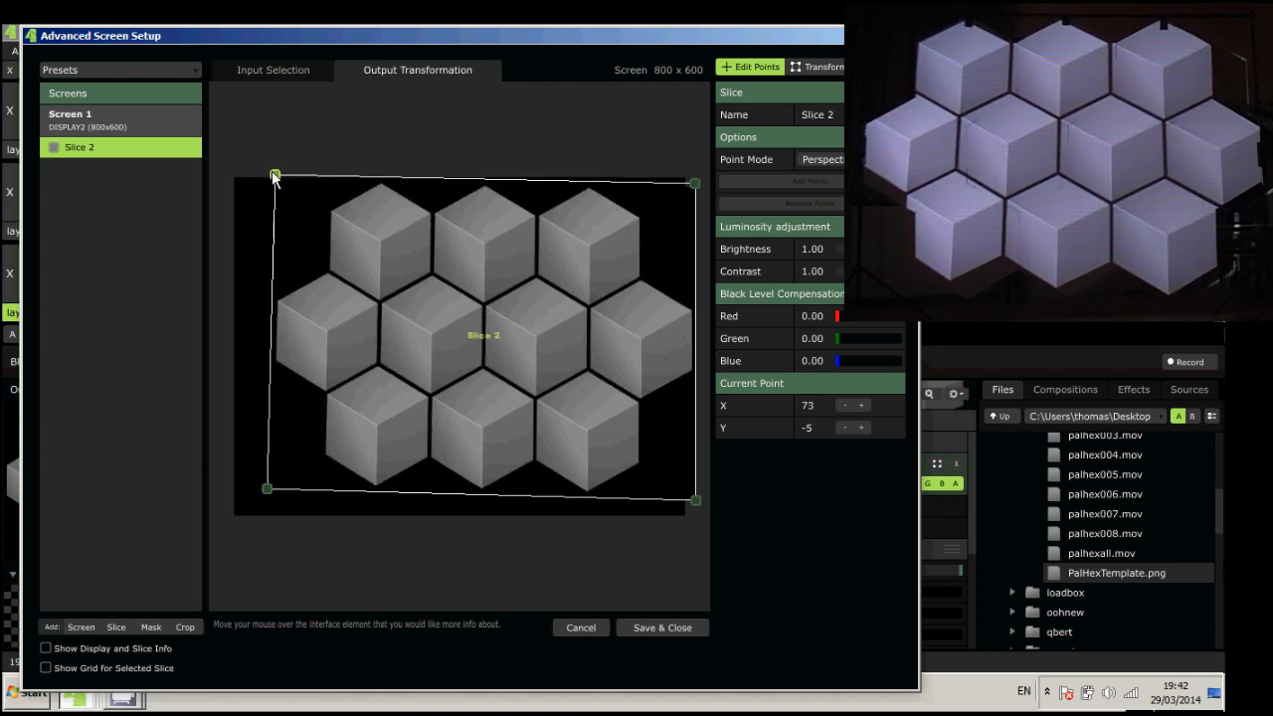
pyautogui.moveTo(267, 487); pyautogui.dragTo(276, 515)
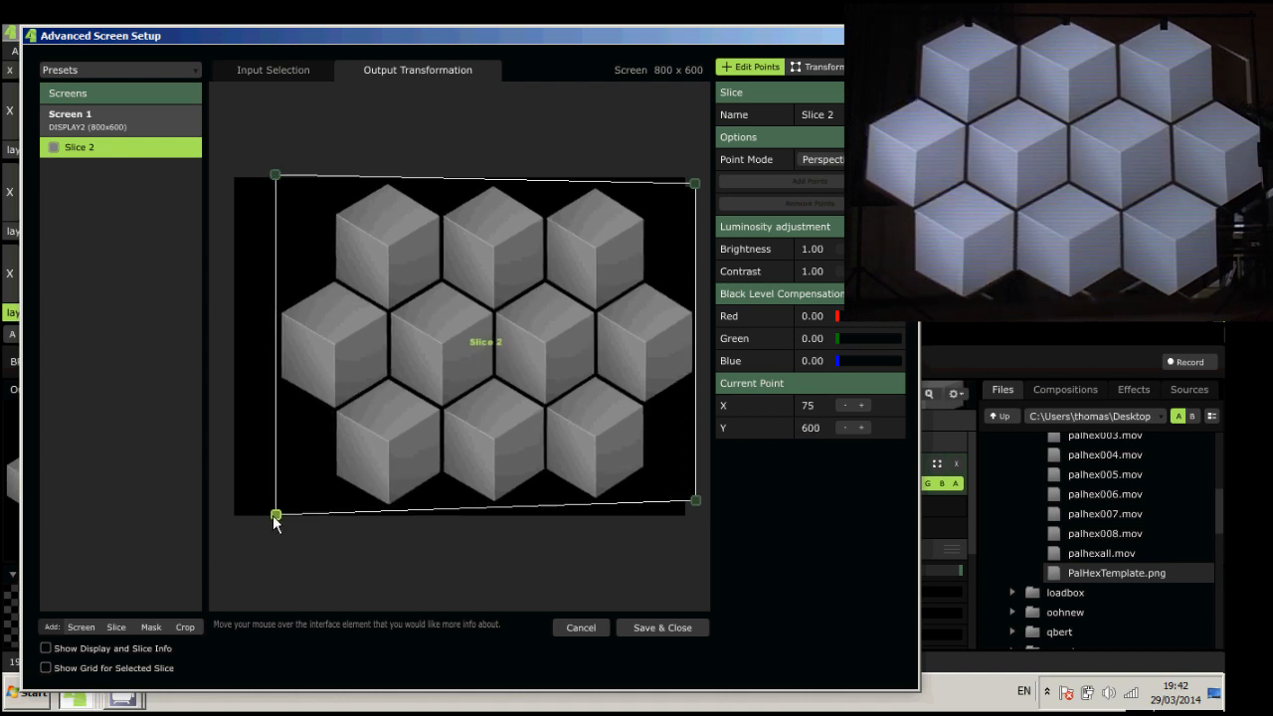
pyautogui.moveTo(275, 516); pyautogui.dragTo(279, 519)
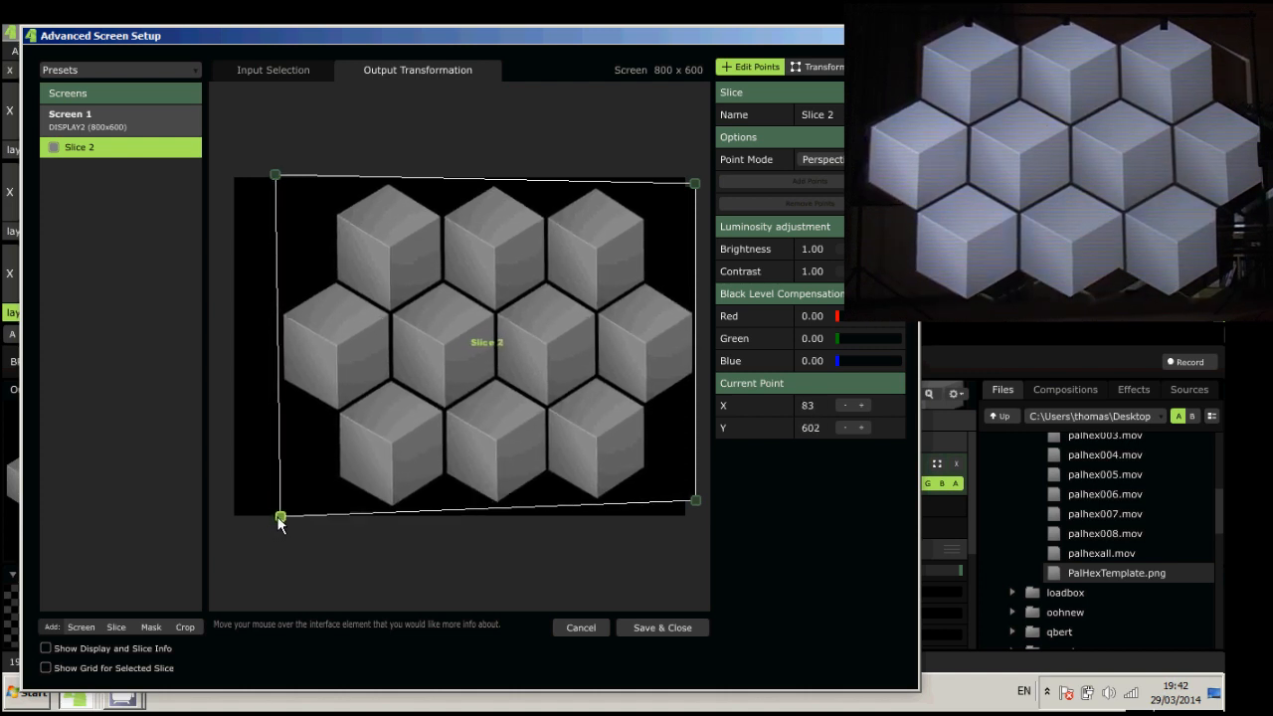
pyautogui.moveTo(279, 517); pyautogui.dragTo(286, 511)
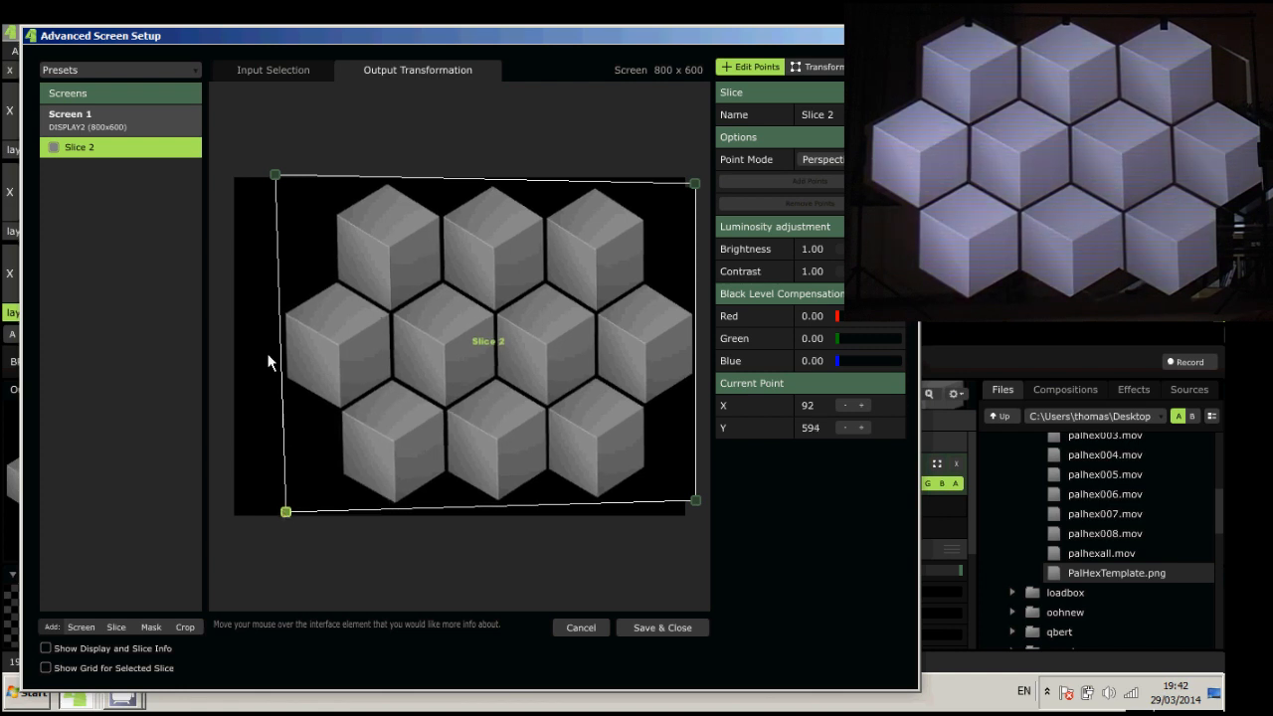
pyautogui.moveTo(276, 174); pyautogui.dragTo(266, 169)
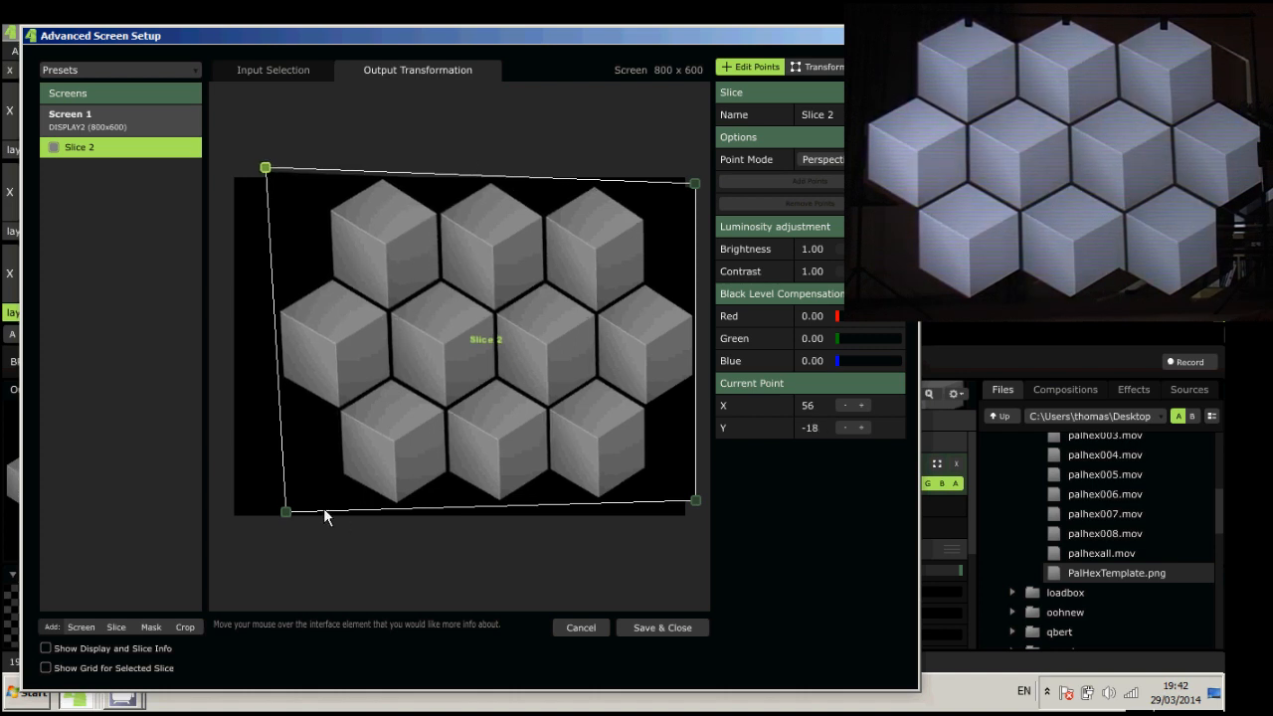
pyautogui.moveTo(287, 512); pyautogui.dragTo(283, 514)
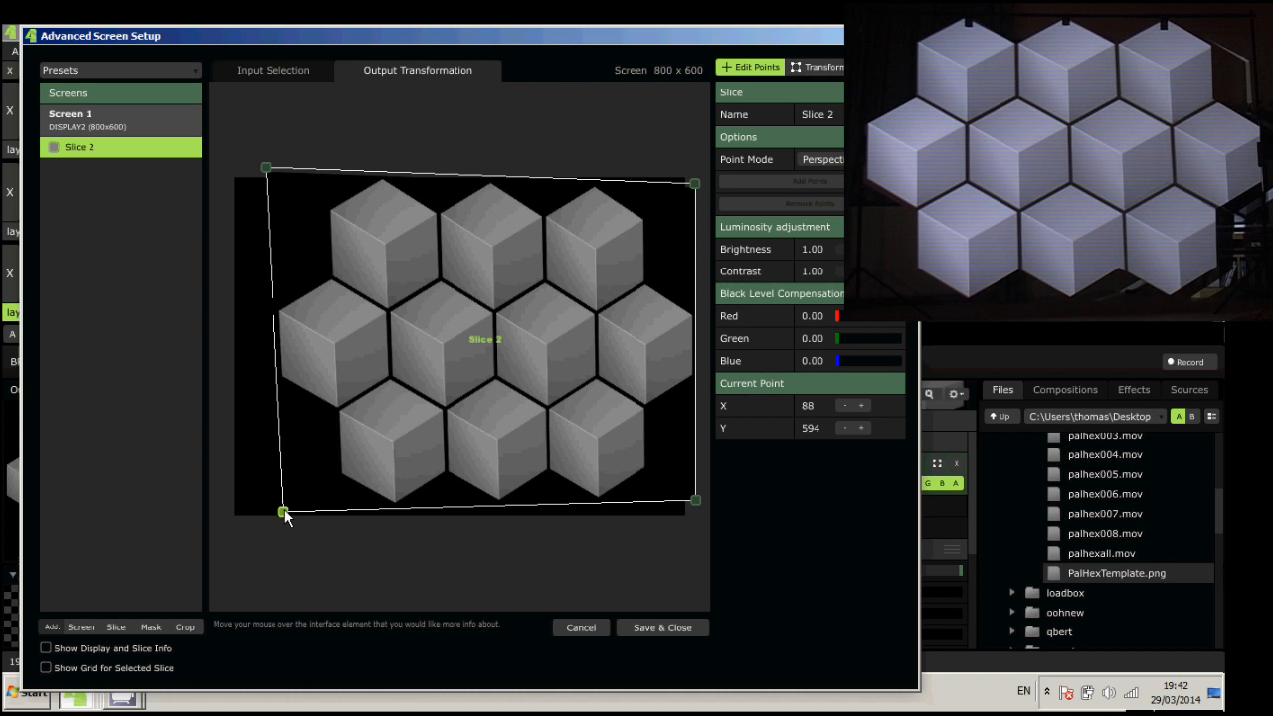
pyautogui.moveTo(284, 513); pyautogui.dragTo(286, 516)
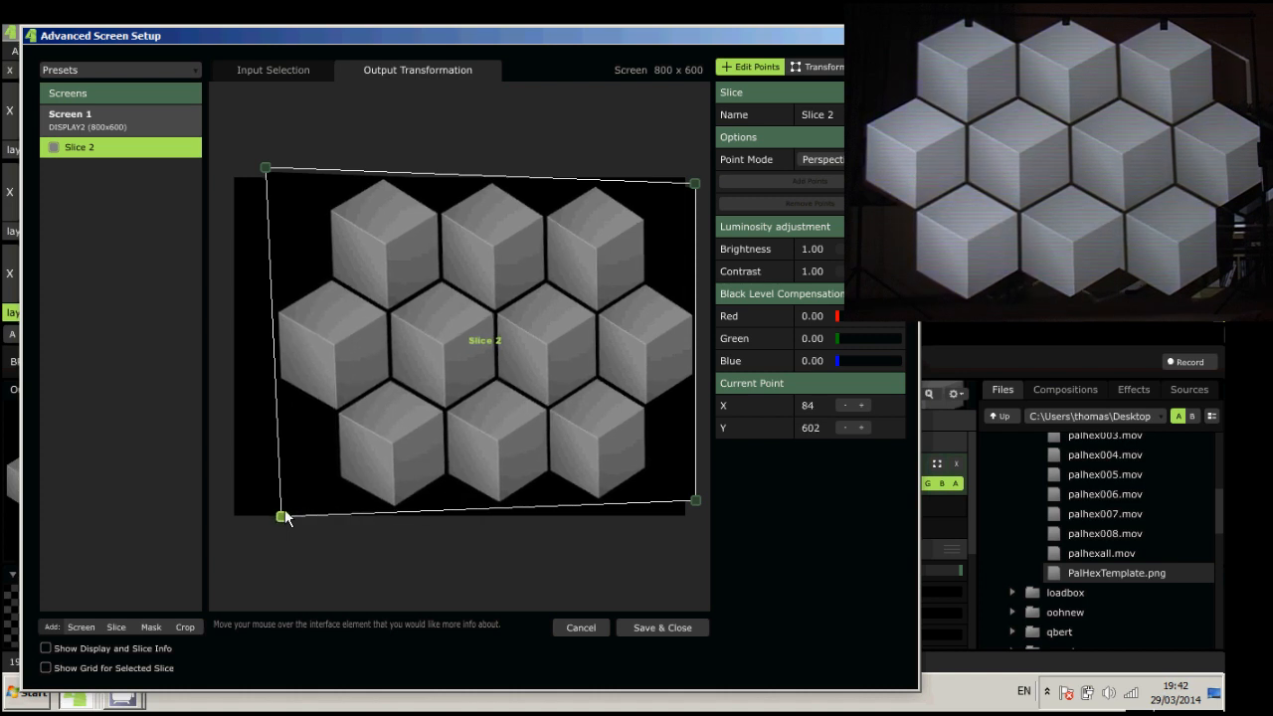
pyautogui.moveTo(284, 517); pyautogui.dragTo(281, 520)
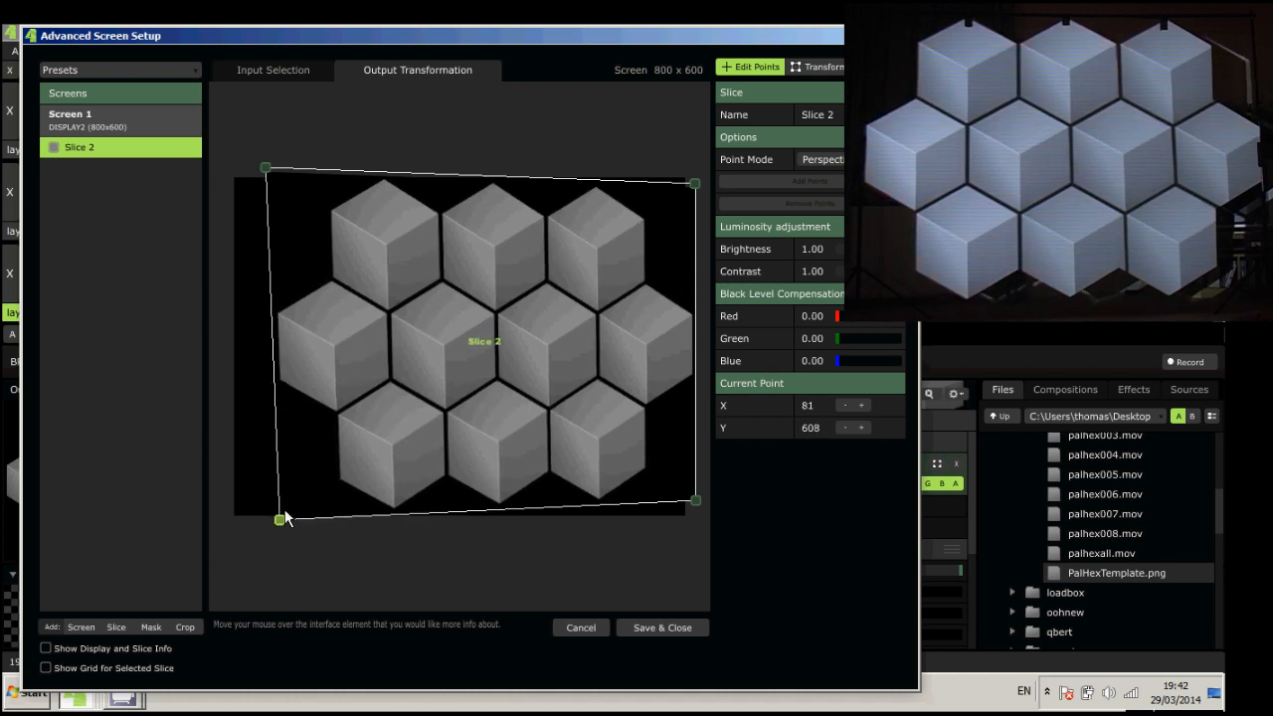
# Fine-tune the bottom-right and top-right corners to fit the wall.
pyautogui.moveTo(695, 497); pyautogui.dragTo(694, 503)
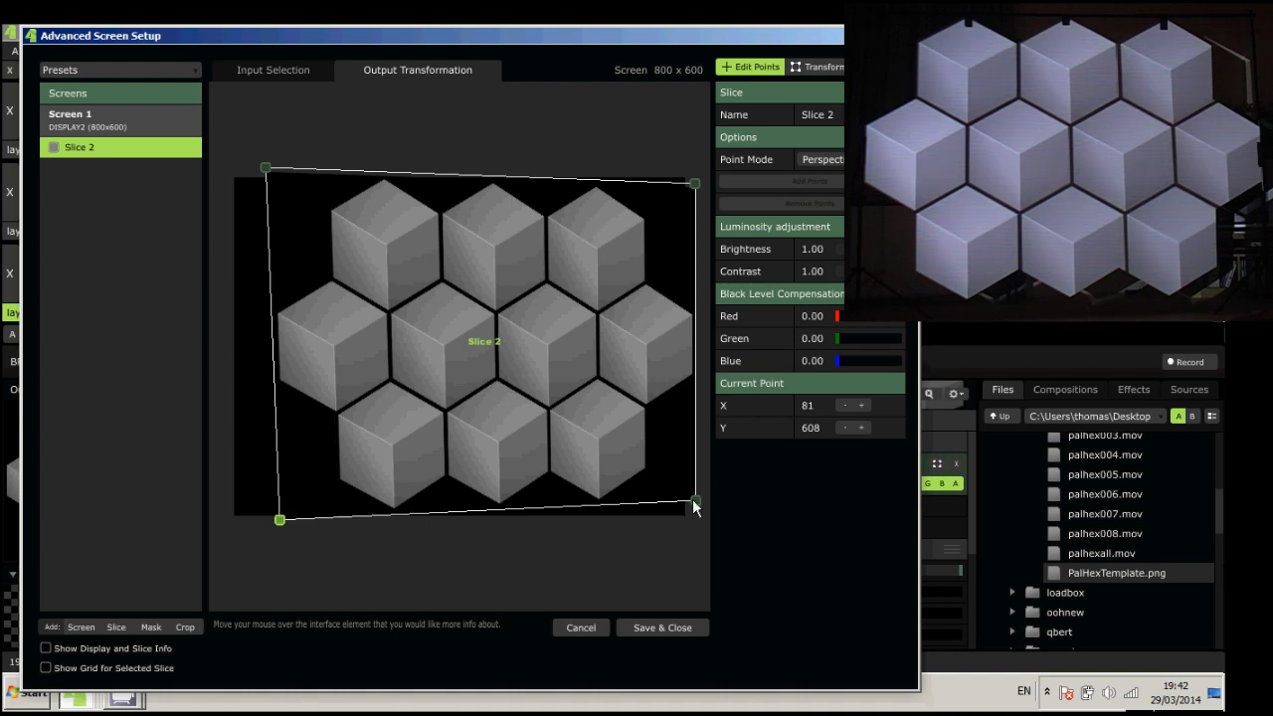
pyautogui.moveTo(694, 500); pyautogui.dragTo(679, 488)
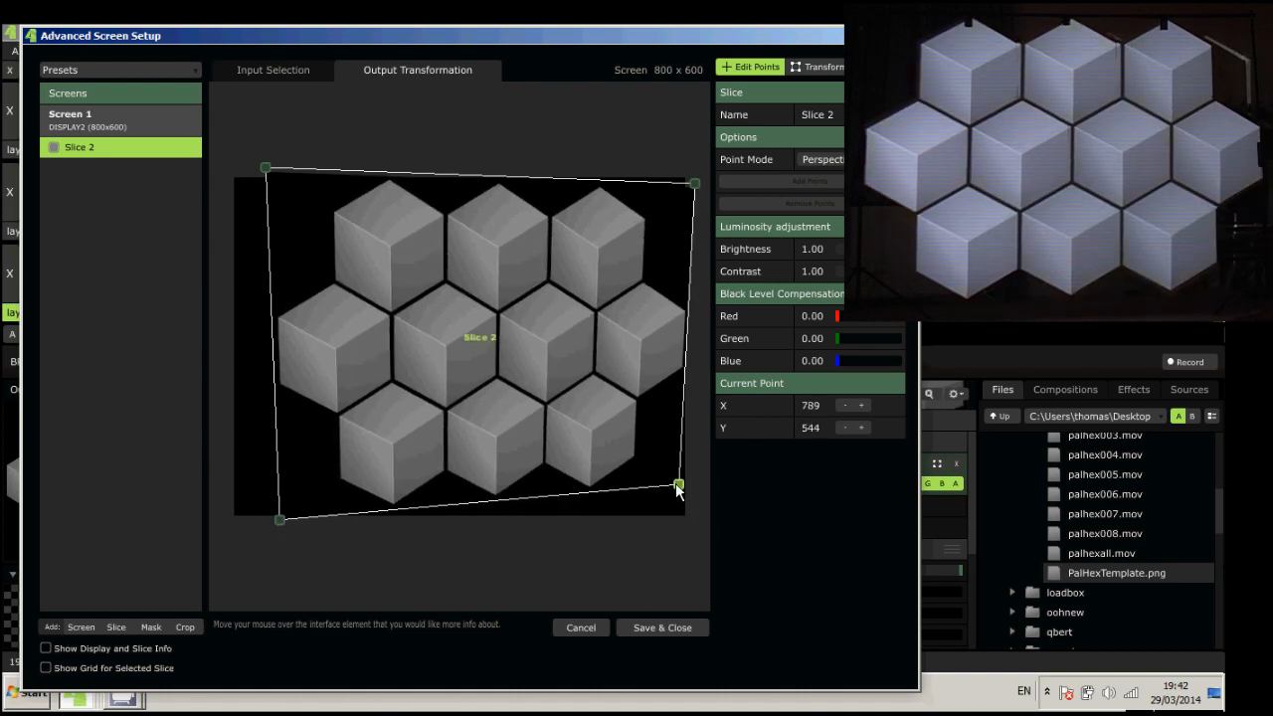
pyautogui.moveTo(678, 489); pyautogui.dragTo(677, 487)
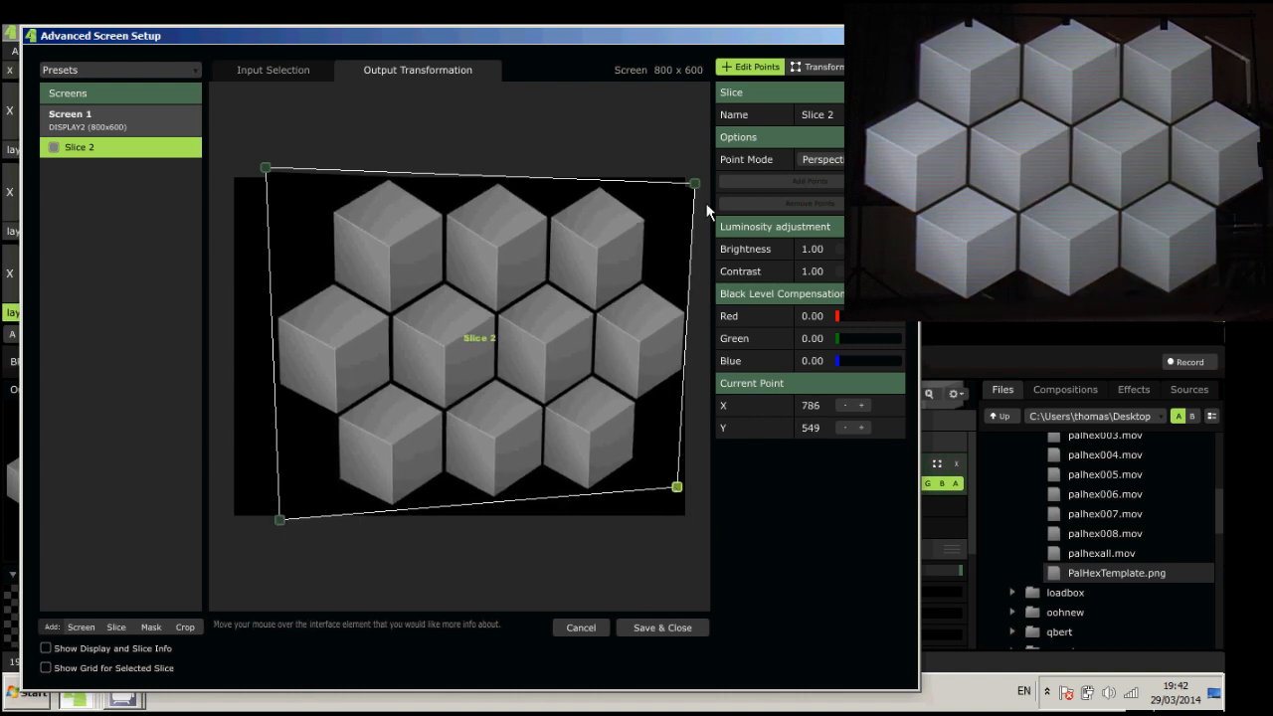
pyautogui.moveTo(693, 183); pyautogui.dragTo(682, 185)
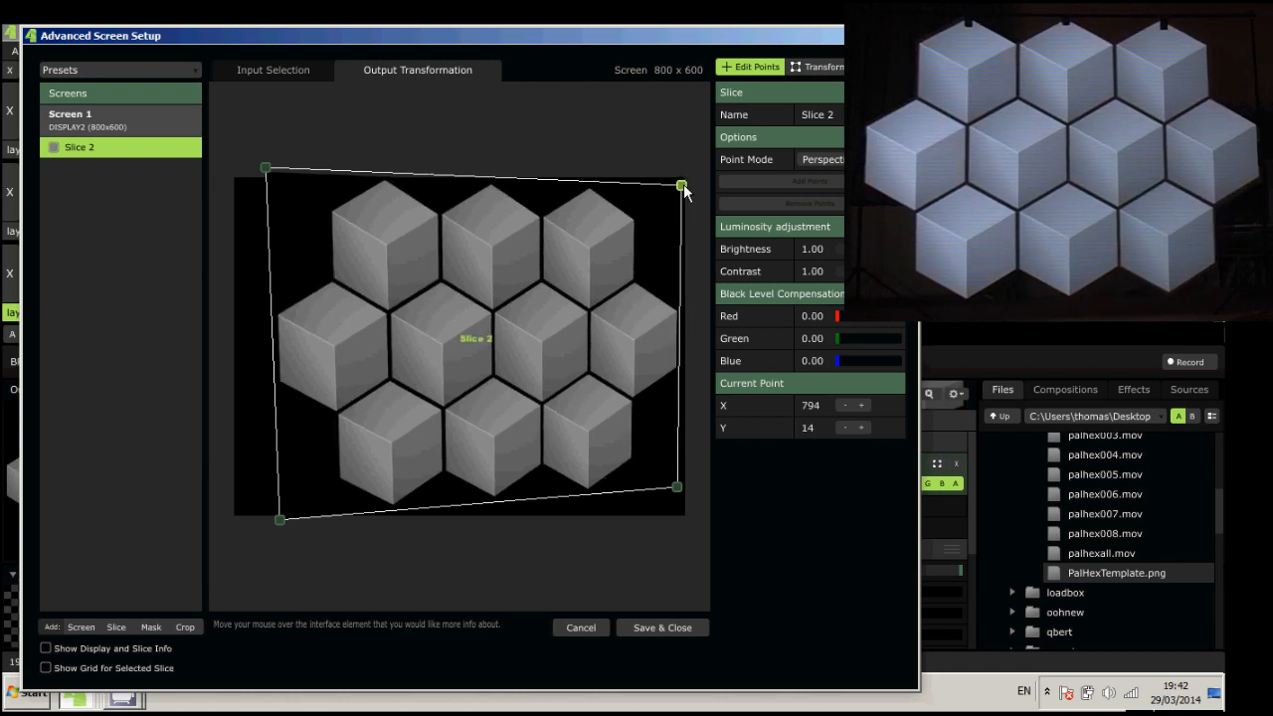
pyautogui.moveTo(682, 185); pyautogui.dragTo(688, 189)
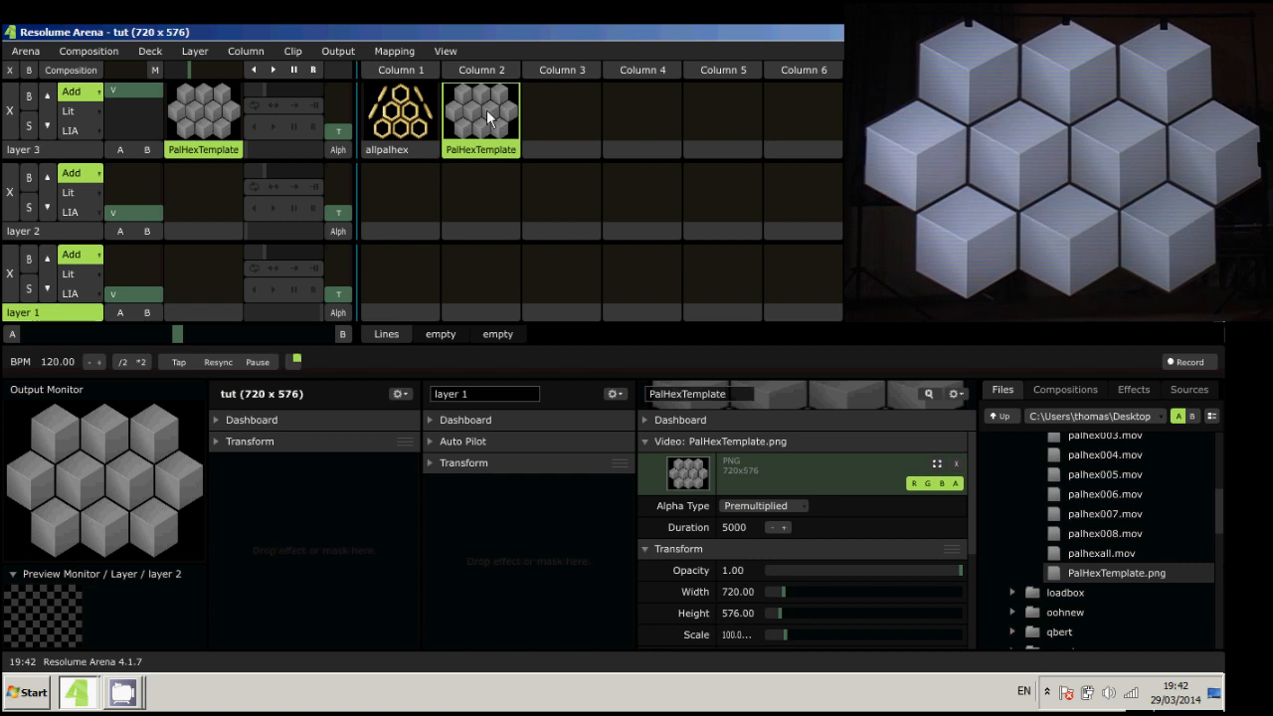
# Trigger the allpalhex and palhexall clips in layer 3 to preview them on the wall.
pyautogui.click(399, 112)
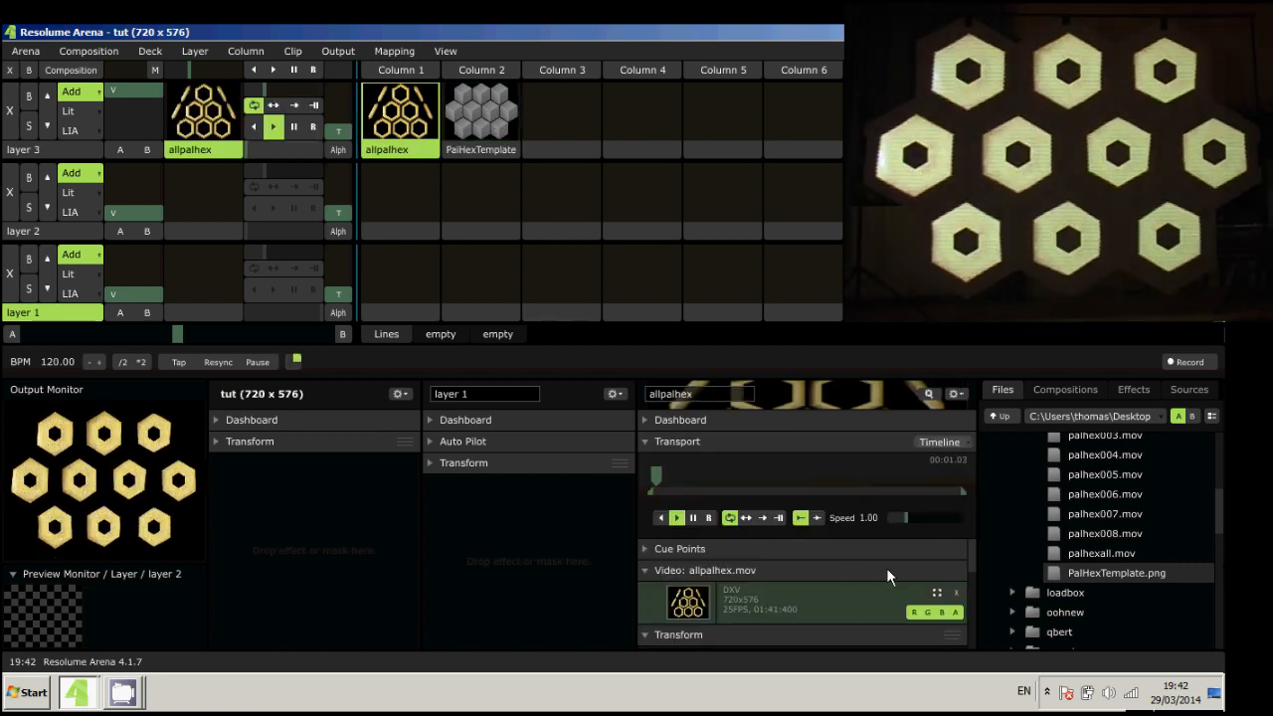
pyautogui.click(561, 112)
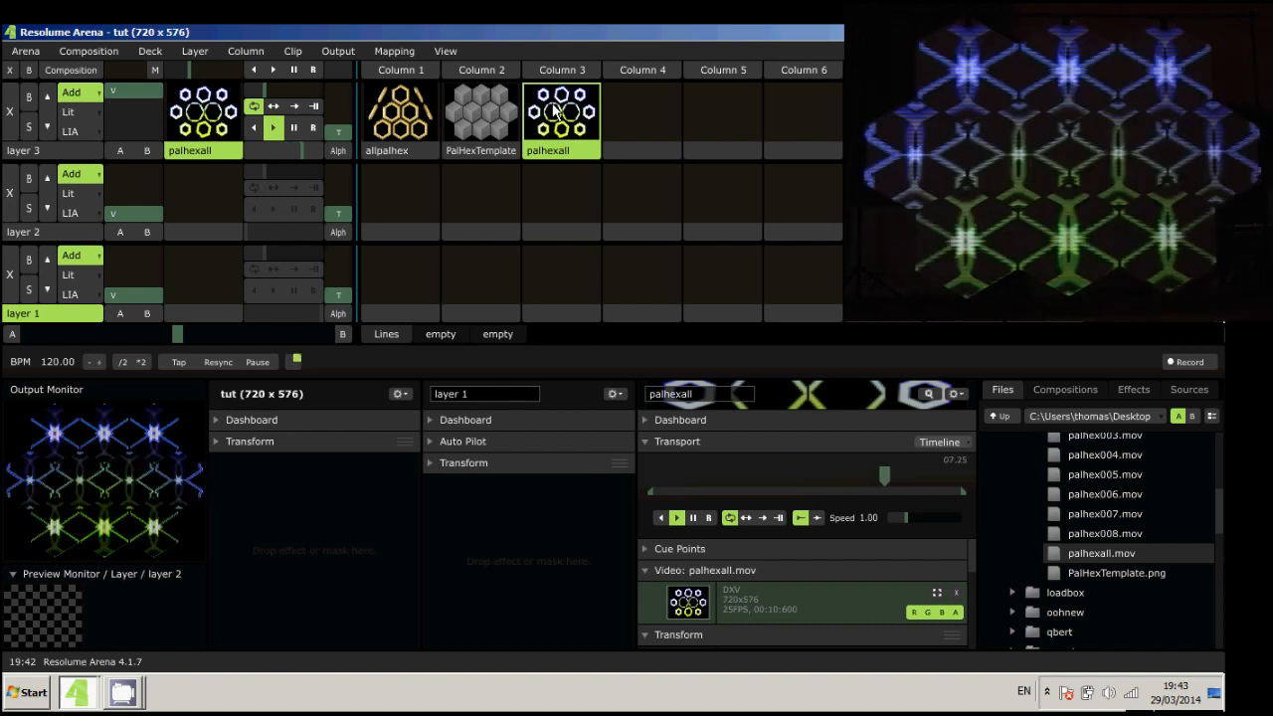
pyautogui.click(399, 112)
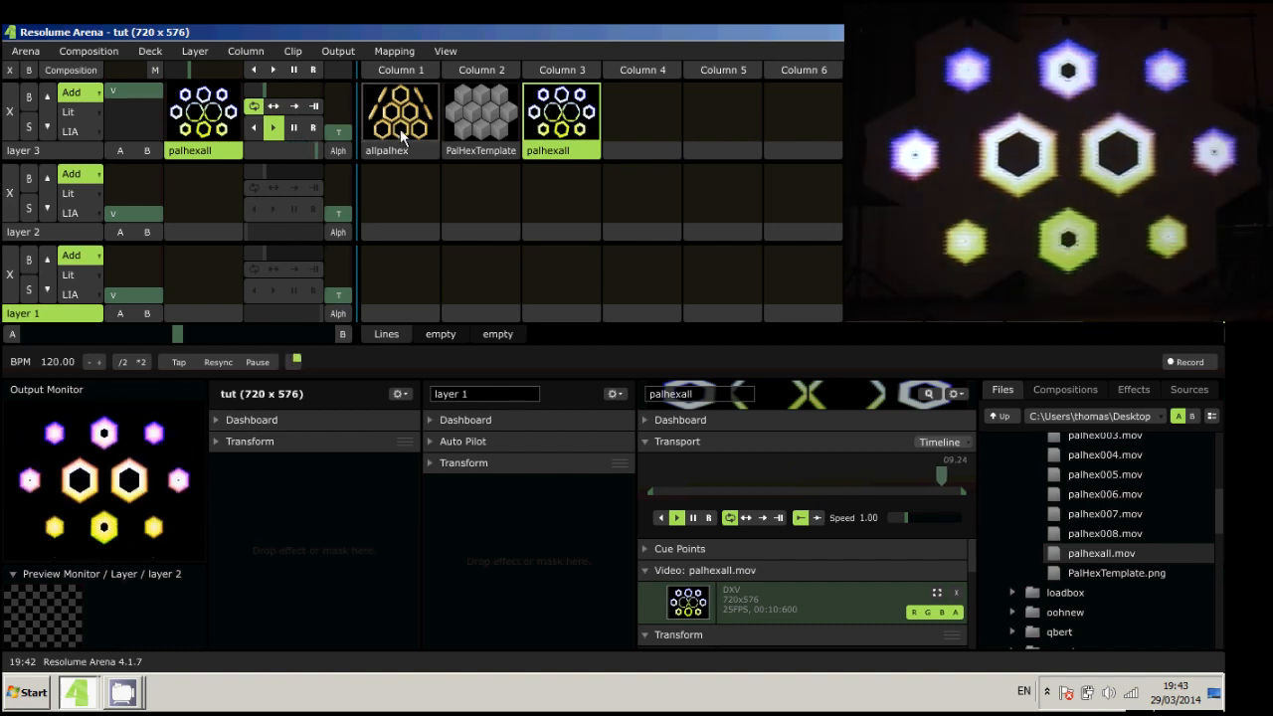
pyautogui.click(400, 113)
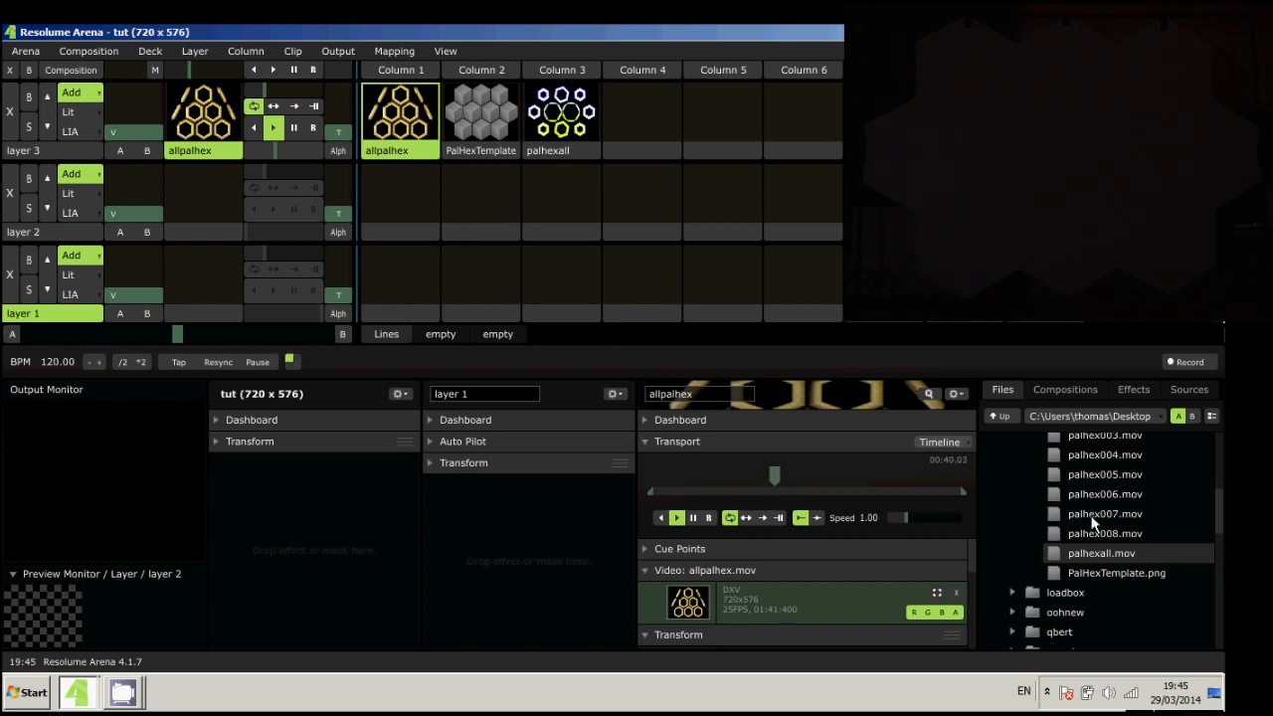
# Add the Line Scape generator to layer 2 and set its tilt to full.
pyautogui.click(1189, 389)
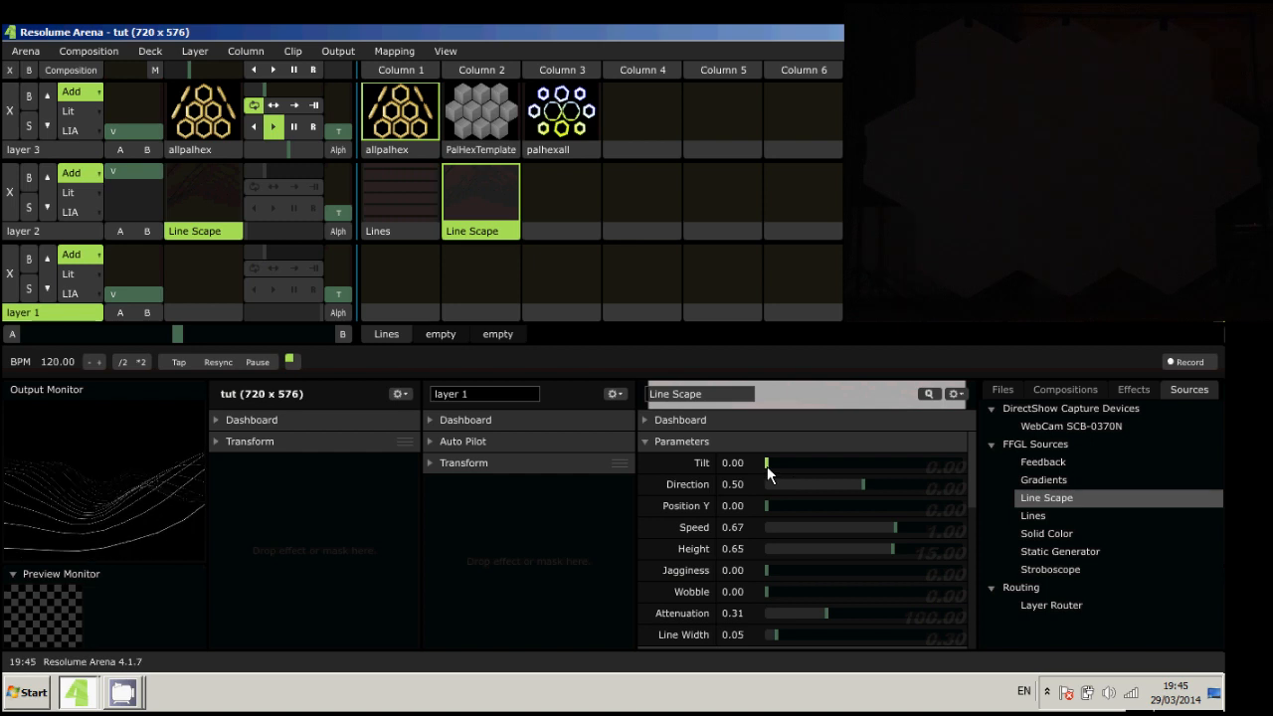
pyautogui.moveTo(766, 463); pyautogui.dragTo(960, 462)
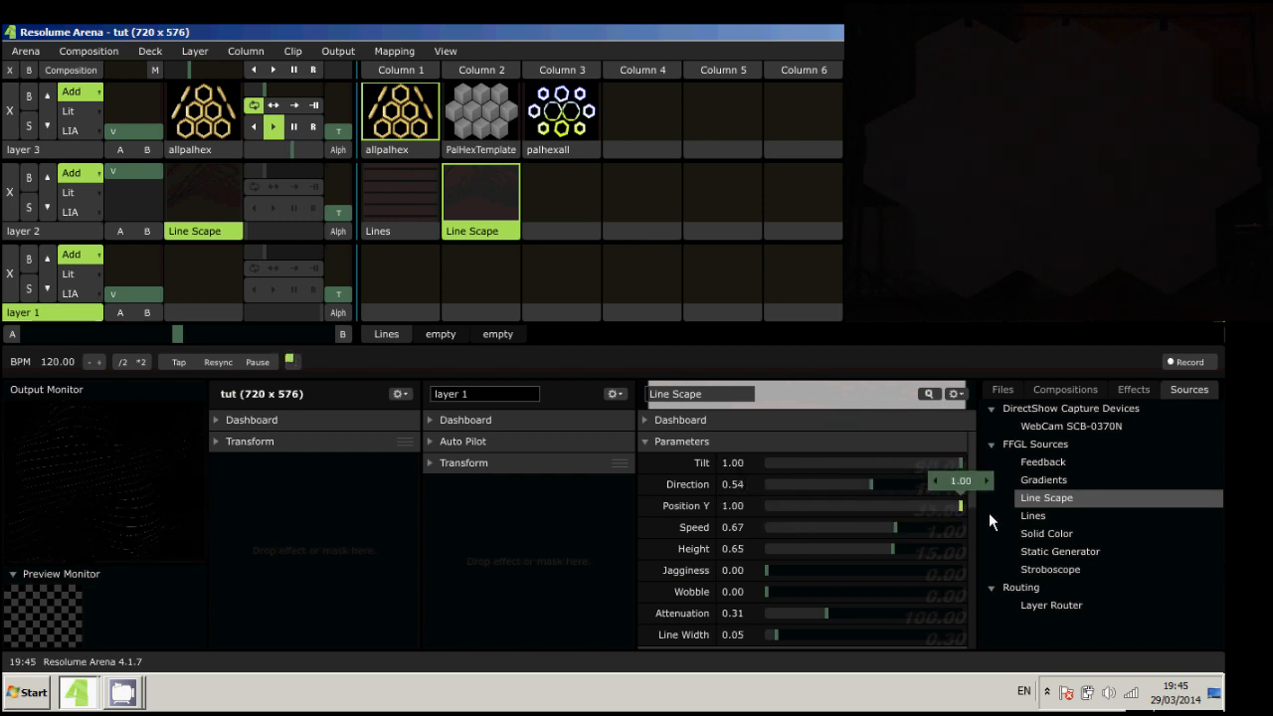
pyautogui.moveTo(890, 527); pyautogui.dragTo(873, 528)
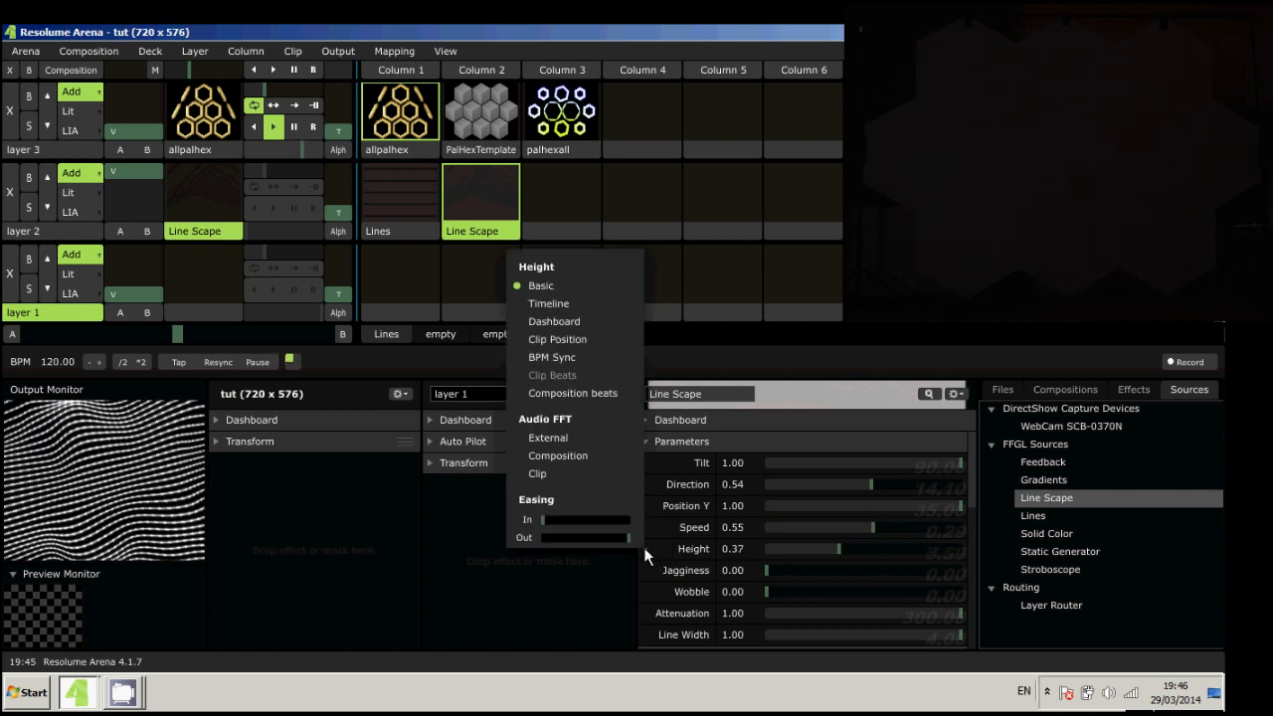
pyautogui.moveTo(547, 438)
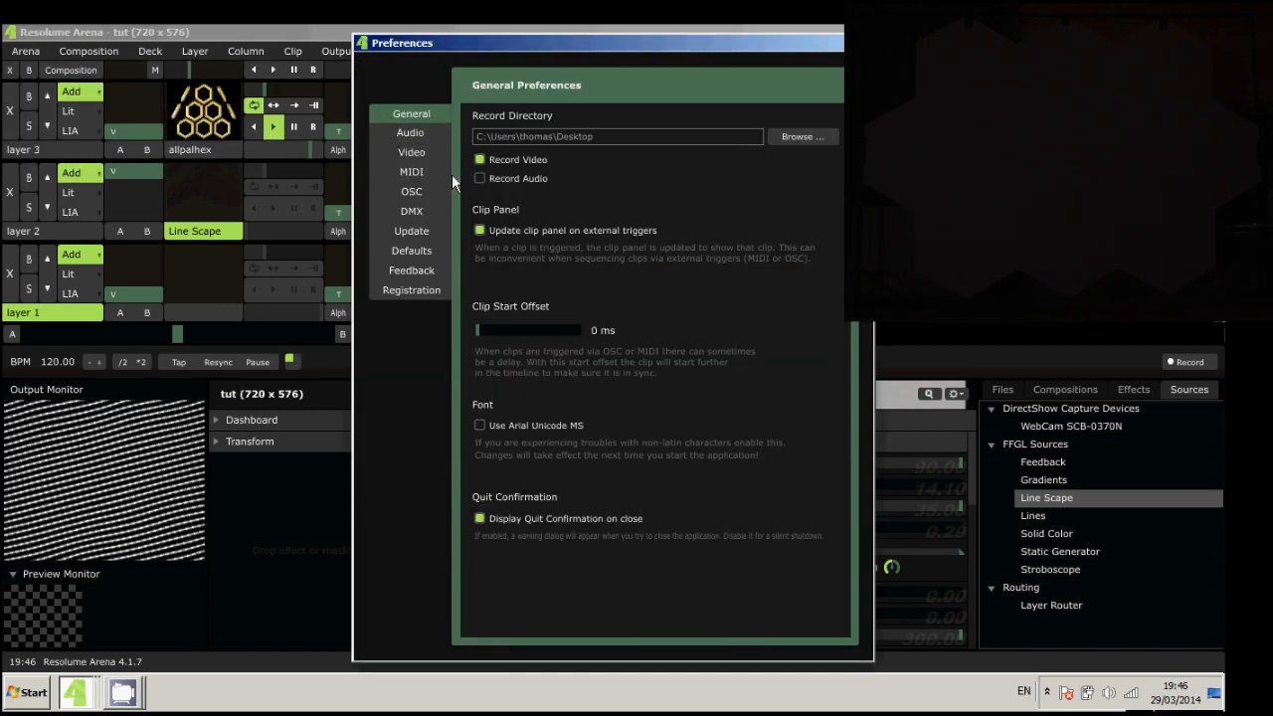
# Set External Audio FFT Input and raise the analysis gain to about 17.7 dB.
pyautogui.click(409, 132)
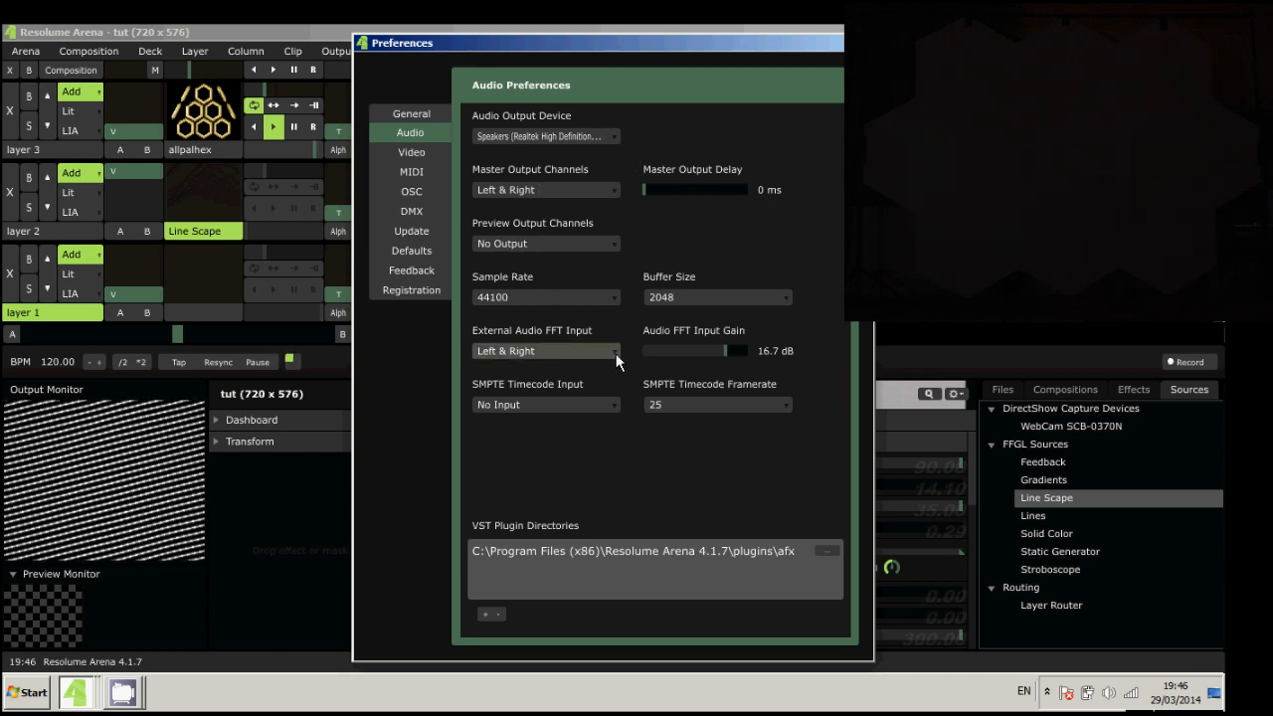
pyautogui.click(545, 350)
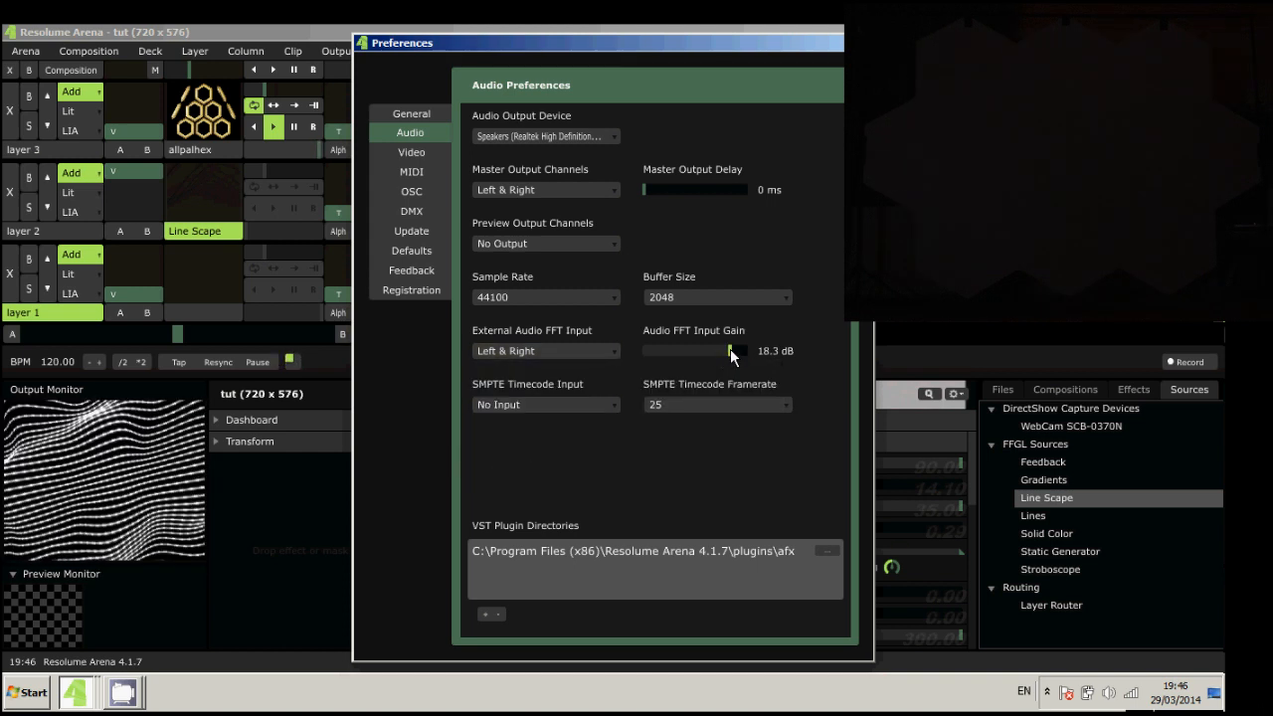
pyautogui.moveTo(726, 350); pyautogui.dragTo(723, 350)
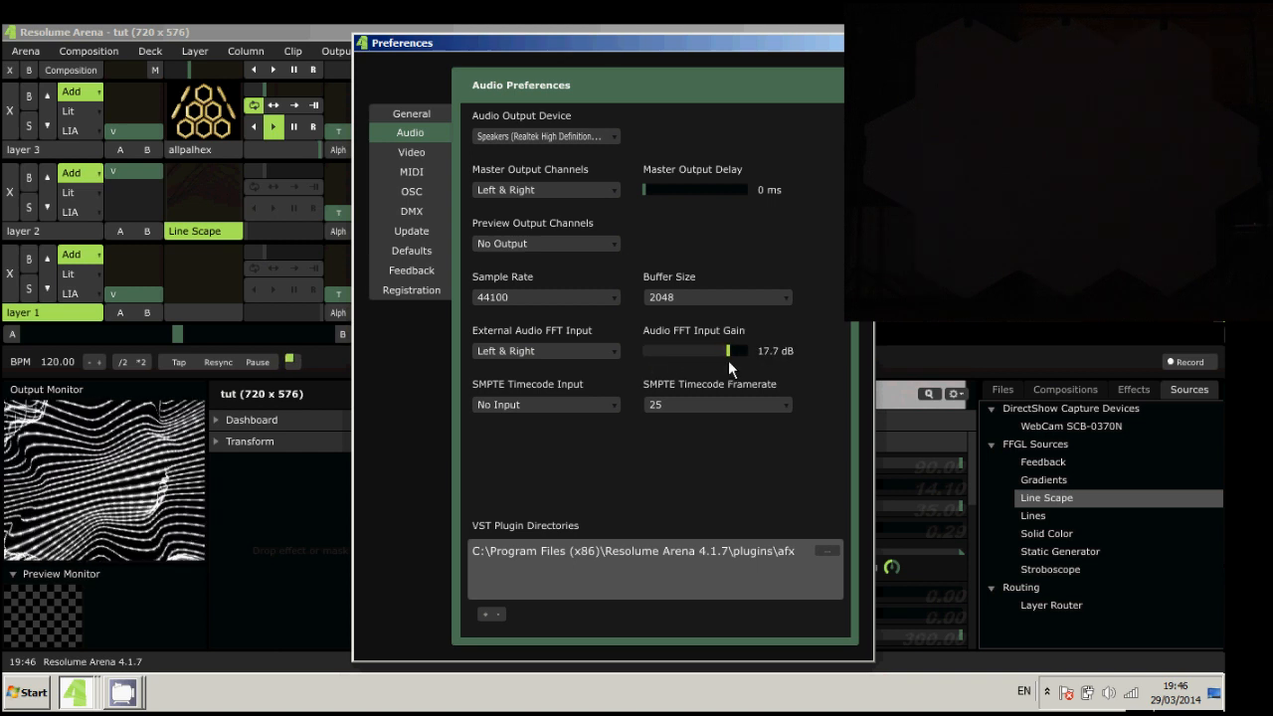
pyautogui.moveTo(727, 351); pyautogui.dragTo(751, 350)
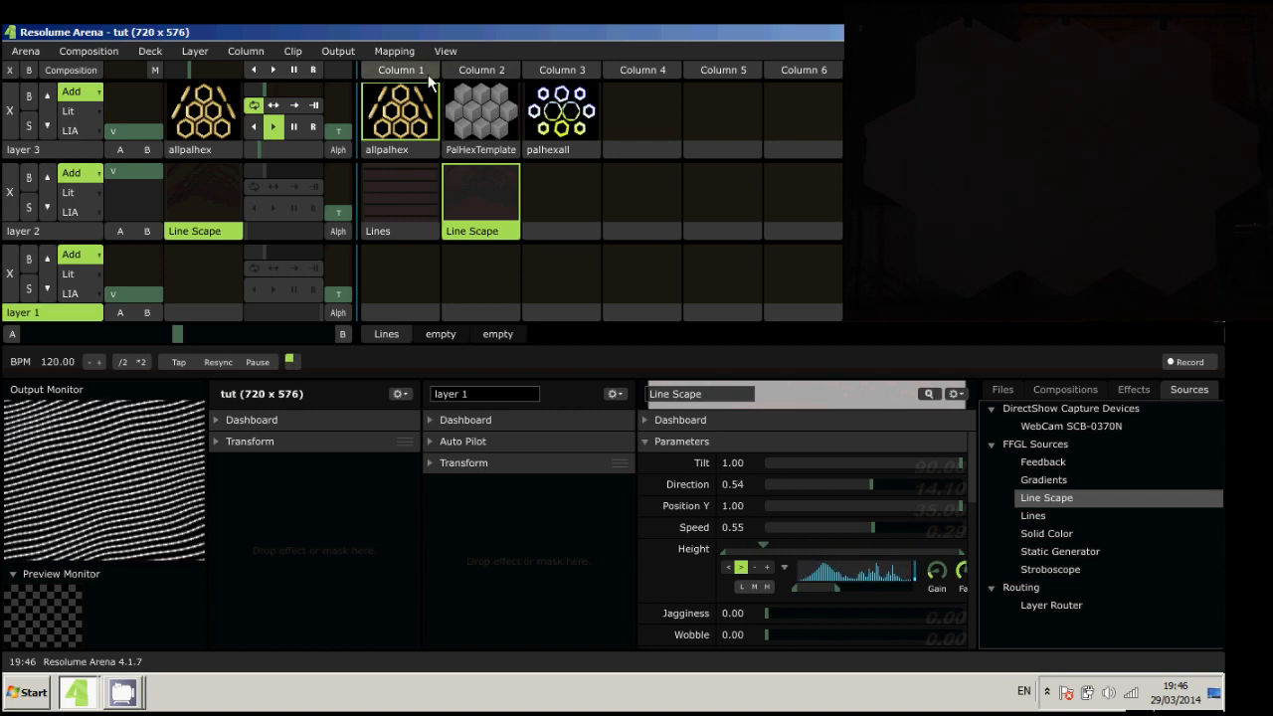
# In Advanced Output, add a 'lines' slice fed by layer 2.
pyautogui.click(339, 51)
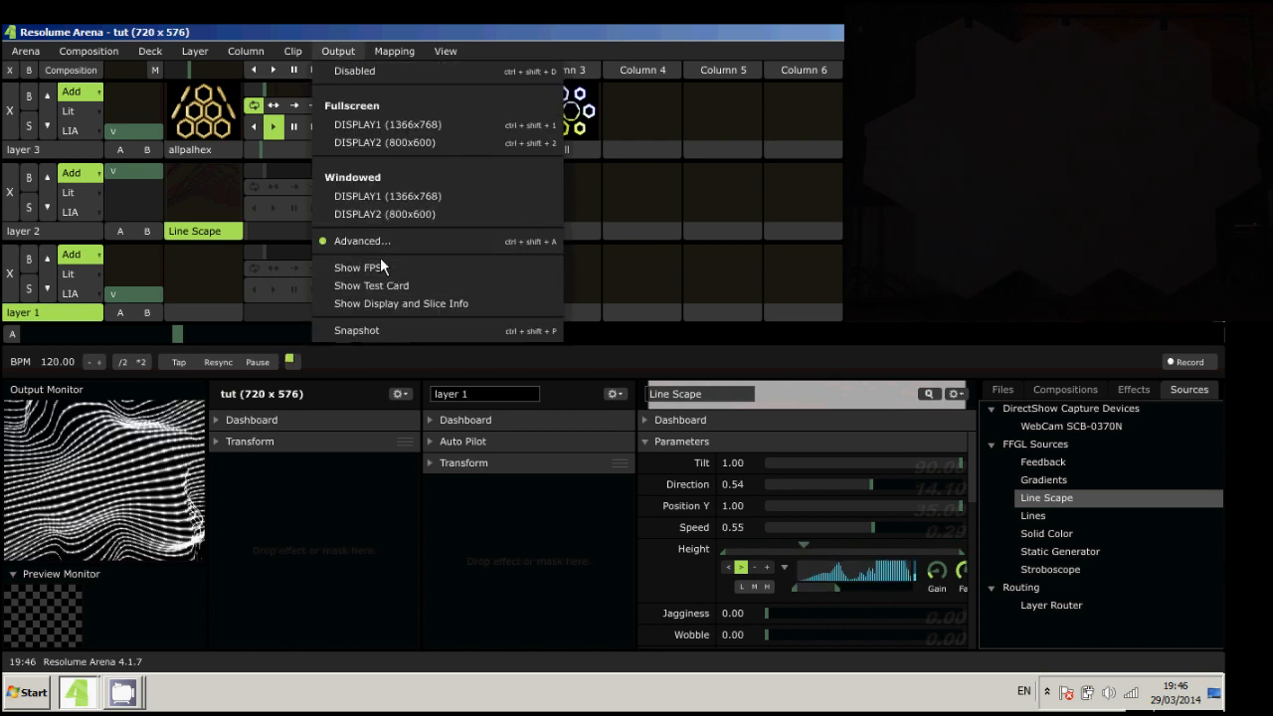
pyautogui.click(361, 241)
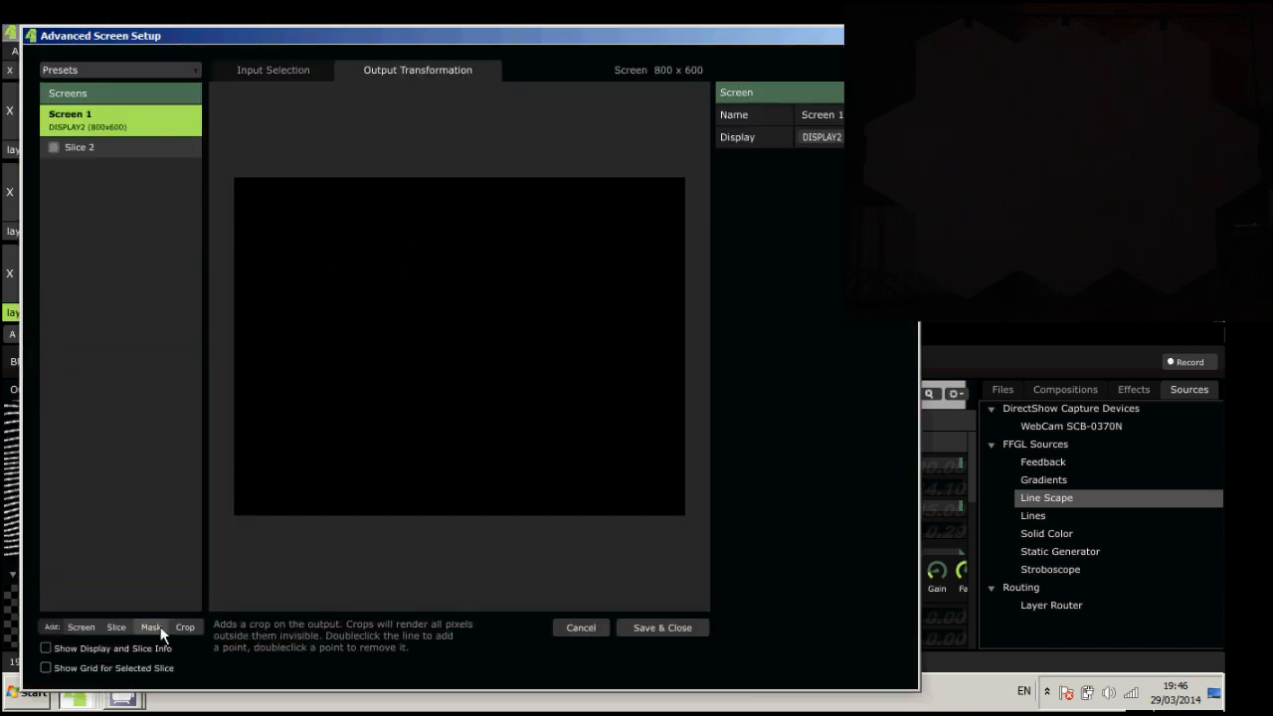
pyautogui.click(116, 627)
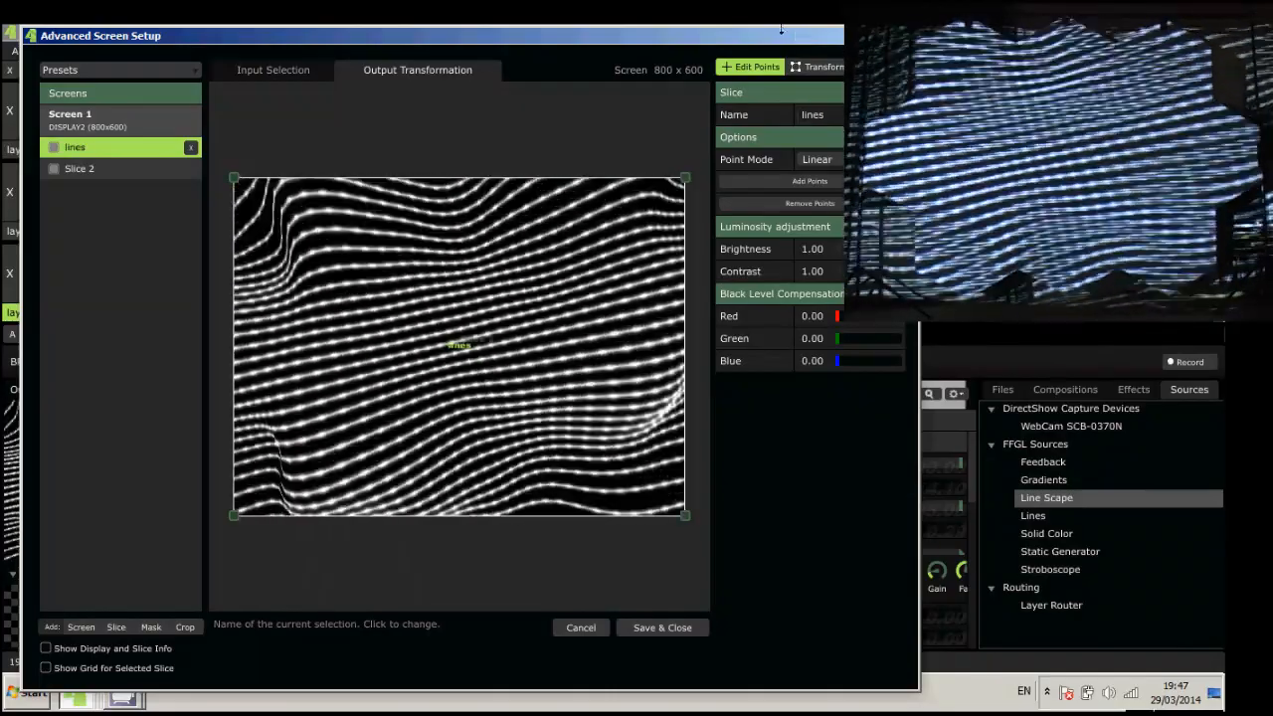
pyautogui.click(272, 69)
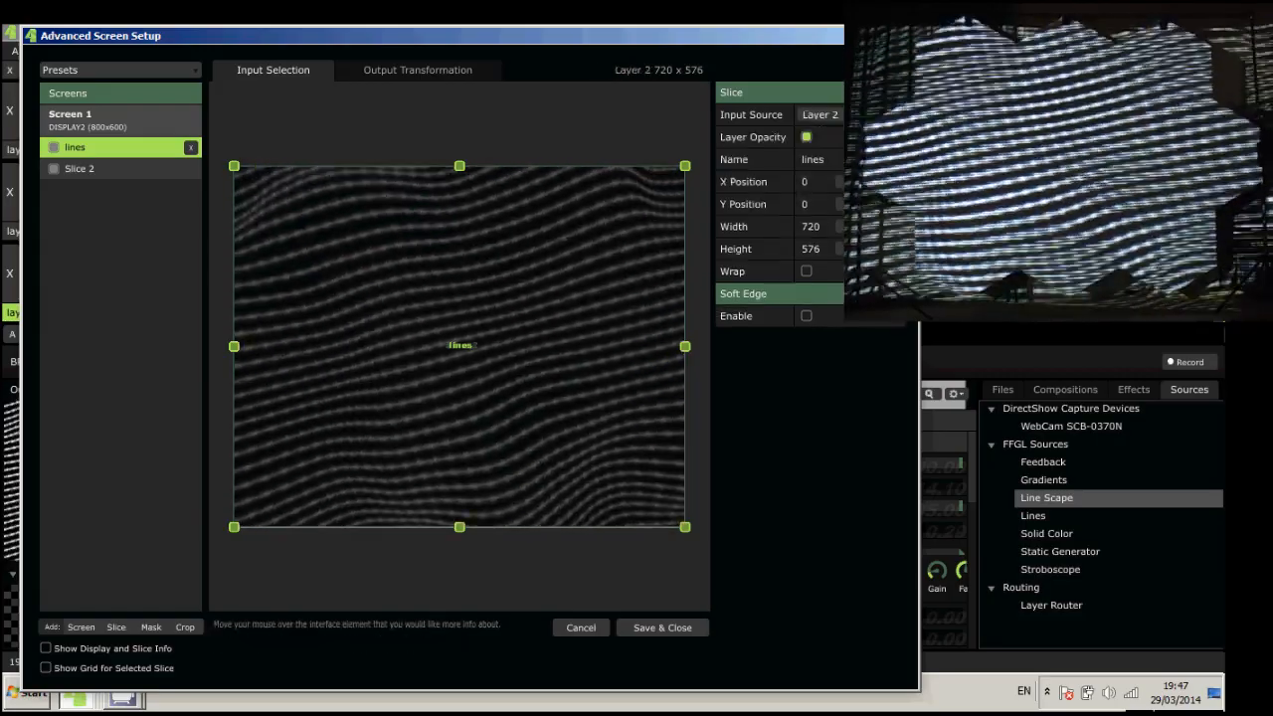
# Rename the hexagon template slice to 'custom'.
pyautogui.click(417, 69)
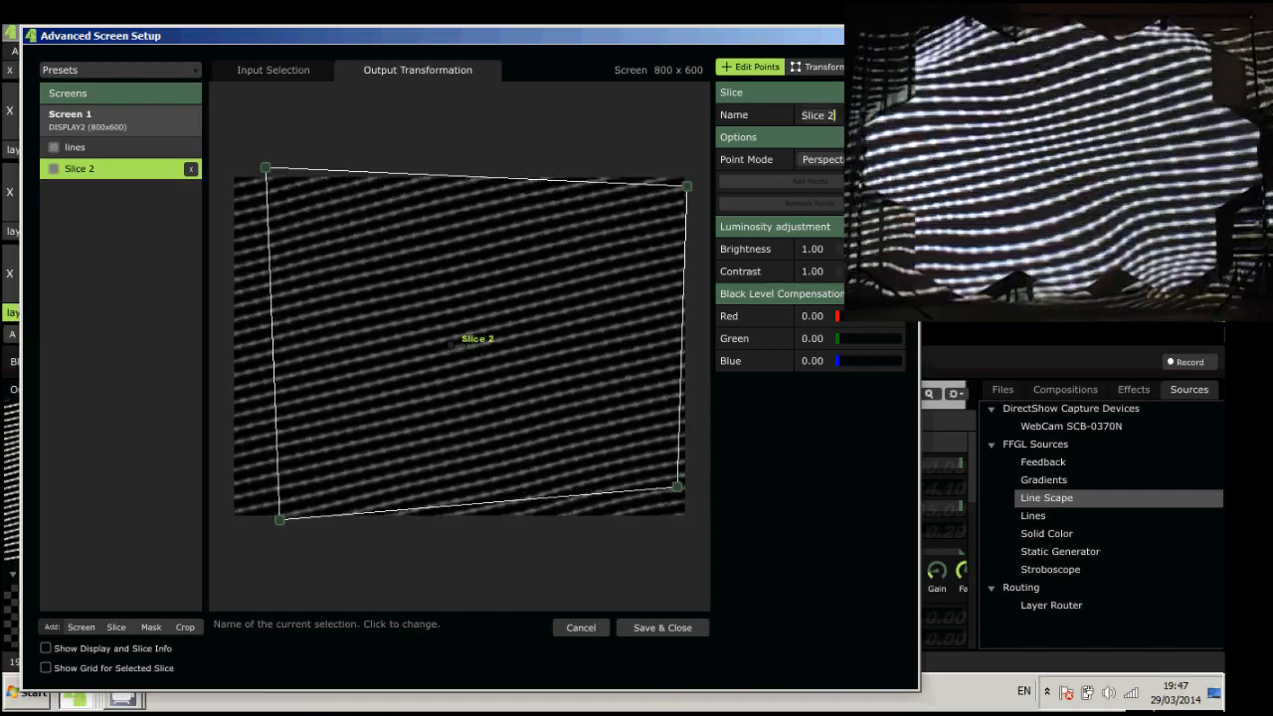
pyautogui.write('custom')
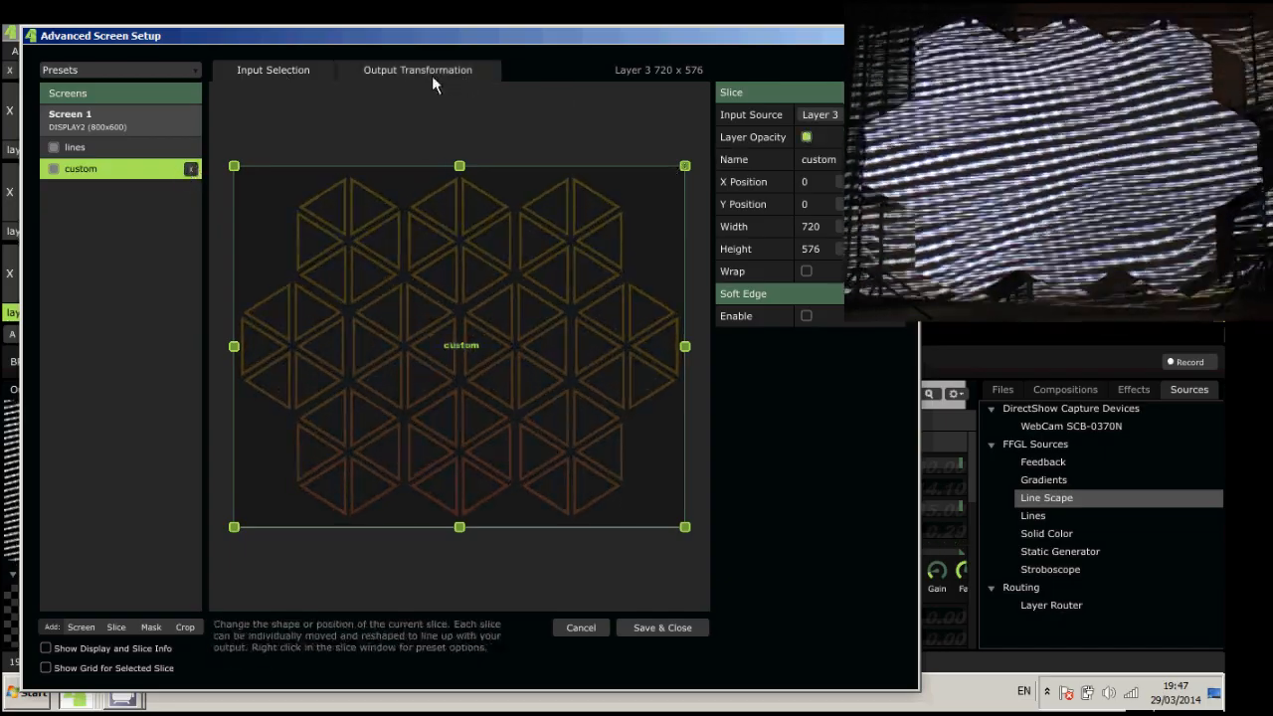
pyautogui.click(75, 146)
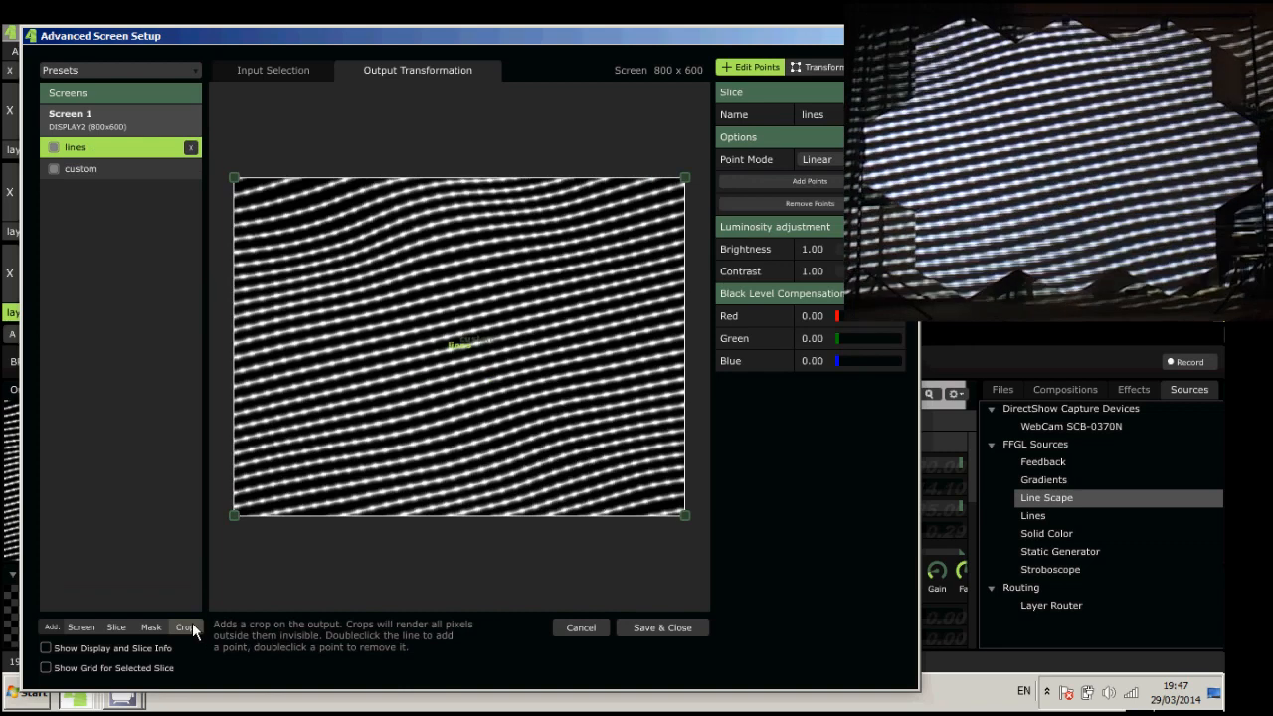
# Add Crop 1 and drag its corners out to the wall's outer edges.
pyautogui.click(185, 627)
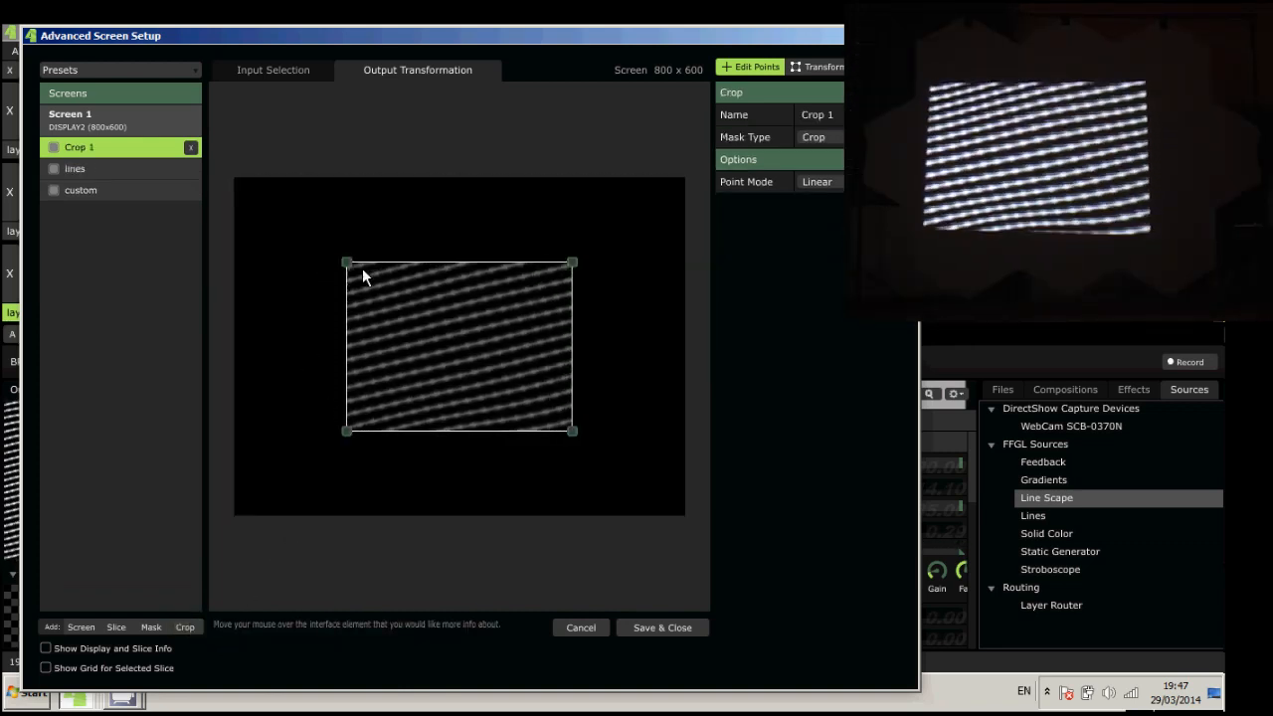
pyautogui.moveTo(347, 262); pyautogui.dragTo(333, 211)
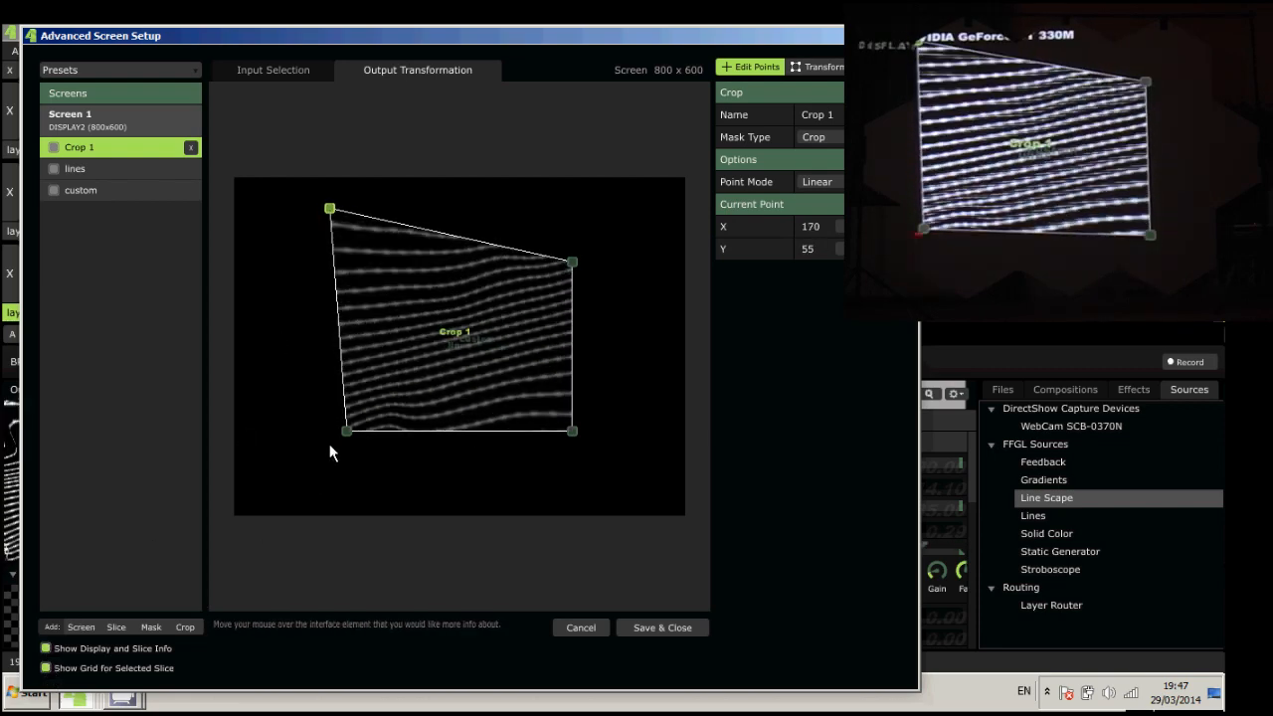
pyautogui.moveTo(348, 431); pyautogui.dragTo(347, 478)
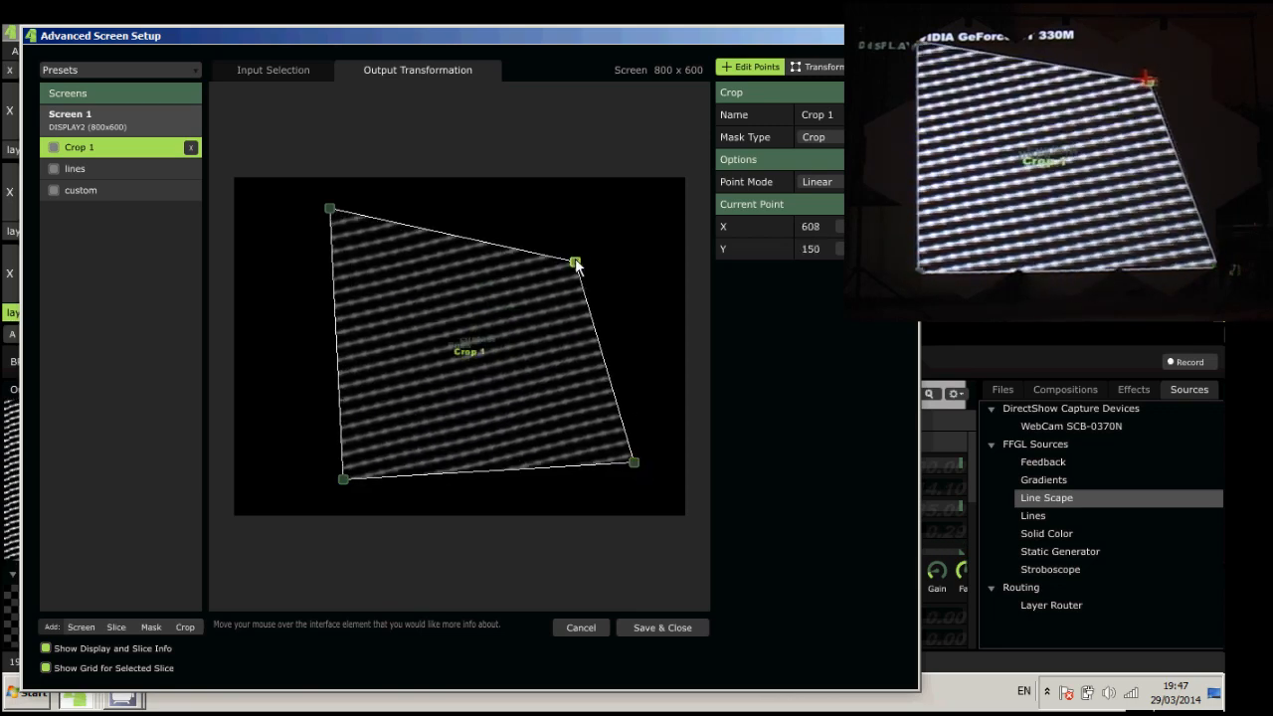
pyautogui.moveTo(575, 262); pyautogui.dragTo(637, 221)
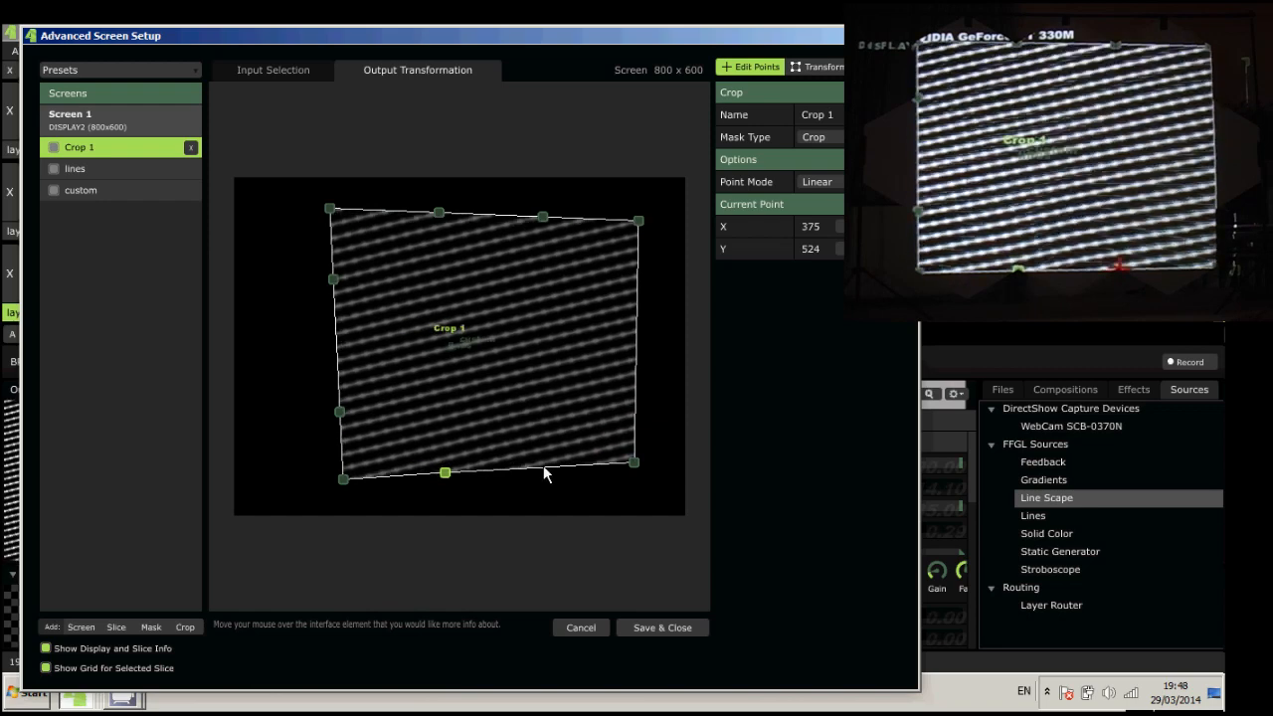
# Drag Crop 1's top, left and right edge points to trace the hex cluster outline.
pyautogui.moveTo(442, 473); pyautogui.dragTo(542, 467)
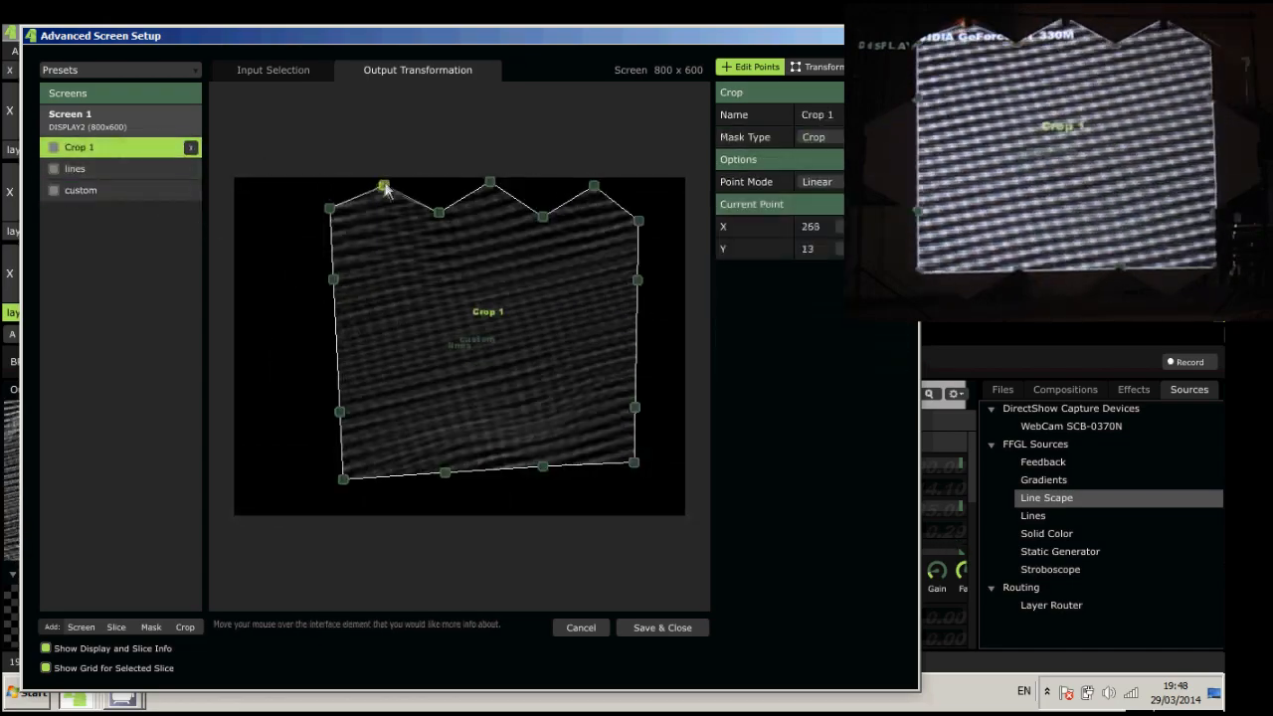
pyautogui.moveTo(333, 279); pyautogui.dragTo(283, 380)
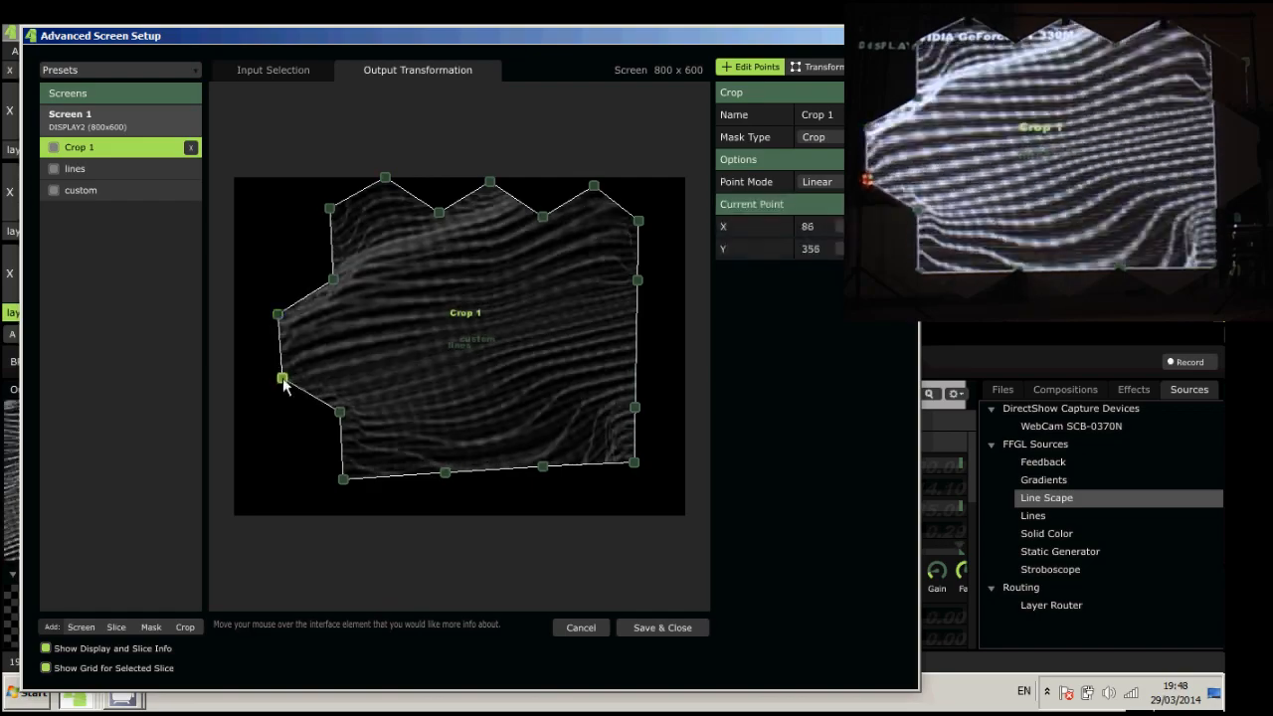
pyautogui.moveTo(283, 378); pyautogui.dragTo(393, 500)
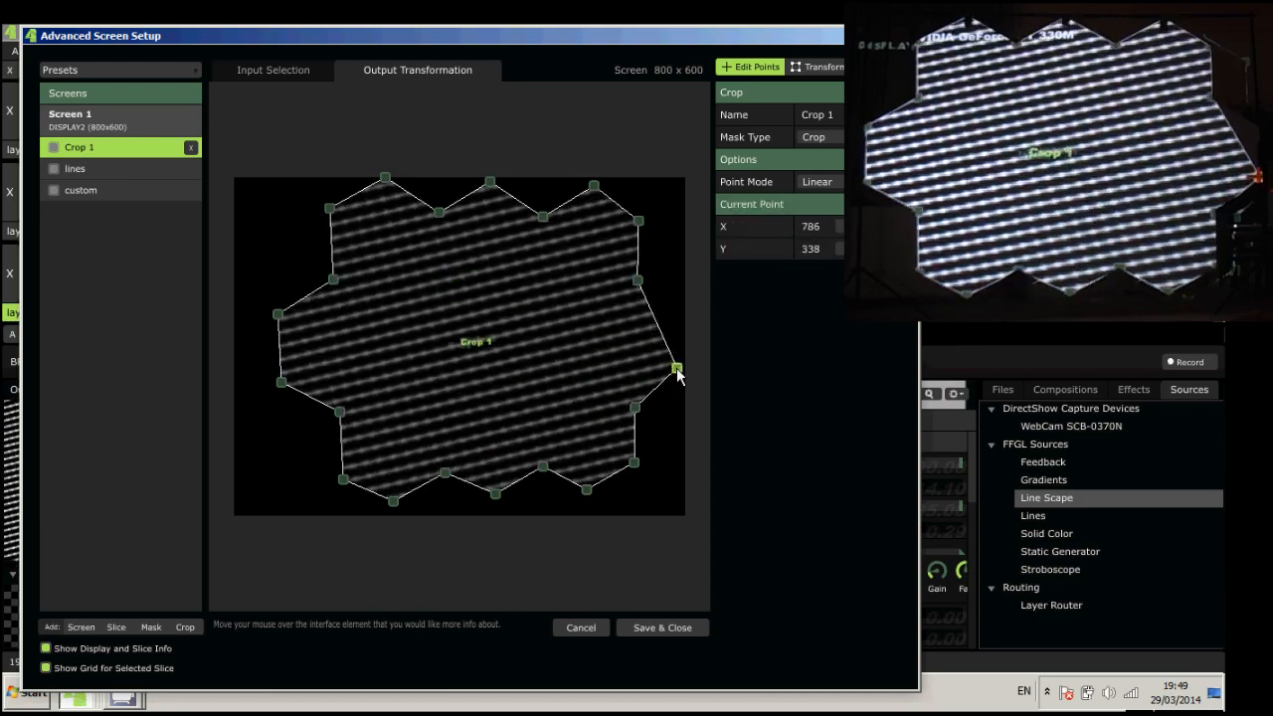
pyautogui.moveTo(677, 369); pyautogui.dragTo(635, 409)
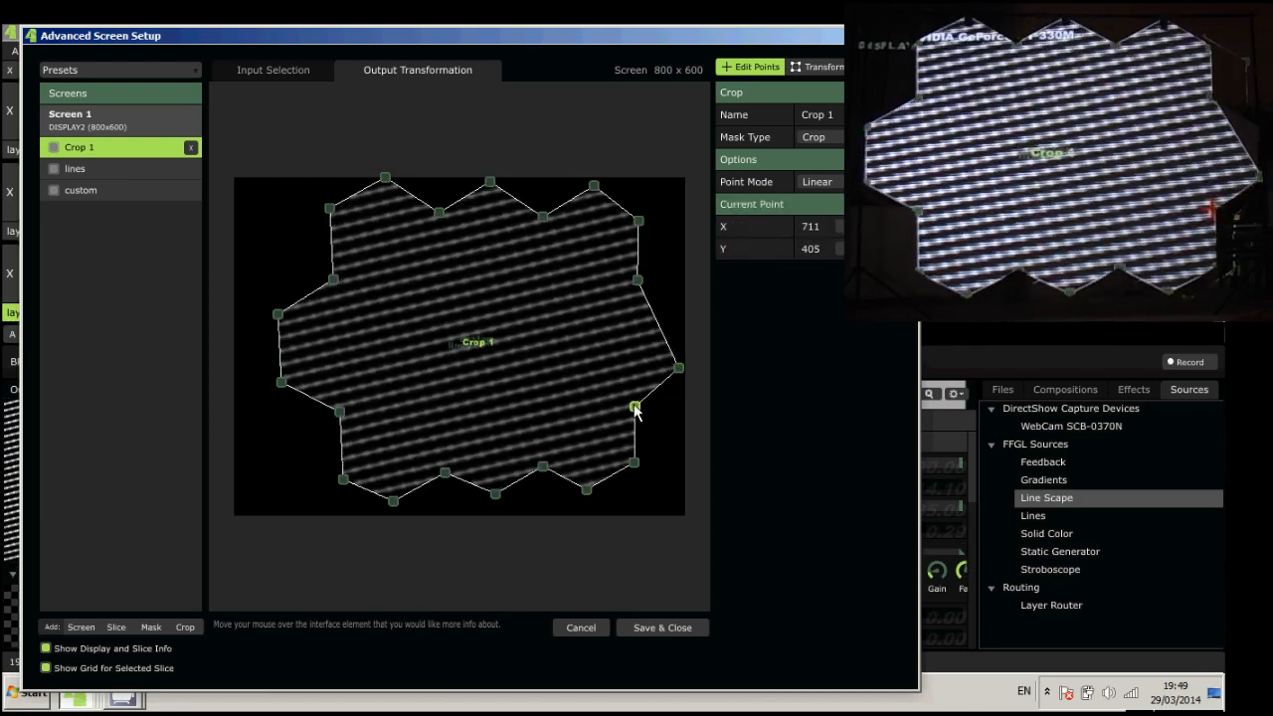
pyautogui.moveTo(635, 408); pyautogui.dragTo(630, 399)
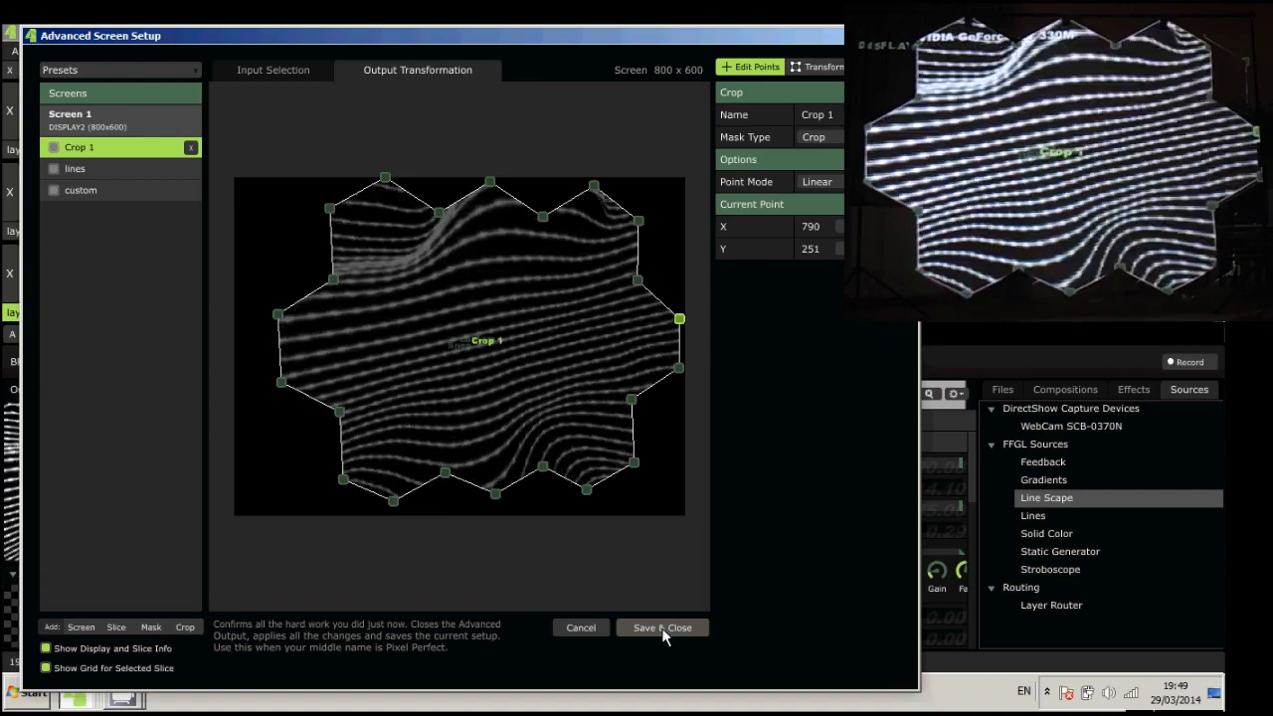
# Keep the hexagon crop outline, close the setup, and scroll the effects list.
pyautogui.click(661, 627)
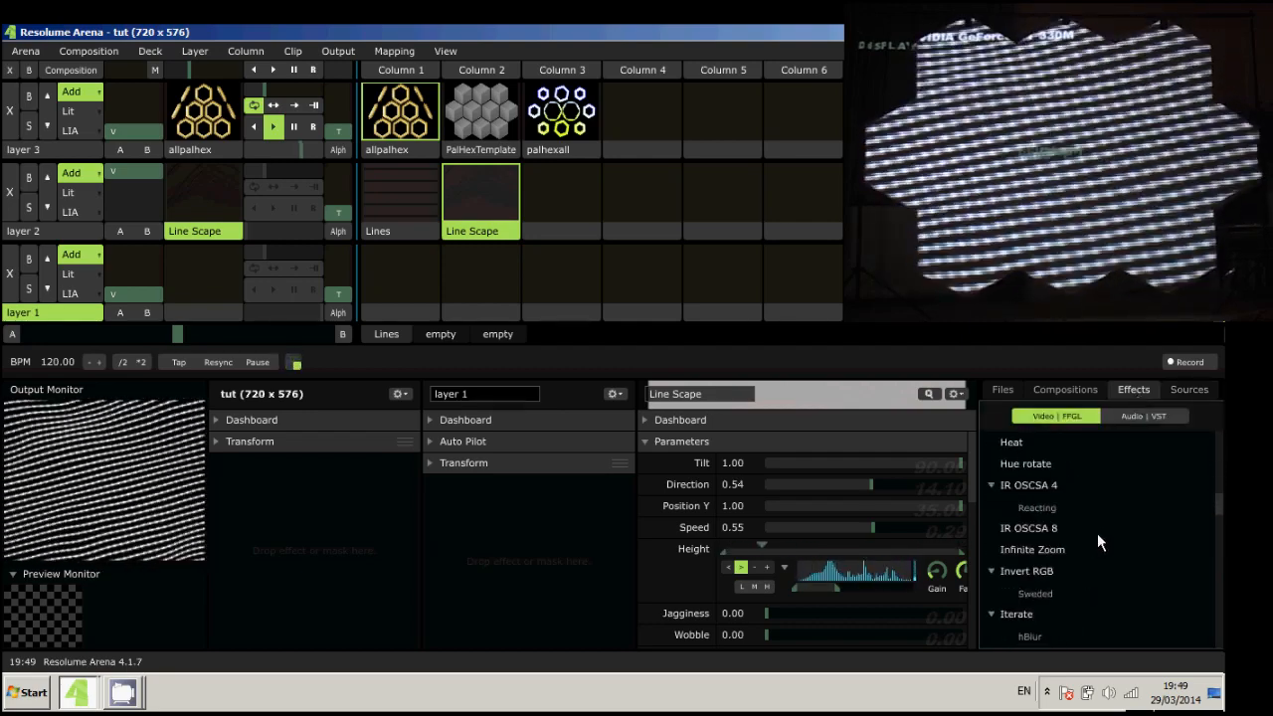
pyautogui.scroll(-3)
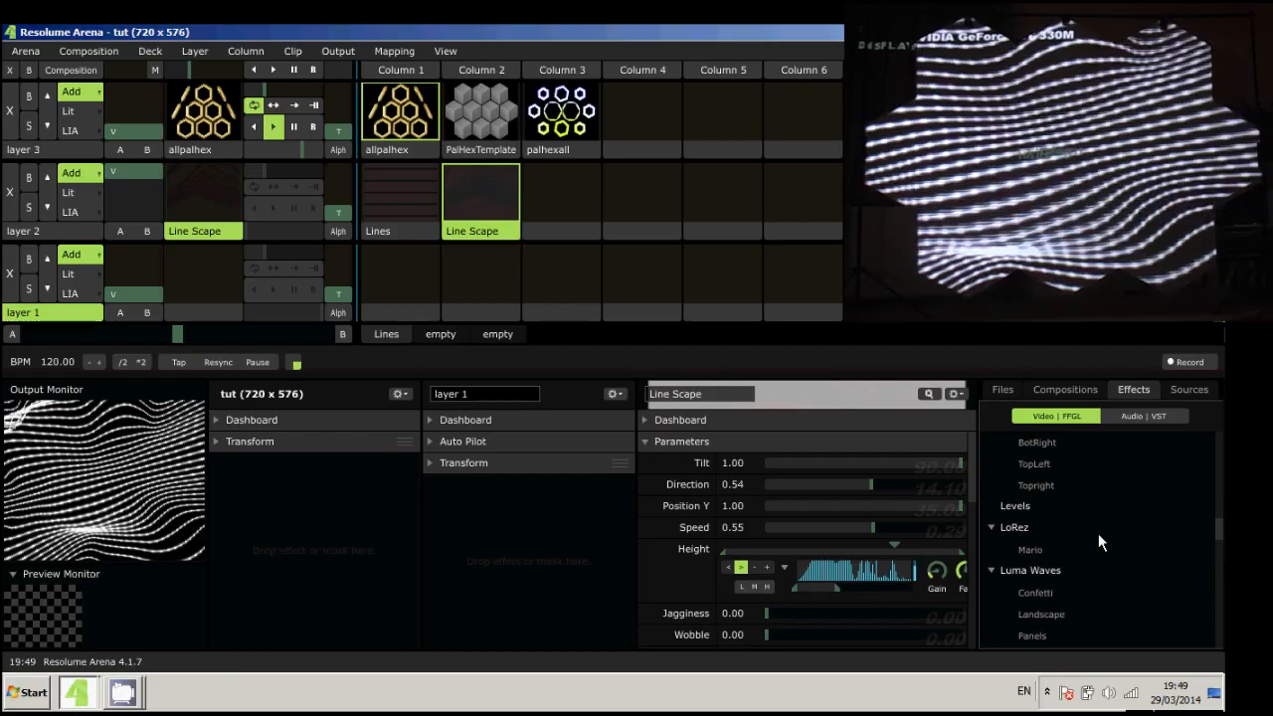
pyautogui.scroll(-3)
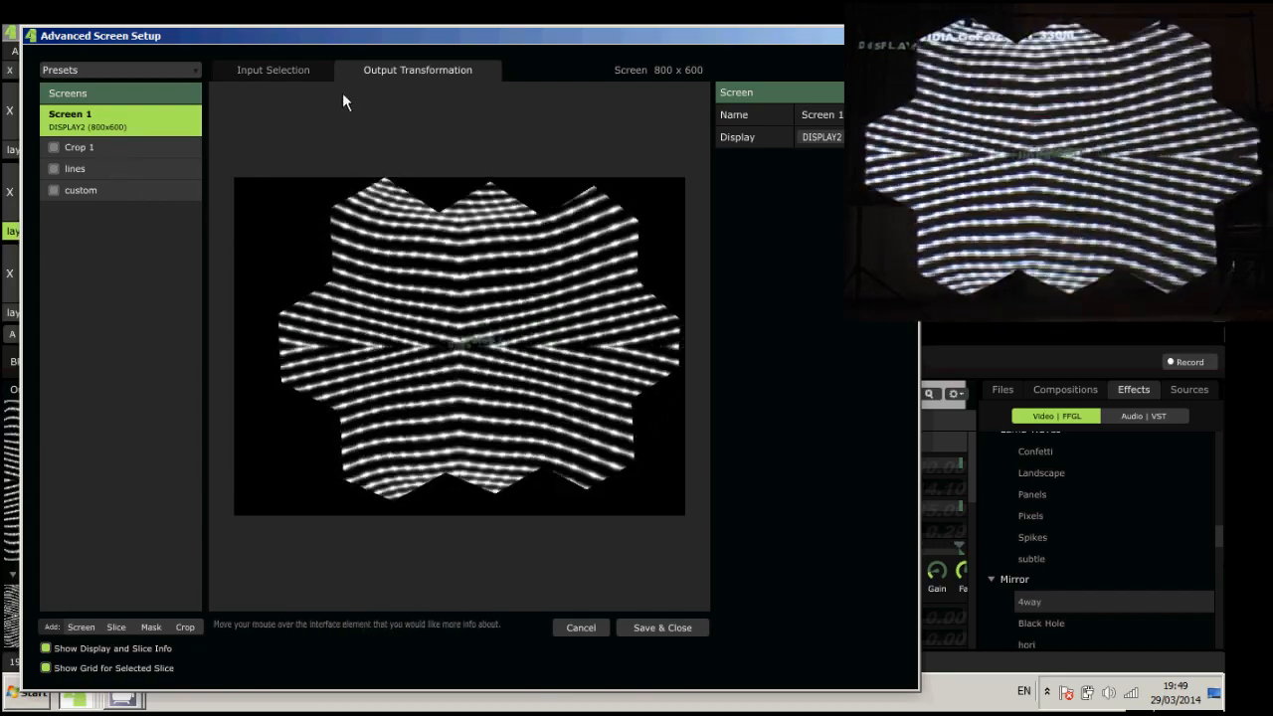
# Drag the lines slice's input right edge to about 629 pixels wide, then save and close.
pyautogui.click(81, 191)
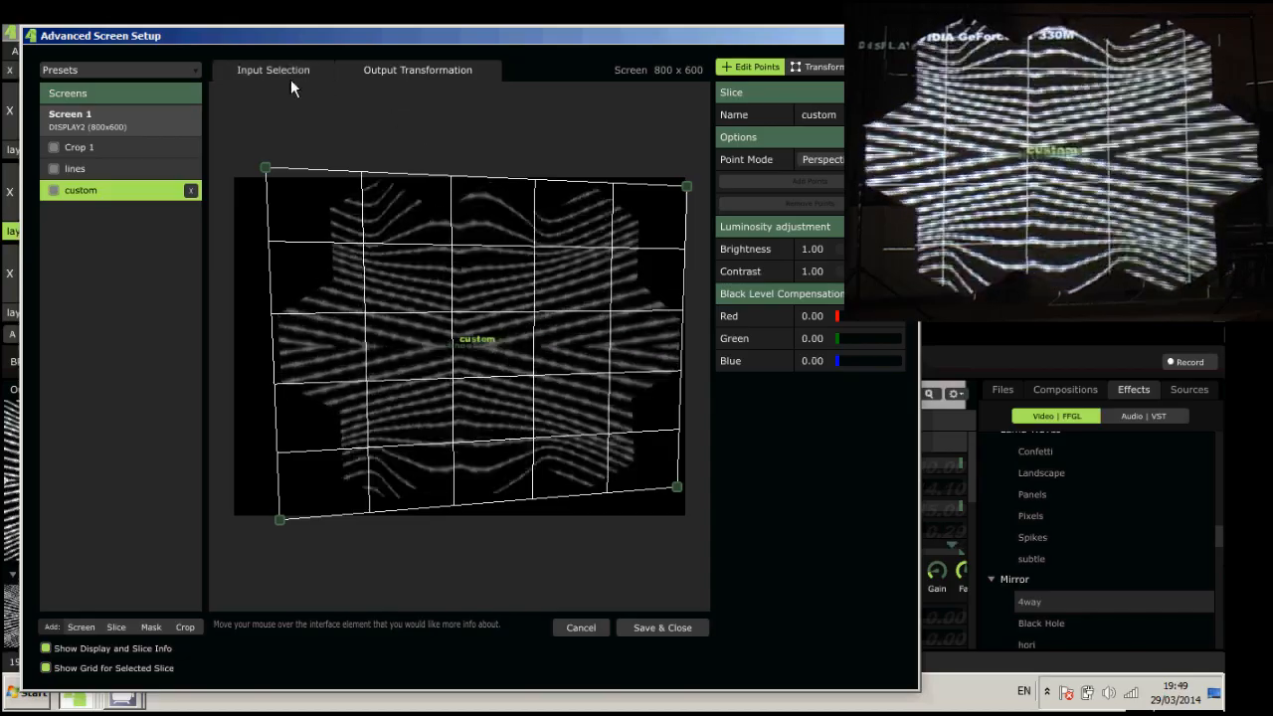
pyautogui.click(74, 168)
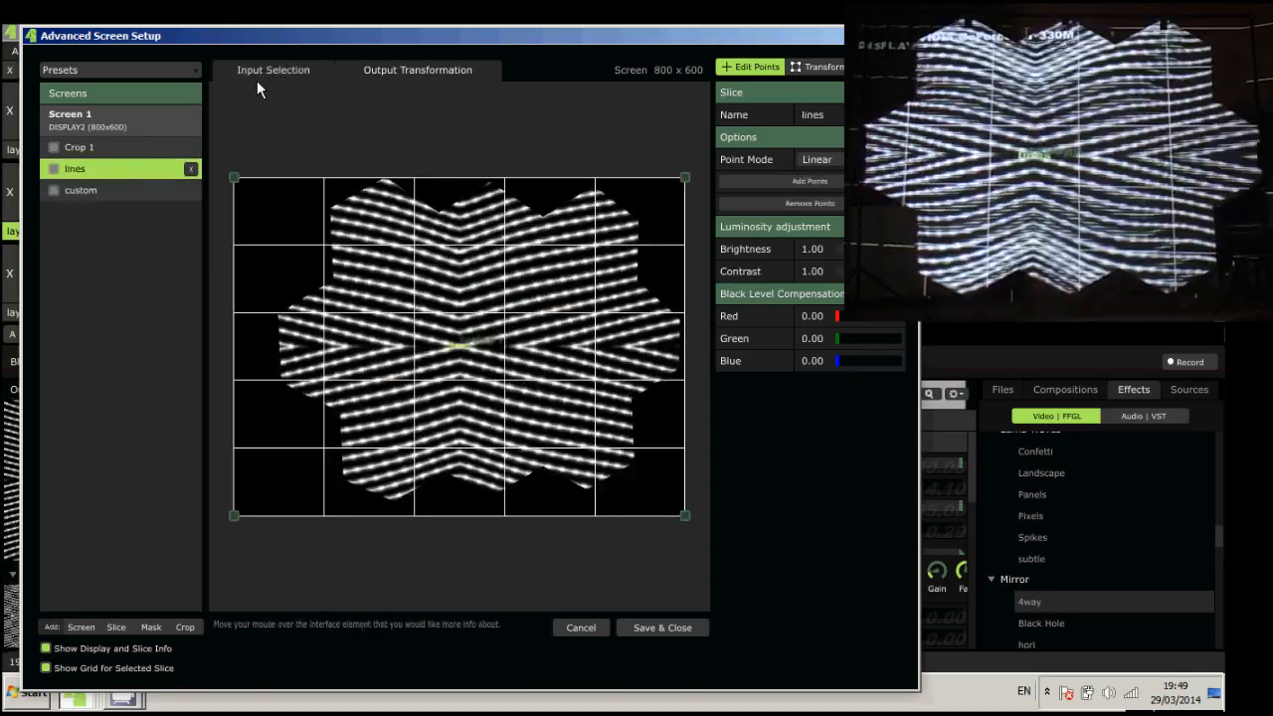
pyautogui.click(273, 69)
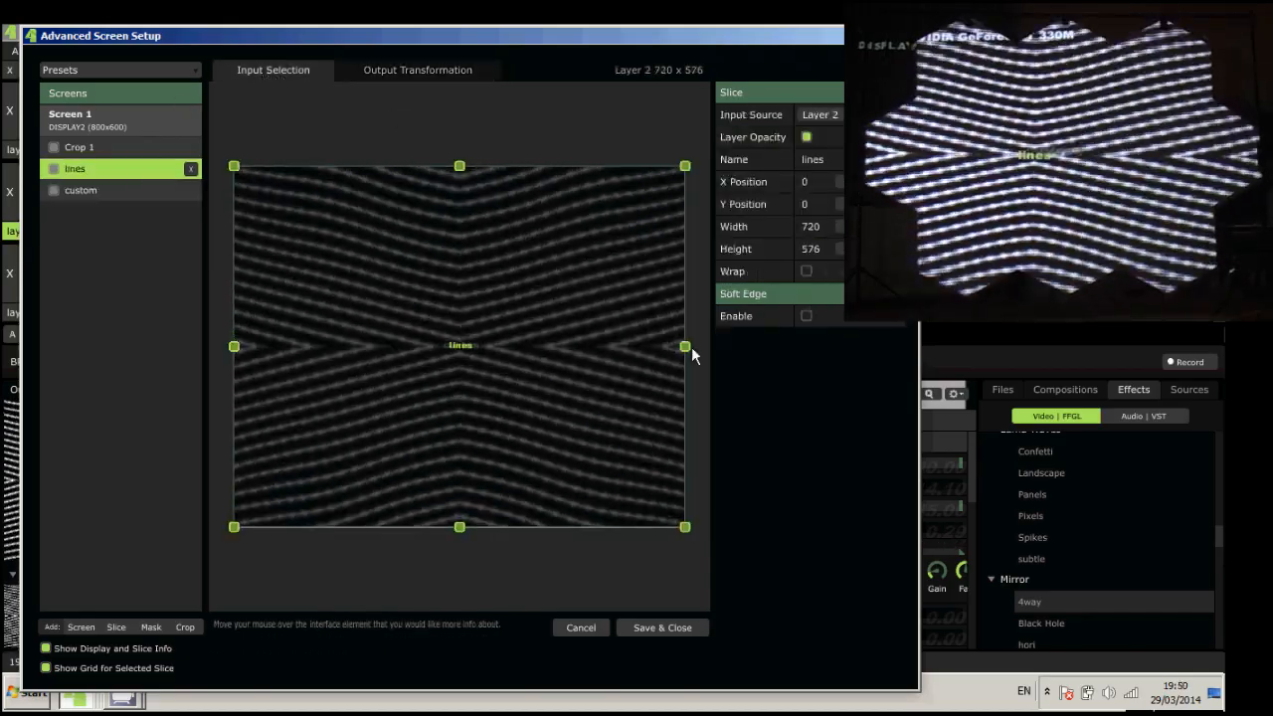
pyautogui.moveTo(686, 346); pyautogui.dragTo(674, 346)
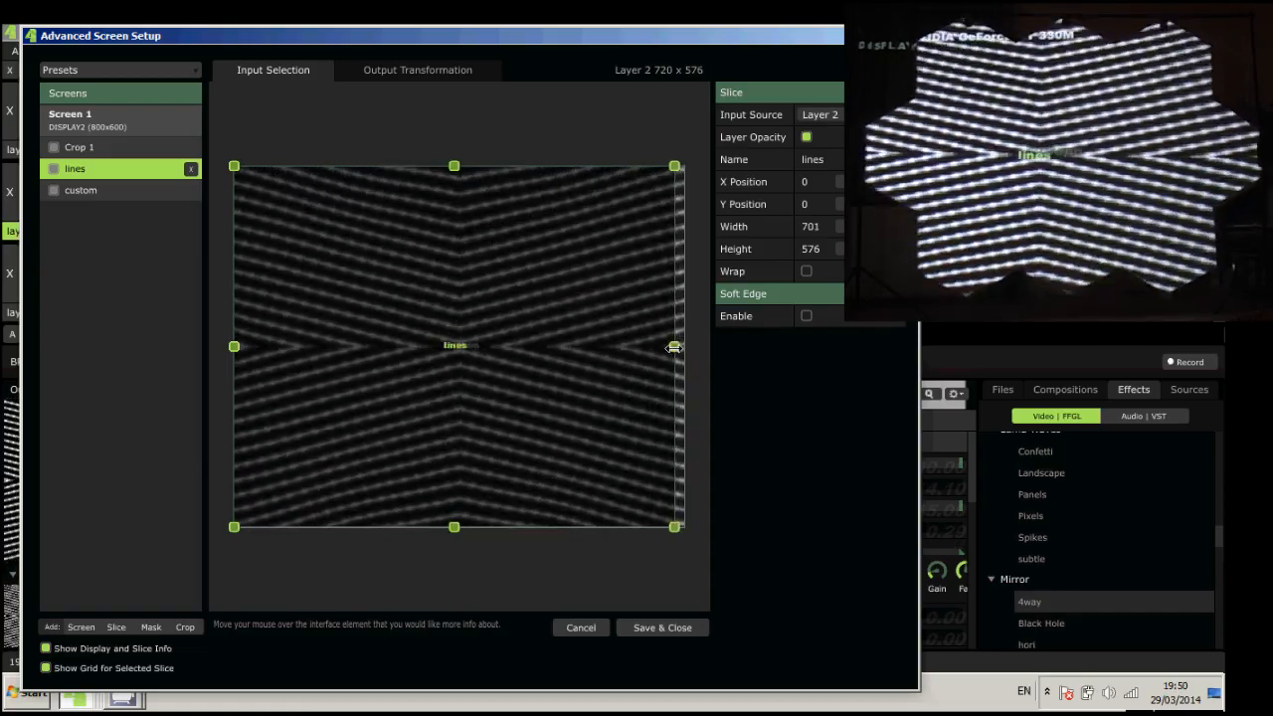
pyautogui.moveTo(676, 346); pyautogui.dragTo(657, 346)
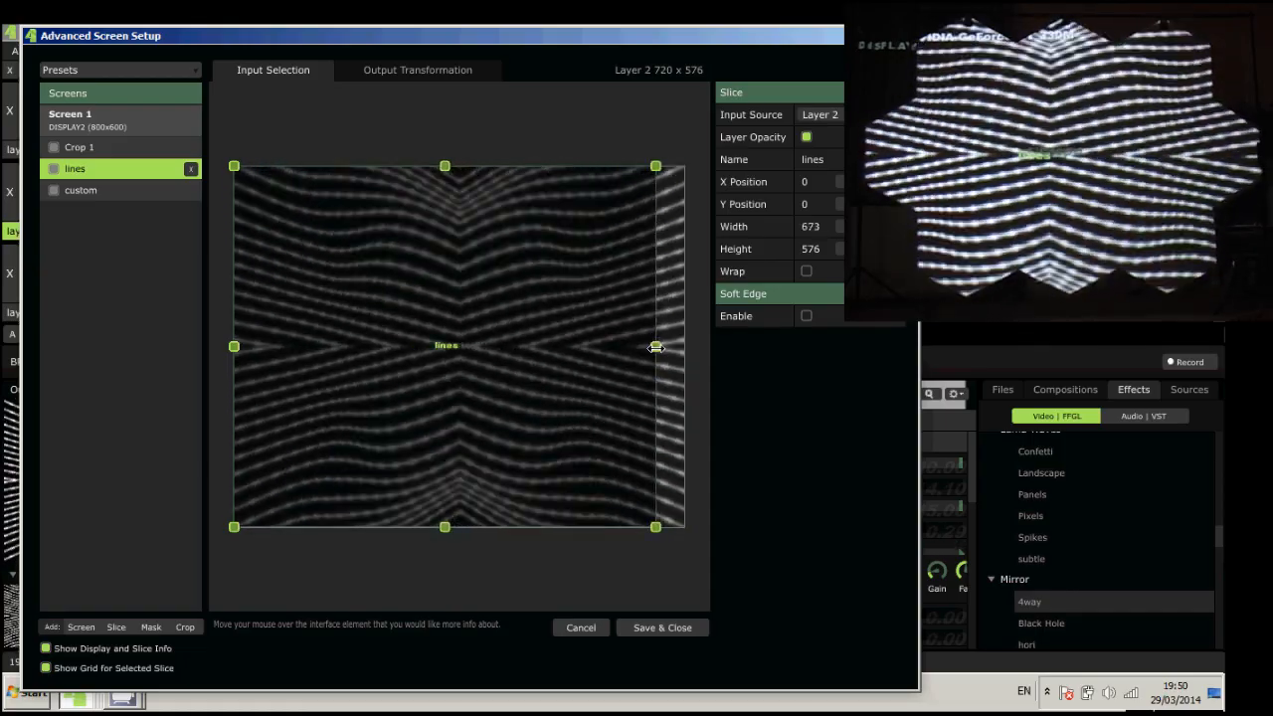
pyautogui.moveTo(655, 347); pyautogui.dragTo(557, 346)
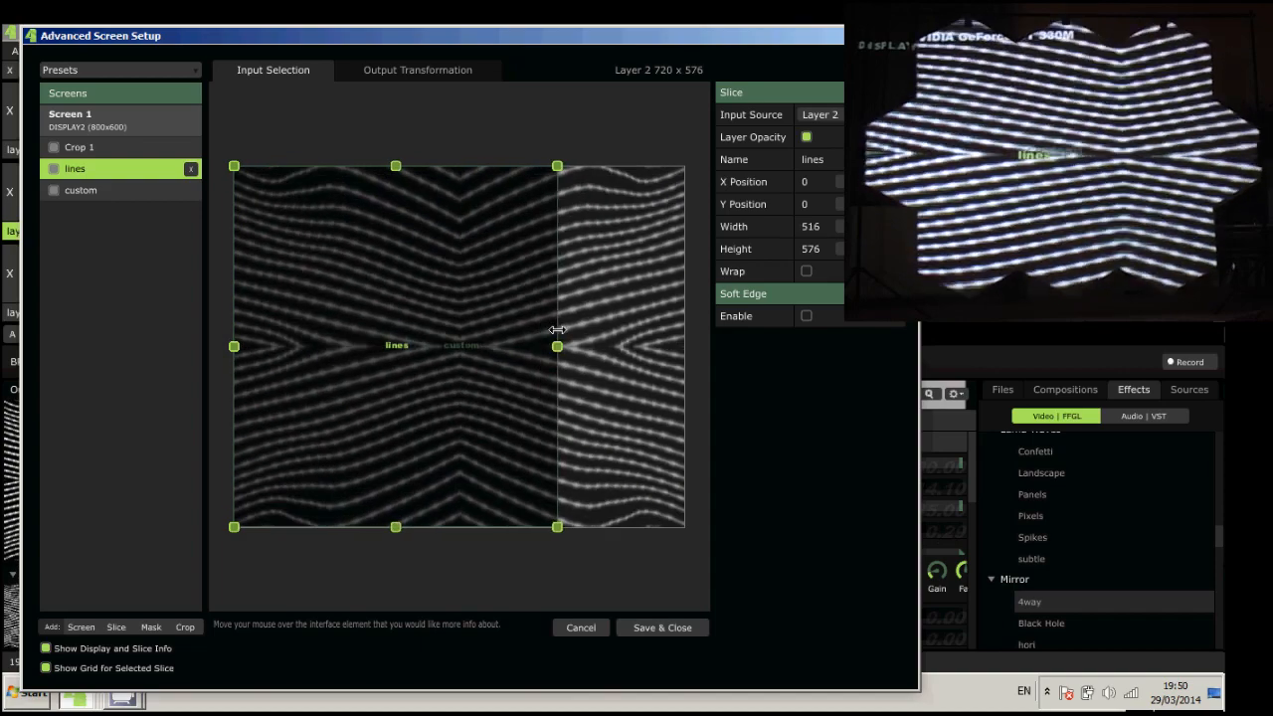
pyautogui.moveTo(558, 346); pyautogui.dragTo(621, 347)
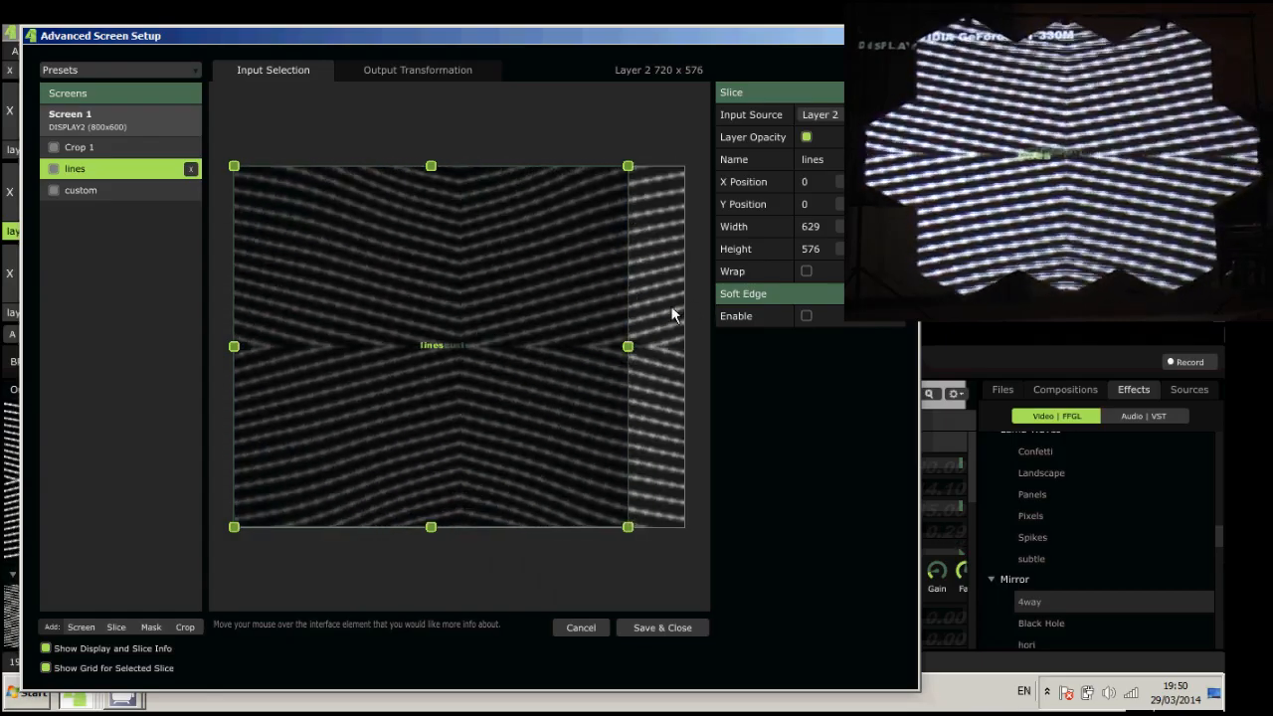
pyautogui.click(416, 70)
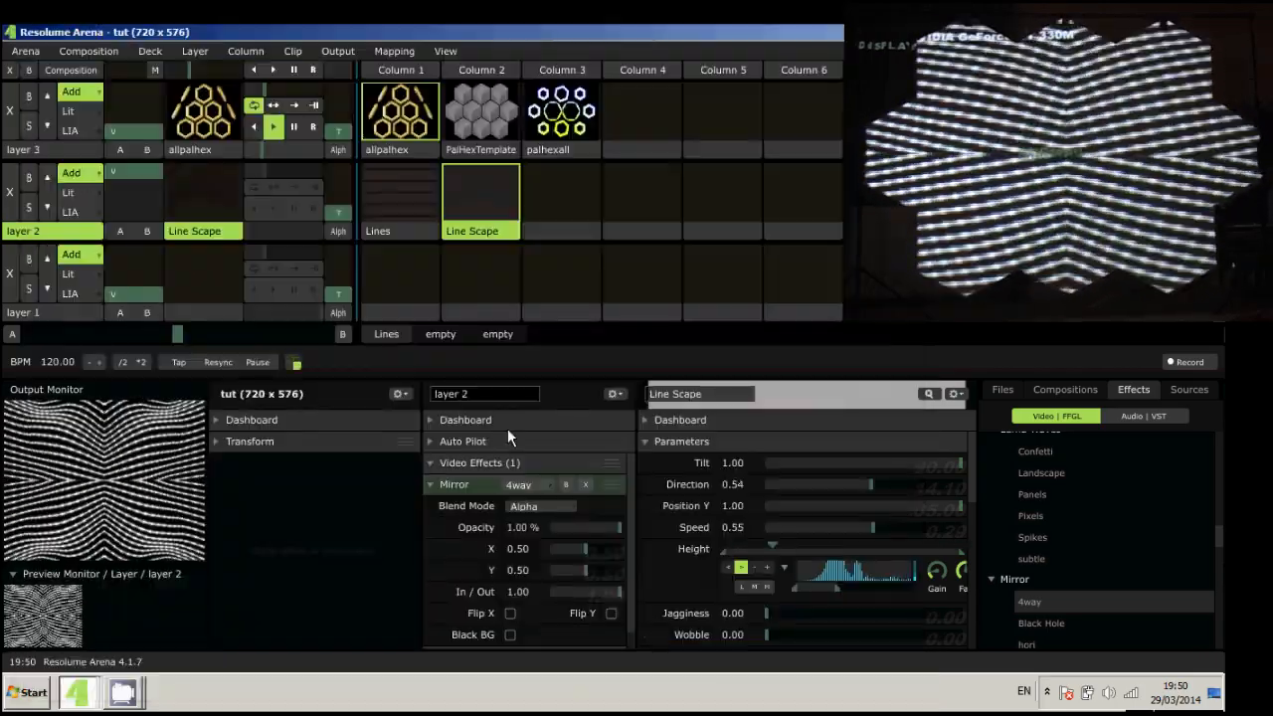
pyautogui.moveTo(554, 266)
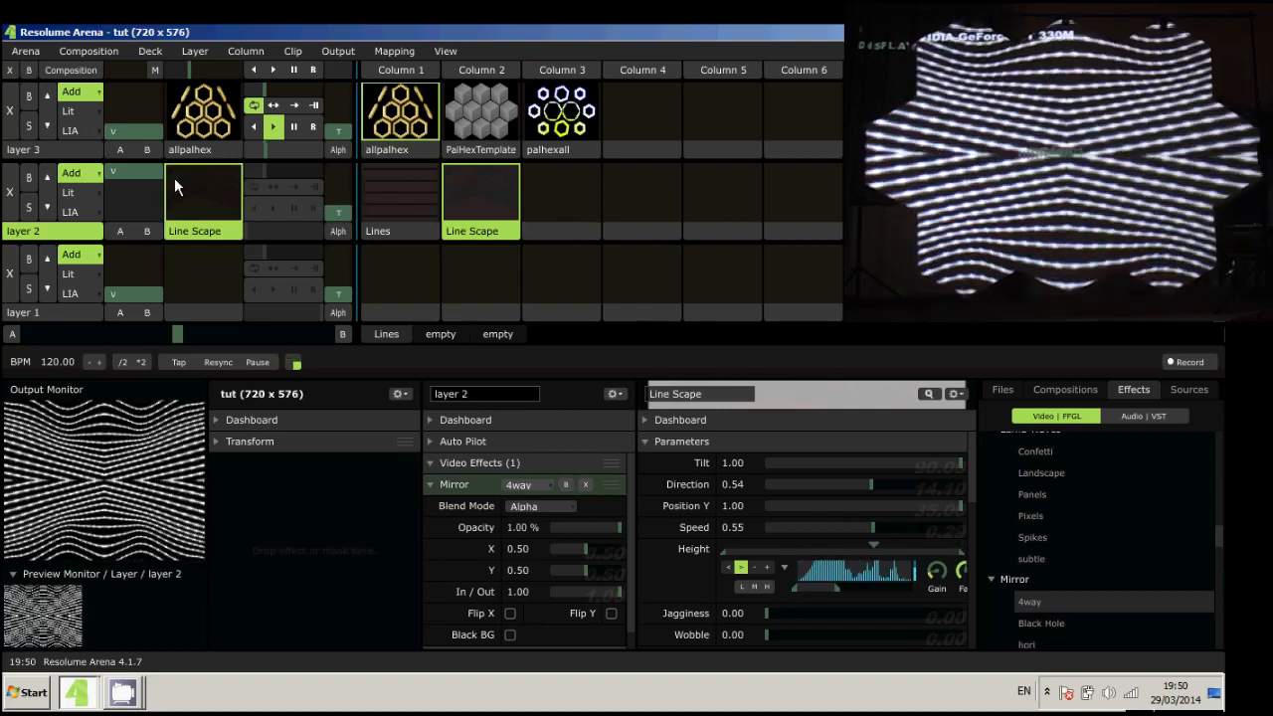
# Stop Line Scape on layer 2 and load gurder.mov from the clips folder into layer 1.
pyautogui.click(134, 173)
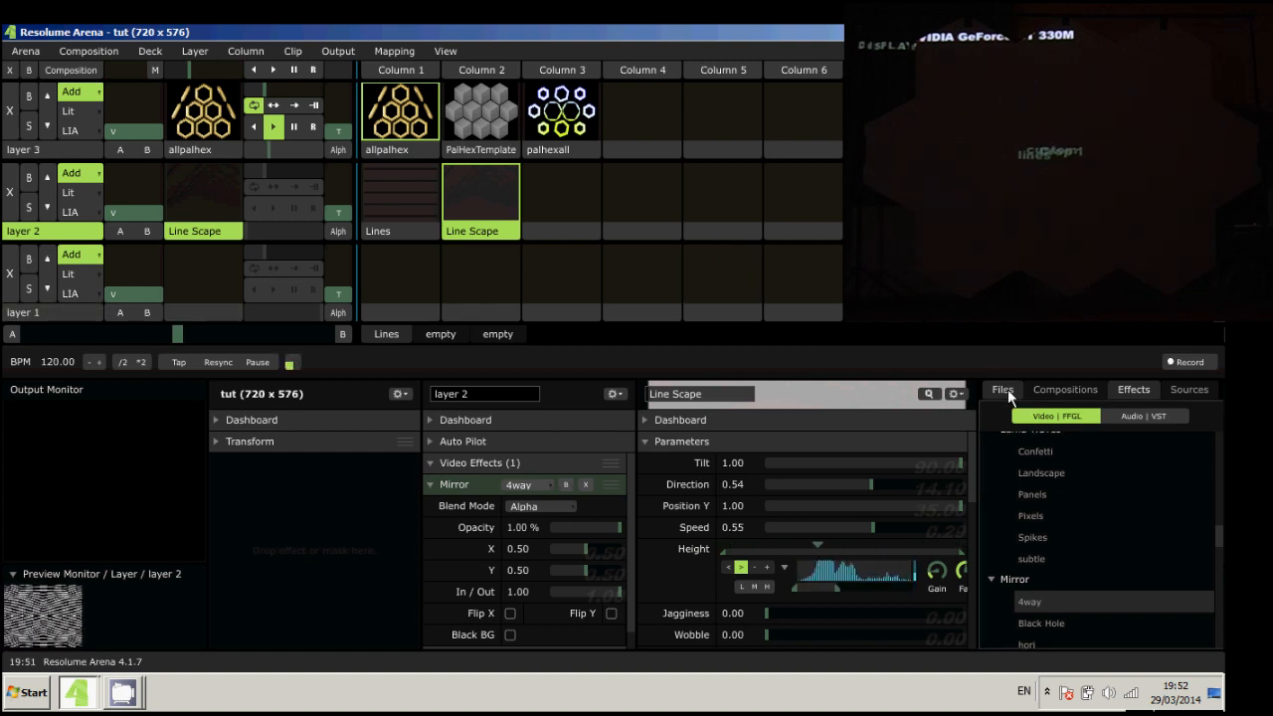
pyautogui.click(1002, 389)
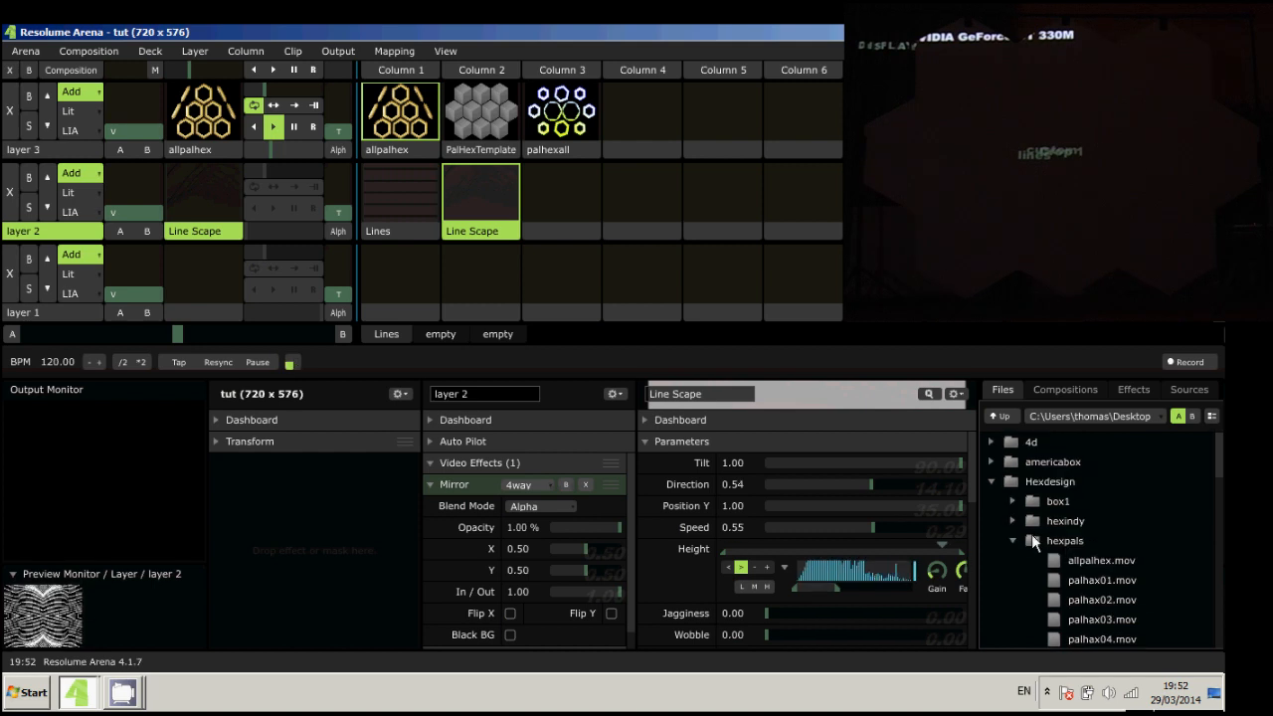
pyautogui.click(1013, 540)
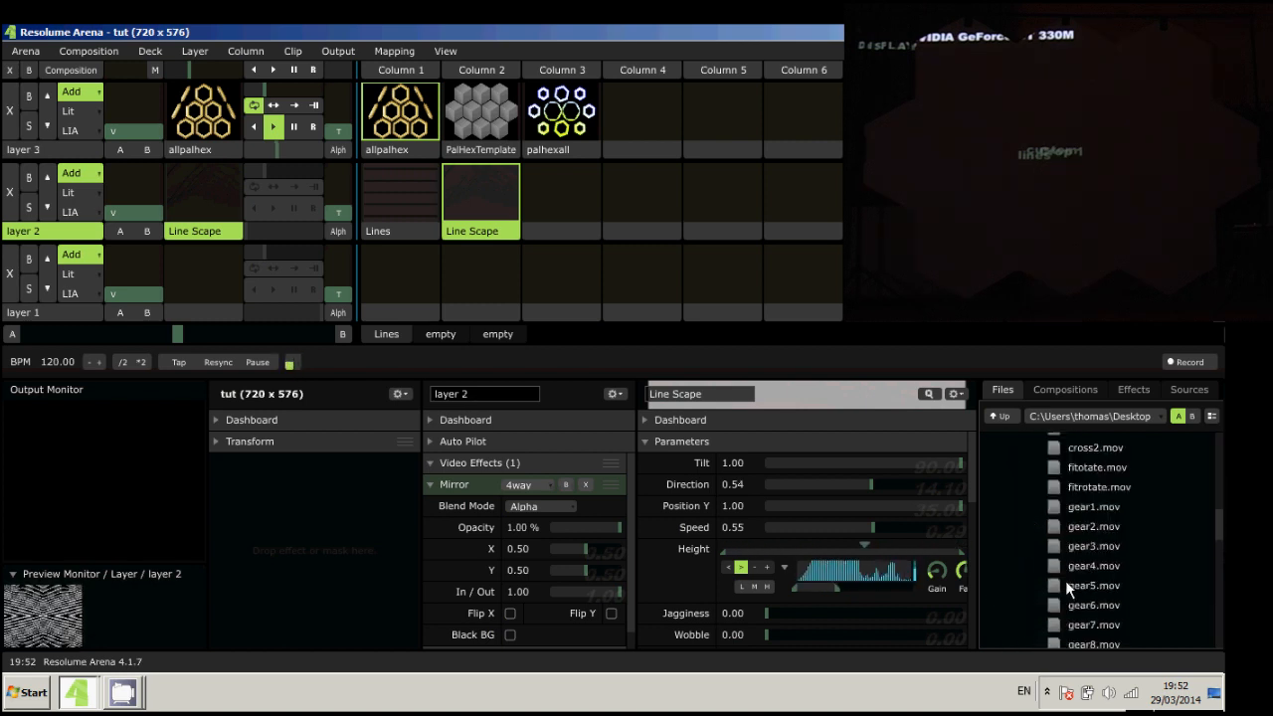
pyautogui.scroll(-3)
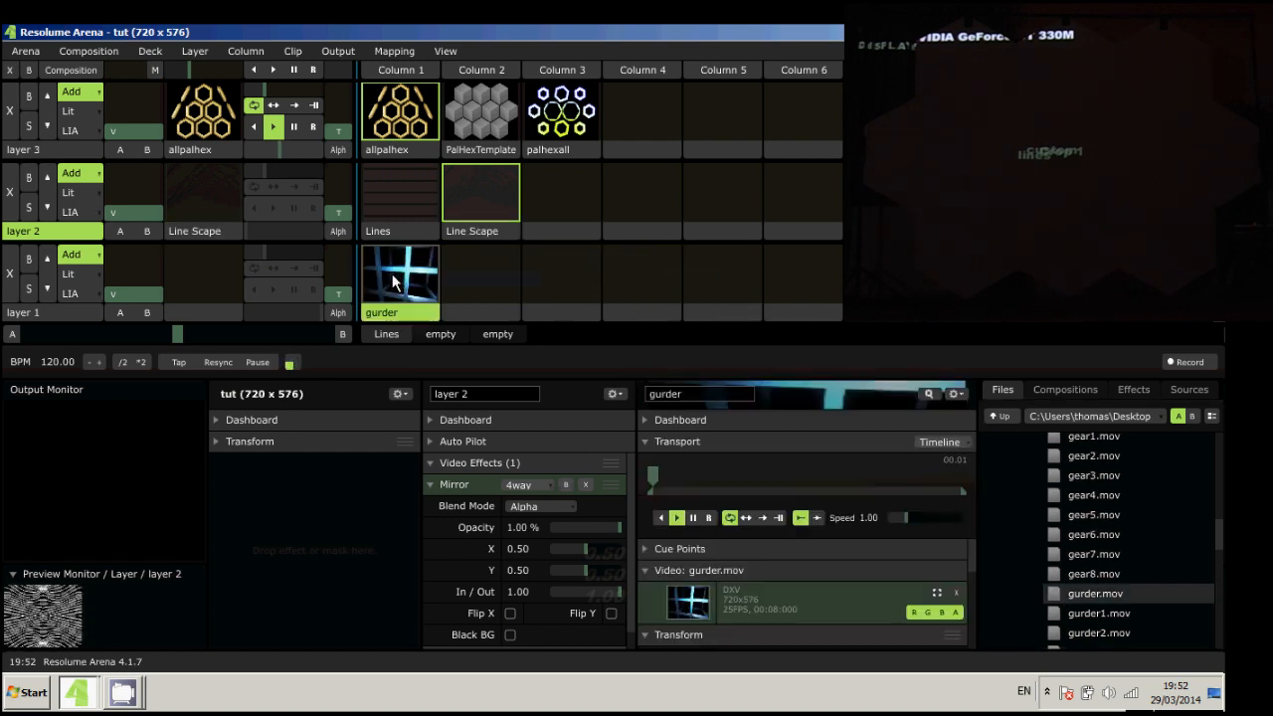
pyautogui.click(400, 283)
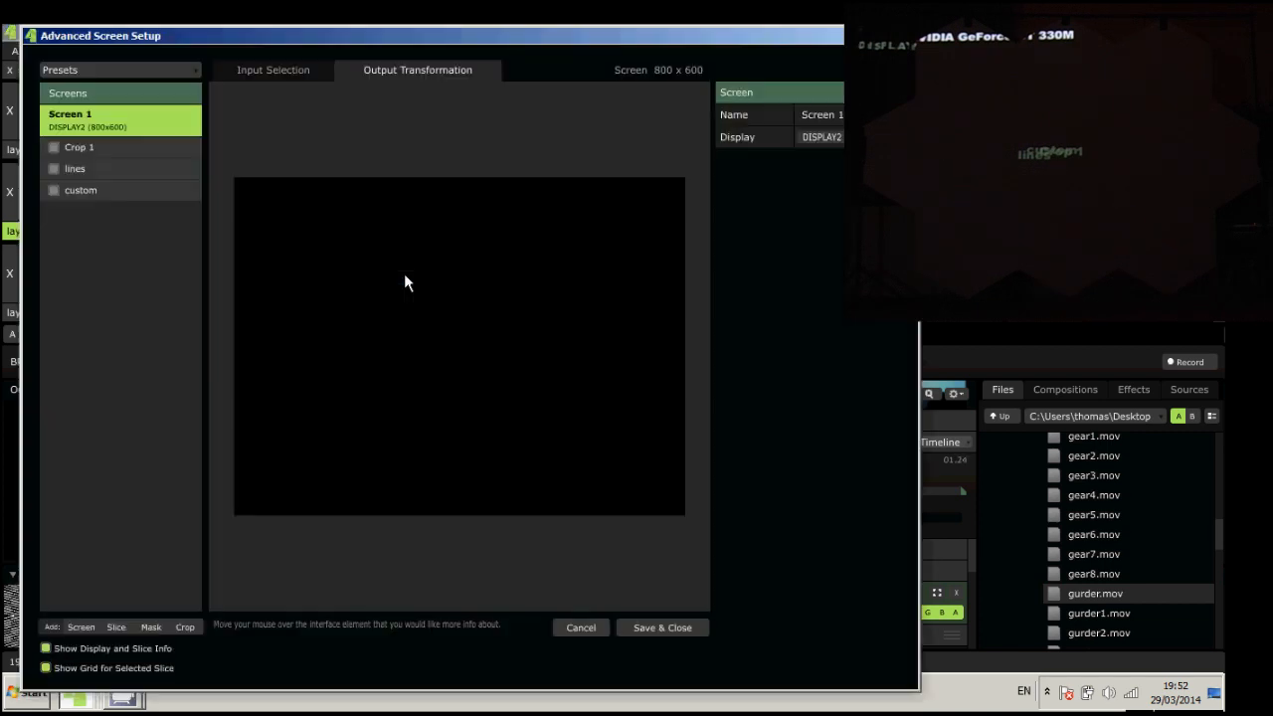
pyautogui.moveTo(136, 649)
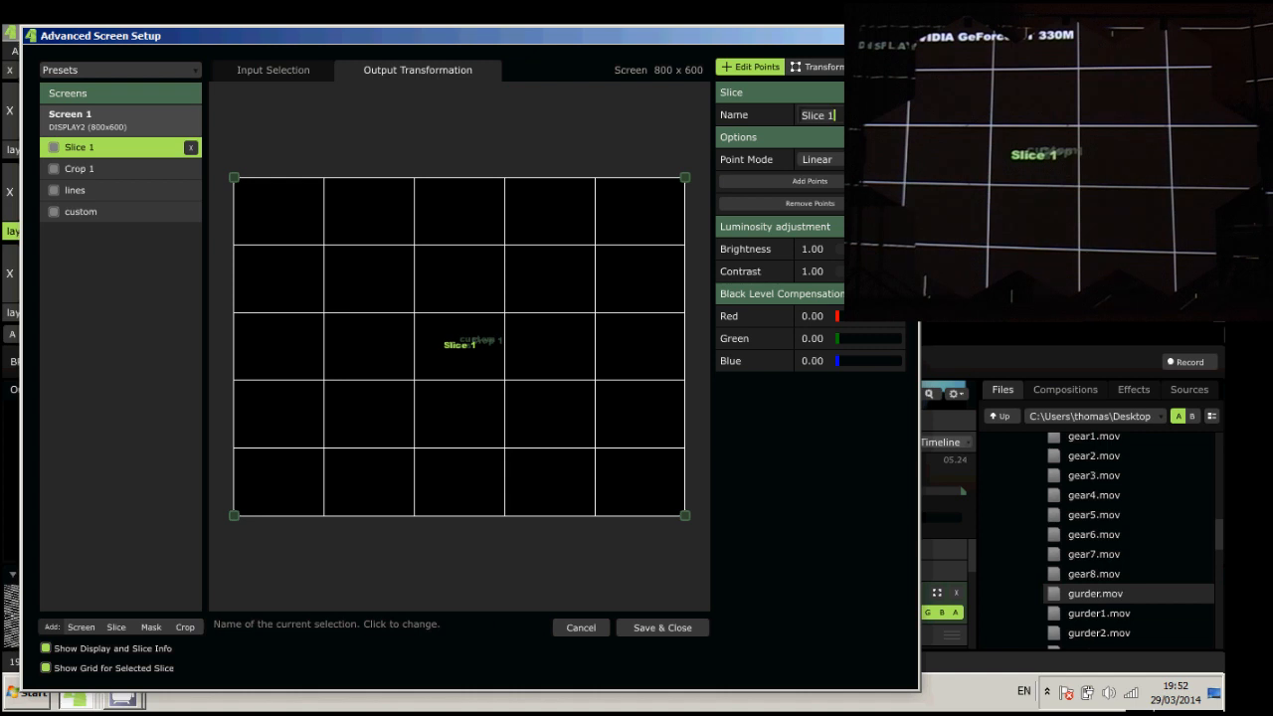
# Name the new slice 'indy' and set its input source to layer 1.
pyautogui.write('indy')
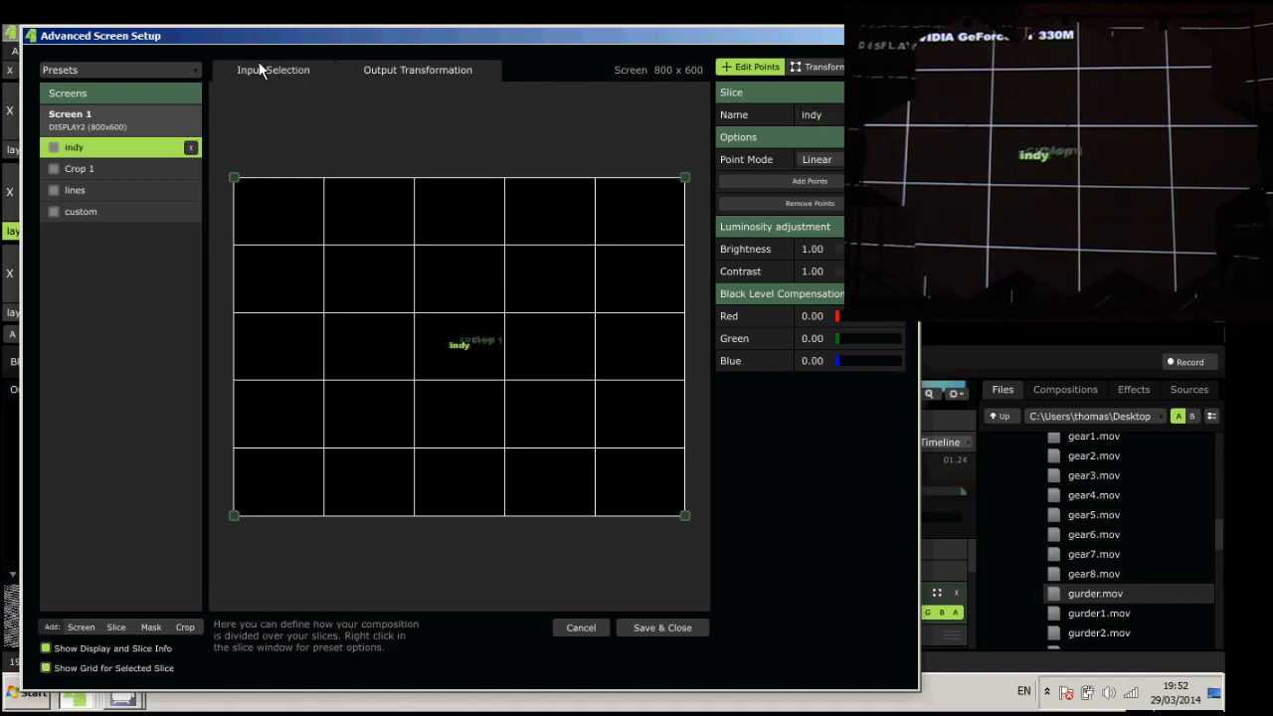
pyautogui.click(272, 70)
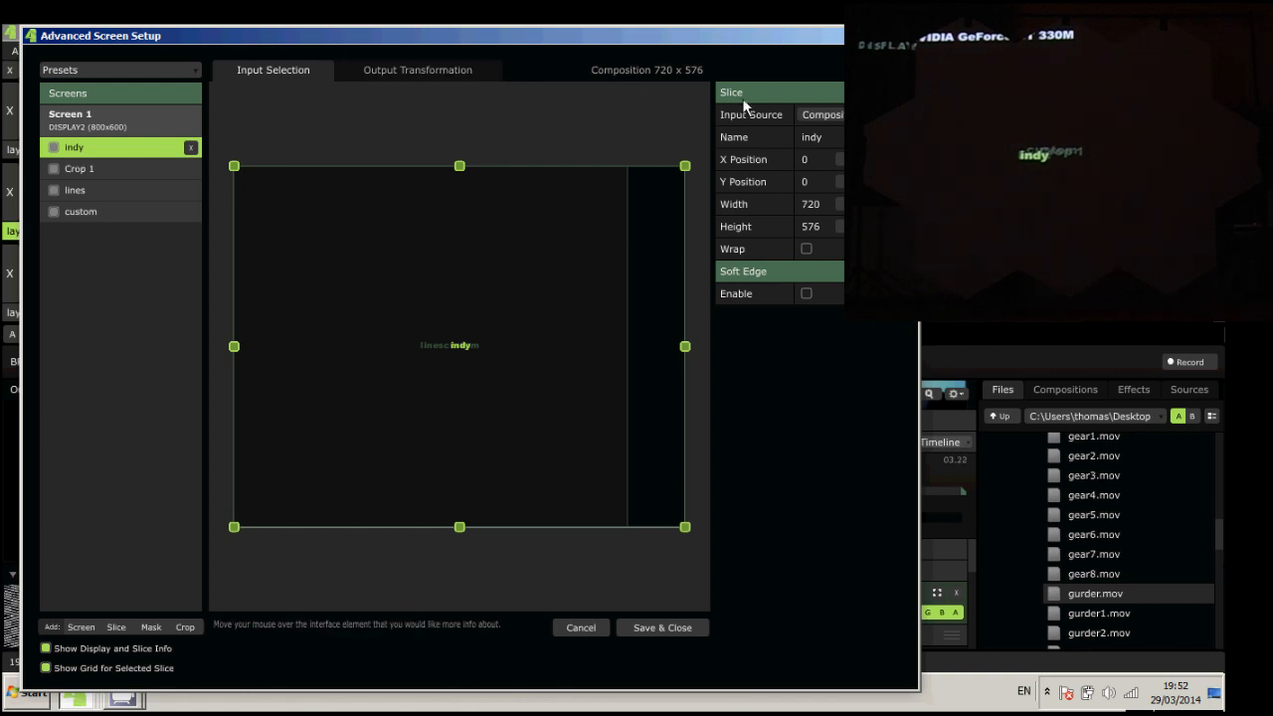
pyautogui.click(820, 114)
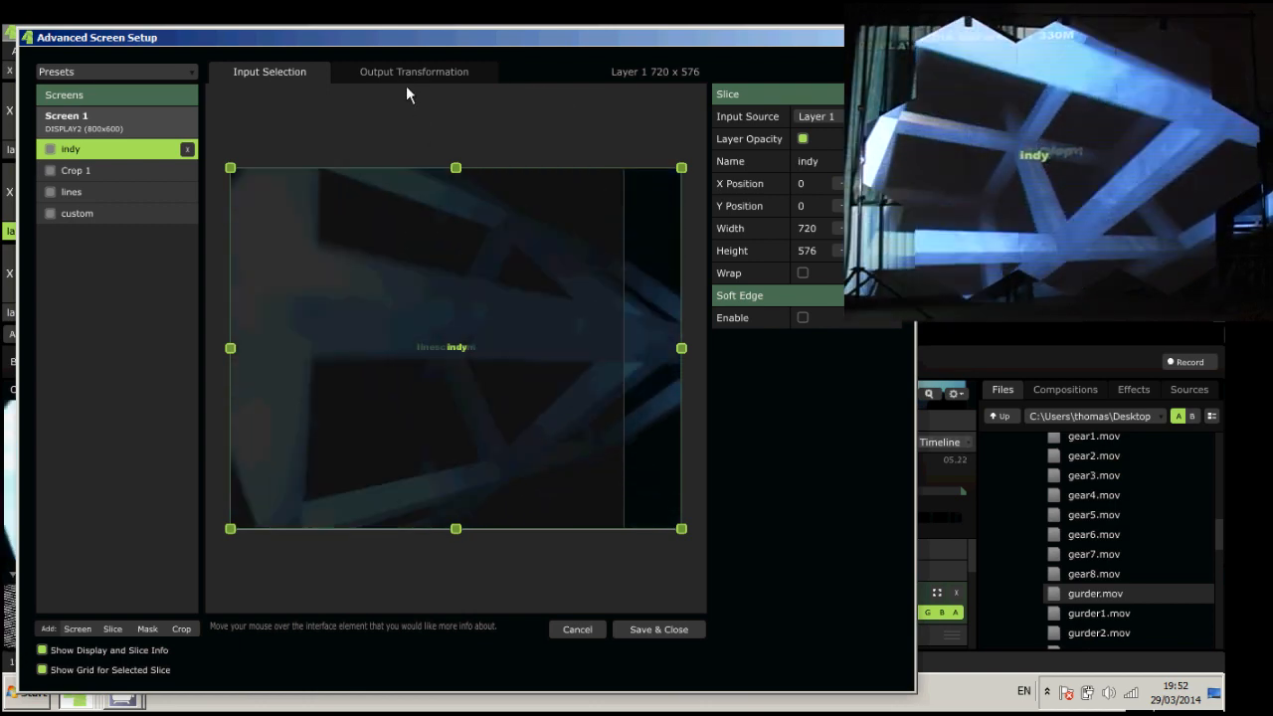
pyautogui.click(414, 71)
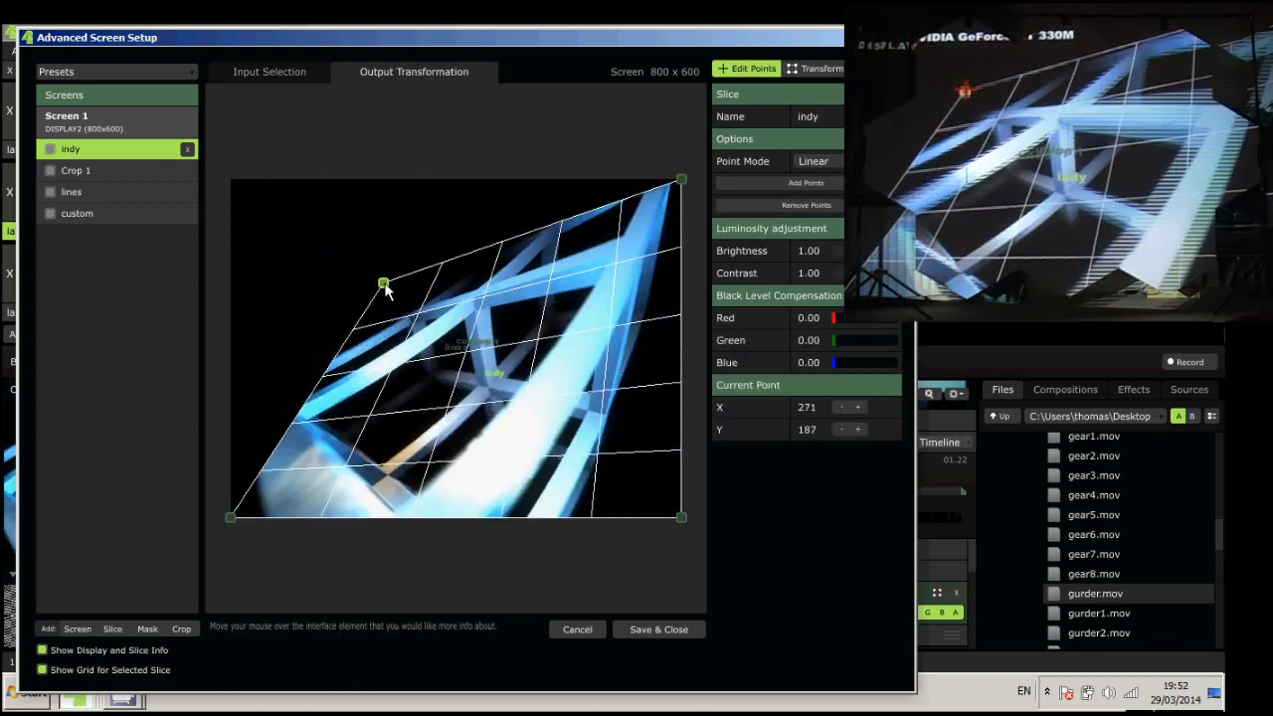
# Warp indy's corners and points into a small hexagon and hide the slice info overlay.
pyautogui.moveTo(383, 284); pyautogui.dragTo(386, 317)
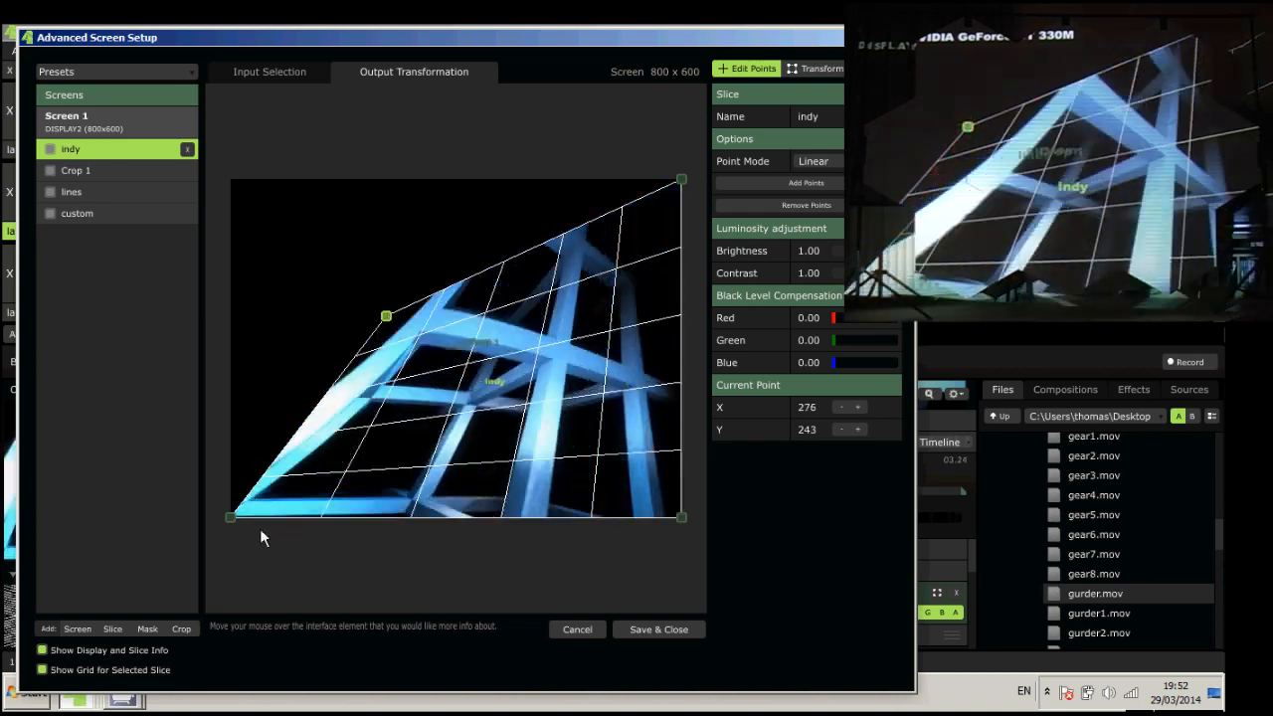
pyautogui.moveTo(231, 517); pyautogui.dragTo(388, 381)
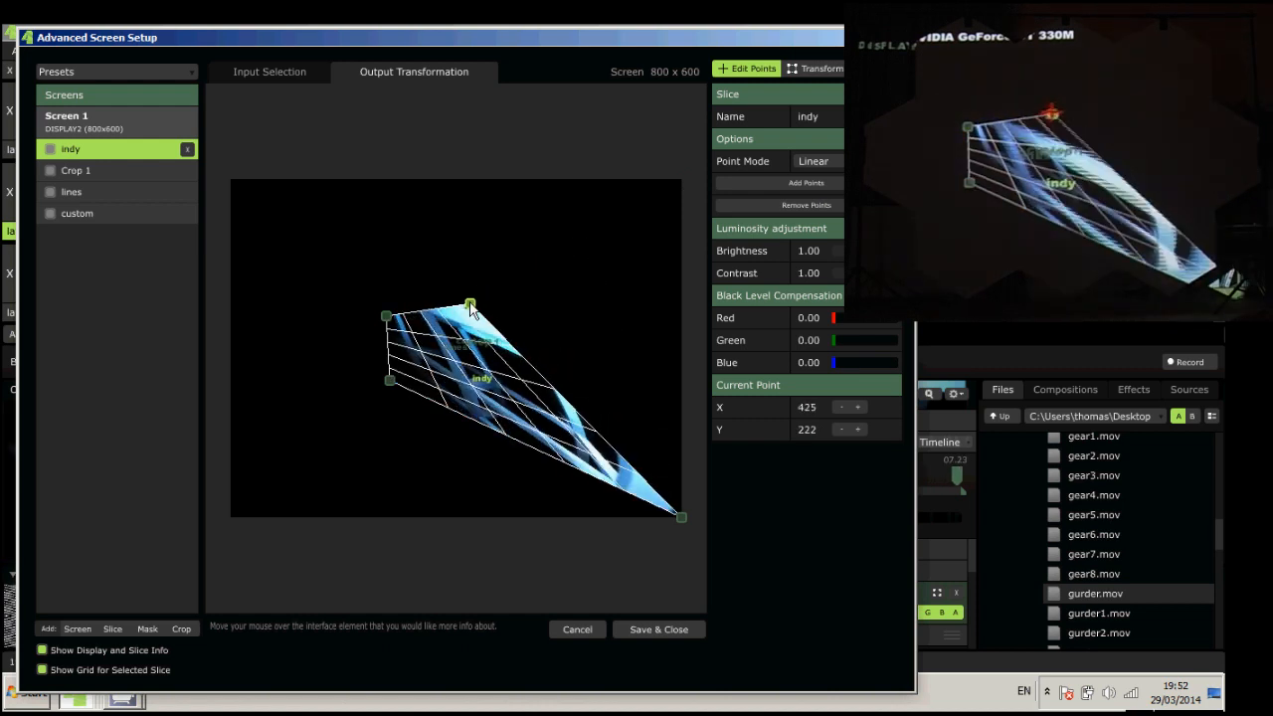
pyautogui.moveTo(469, 304); pyautogui.dragTo(490, 316)
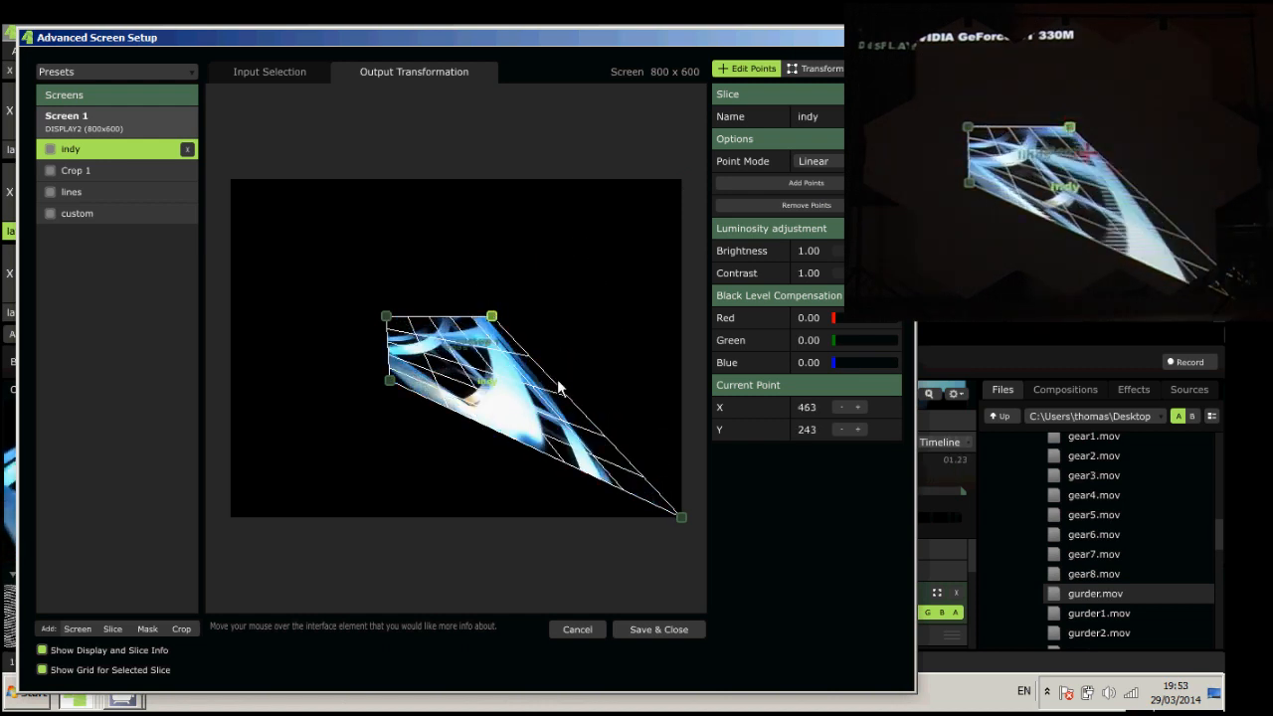
pyautogui.moveTo(681, 518); pyautogui.dragTo(483, 376)
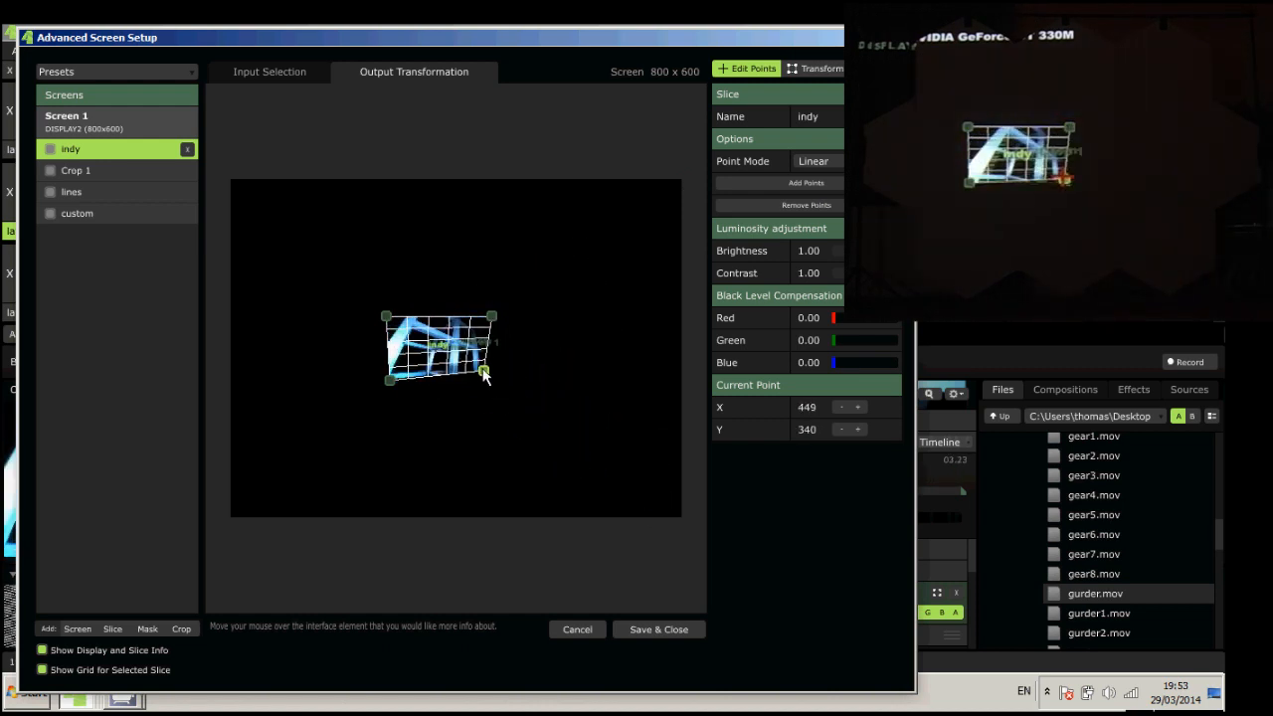
pyautogui.moveTo(492, 380); pyautogui.dragTo(491, 382)
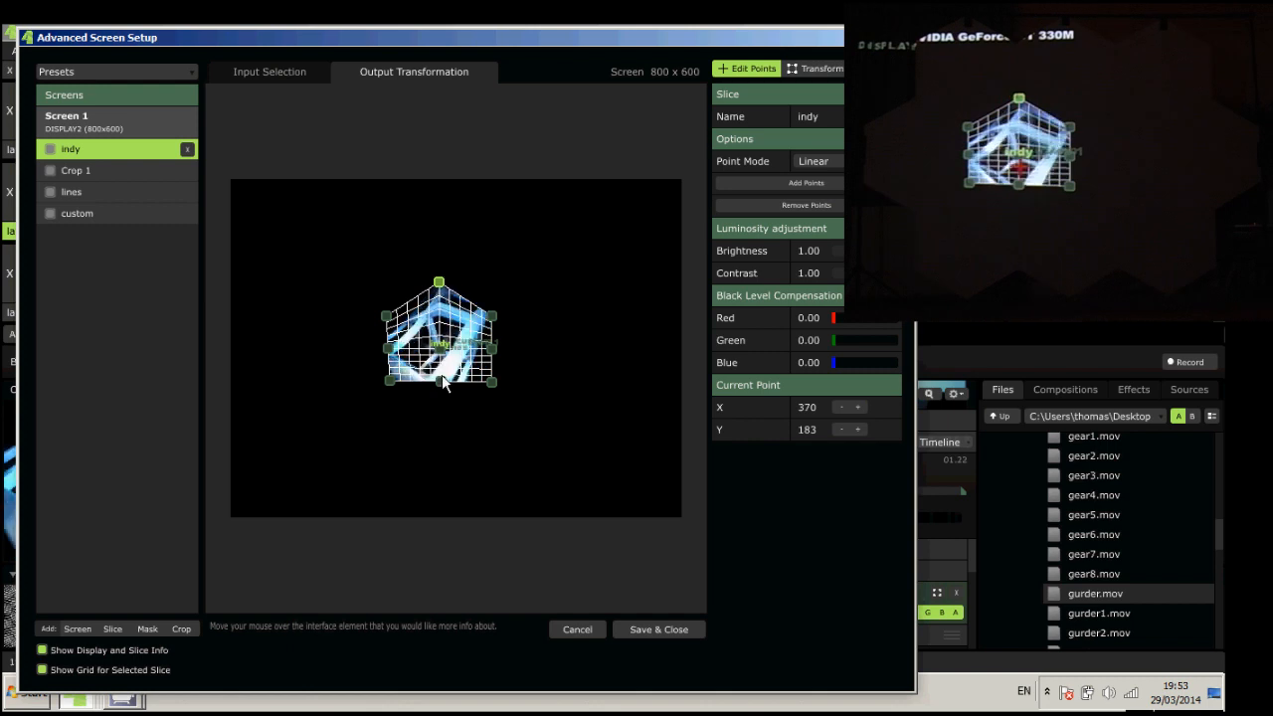
pyautogui.moveTo(439, 379); pyautogui.dragTo(438, 412)
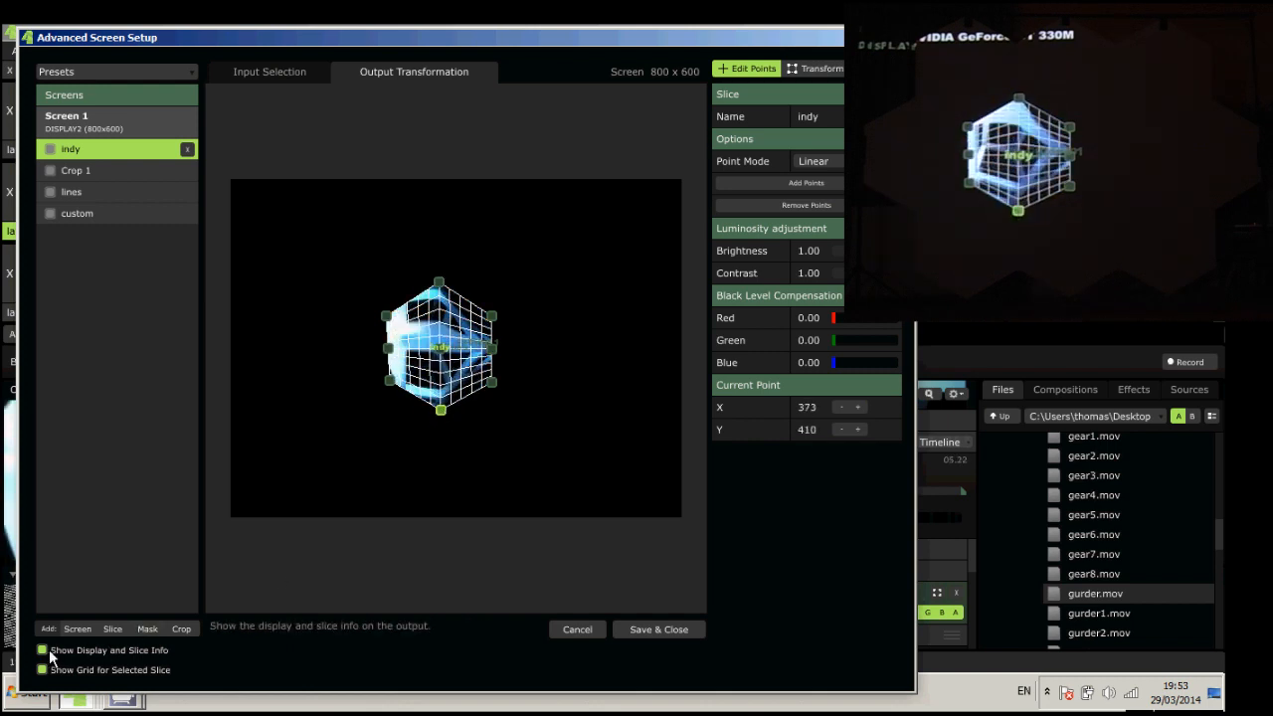
pyautogui.click(42, 650)
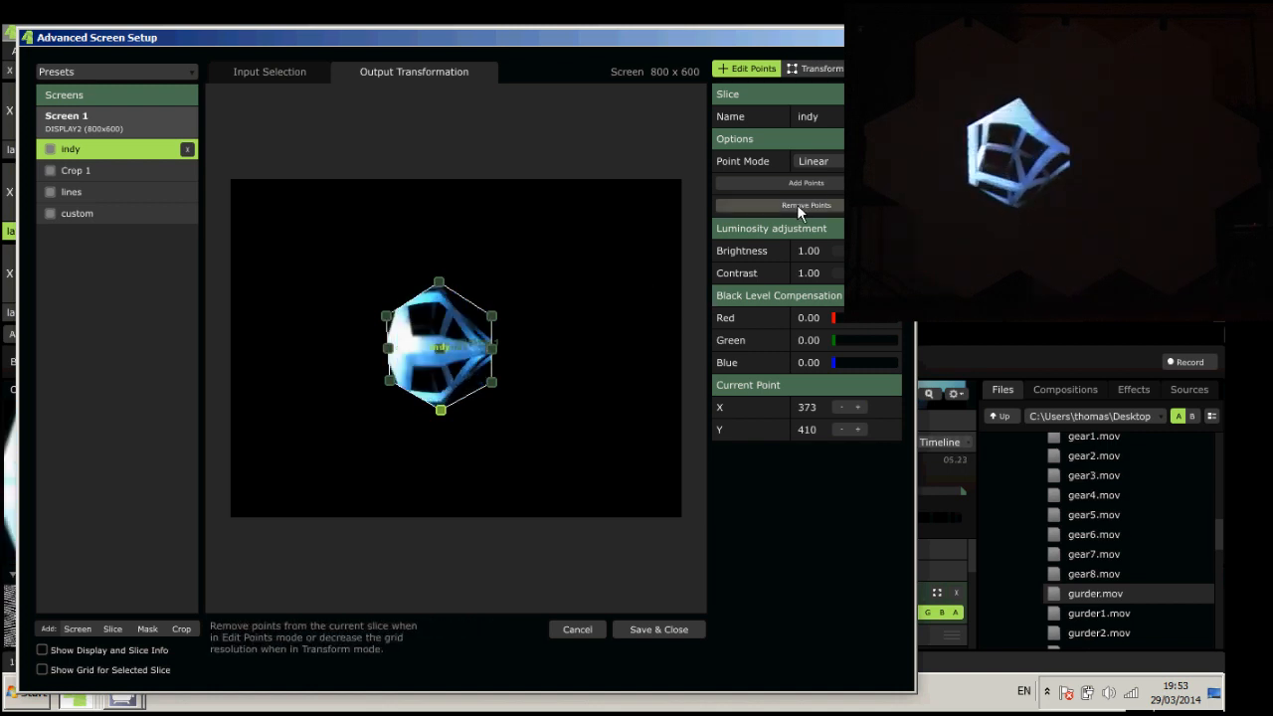
pyautogui.click(805, 205)
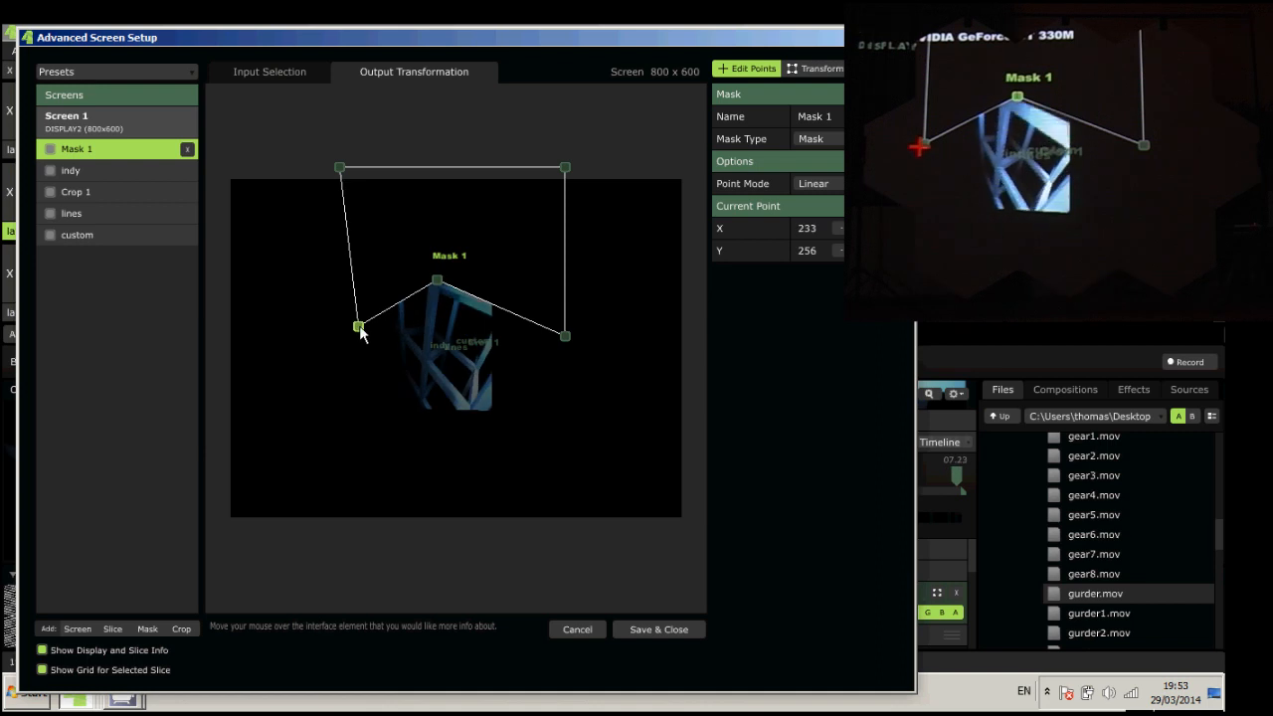
# Drag Mask 1 points along the hex edge and select the indy copy slice.
pyautogui.moveTo(359, 327); pyautogui.dragTo(565, 336)
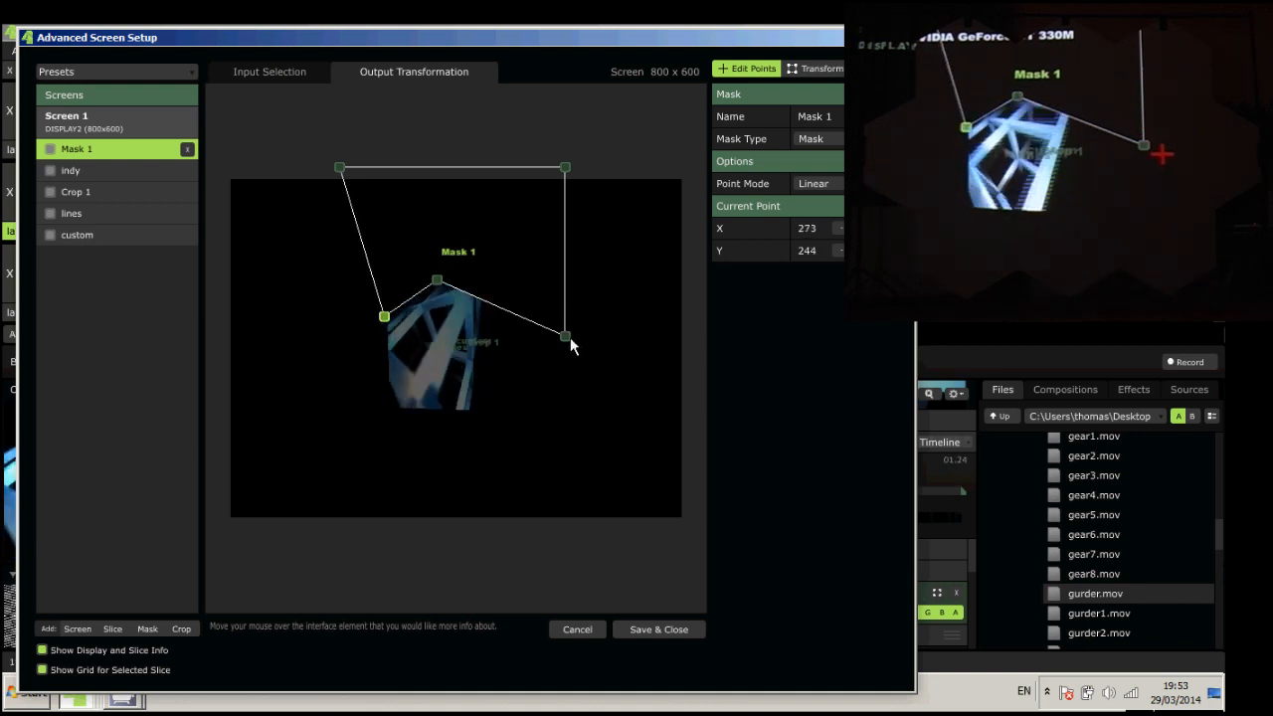
pyautogui.moveTo(565, 336); pyautogui.dragTo(487, 321)
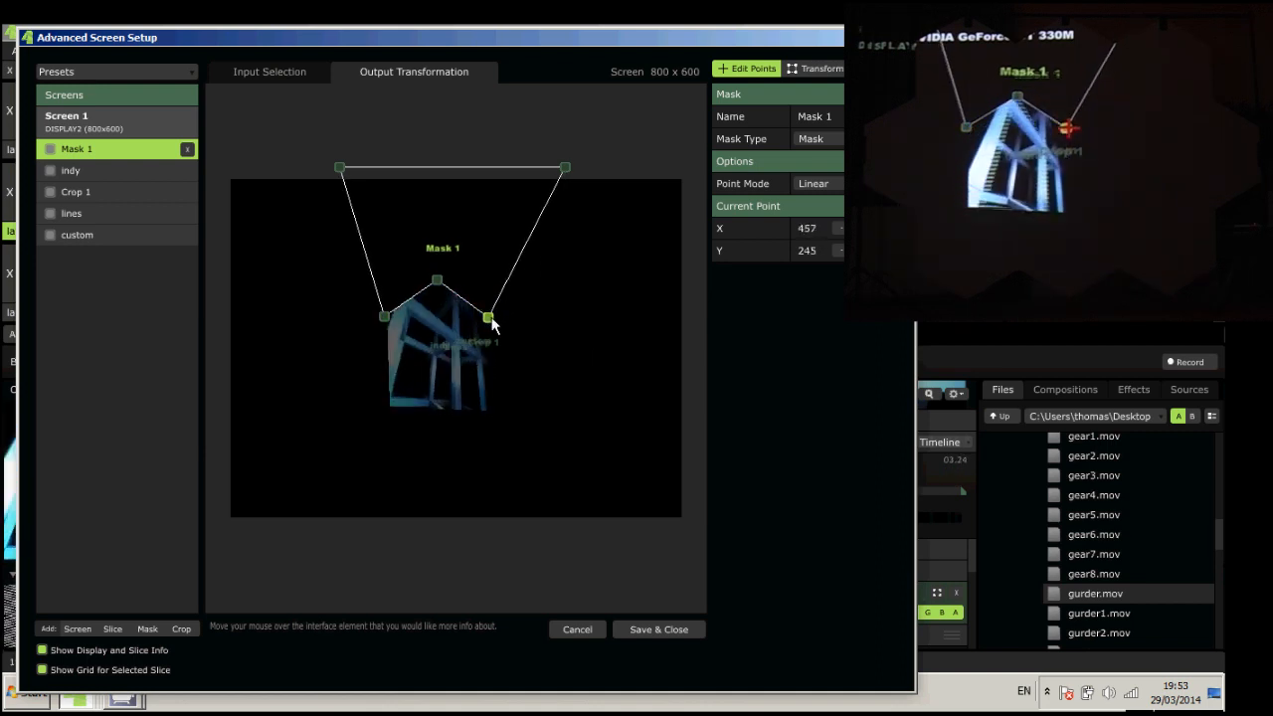
pyautogui.click(70, 170)
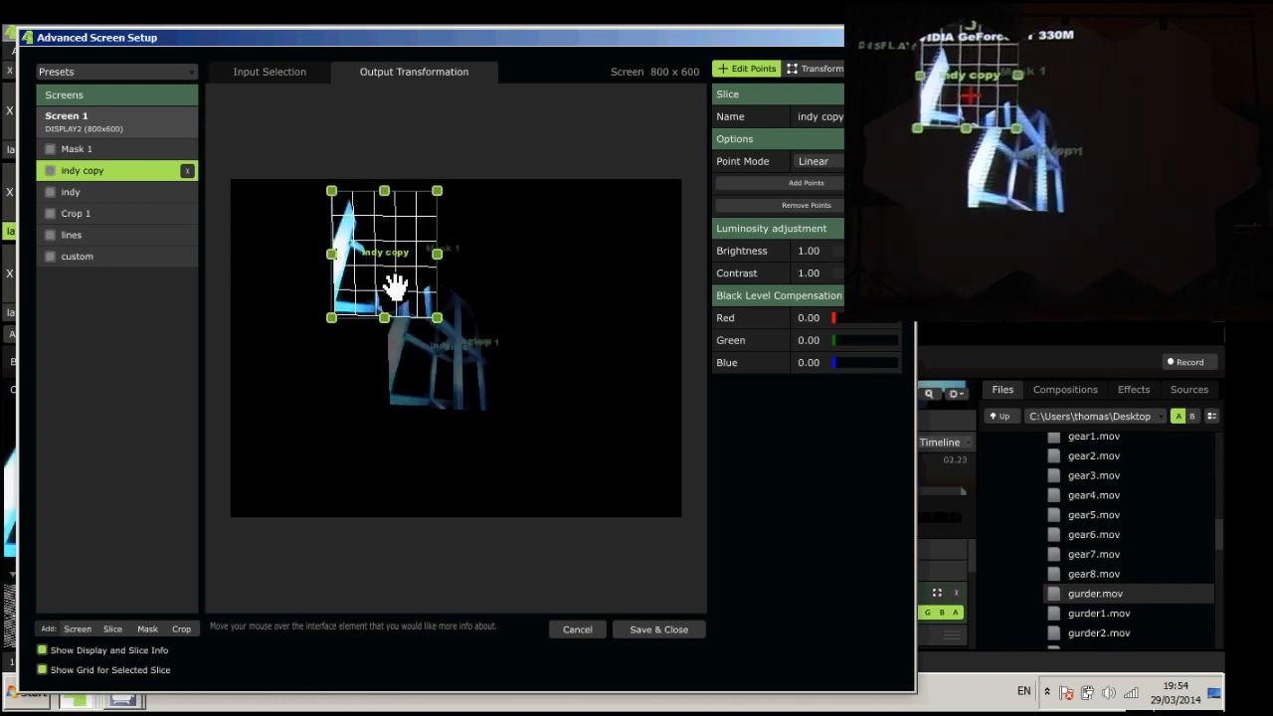
pyautogui.click(81, 166)
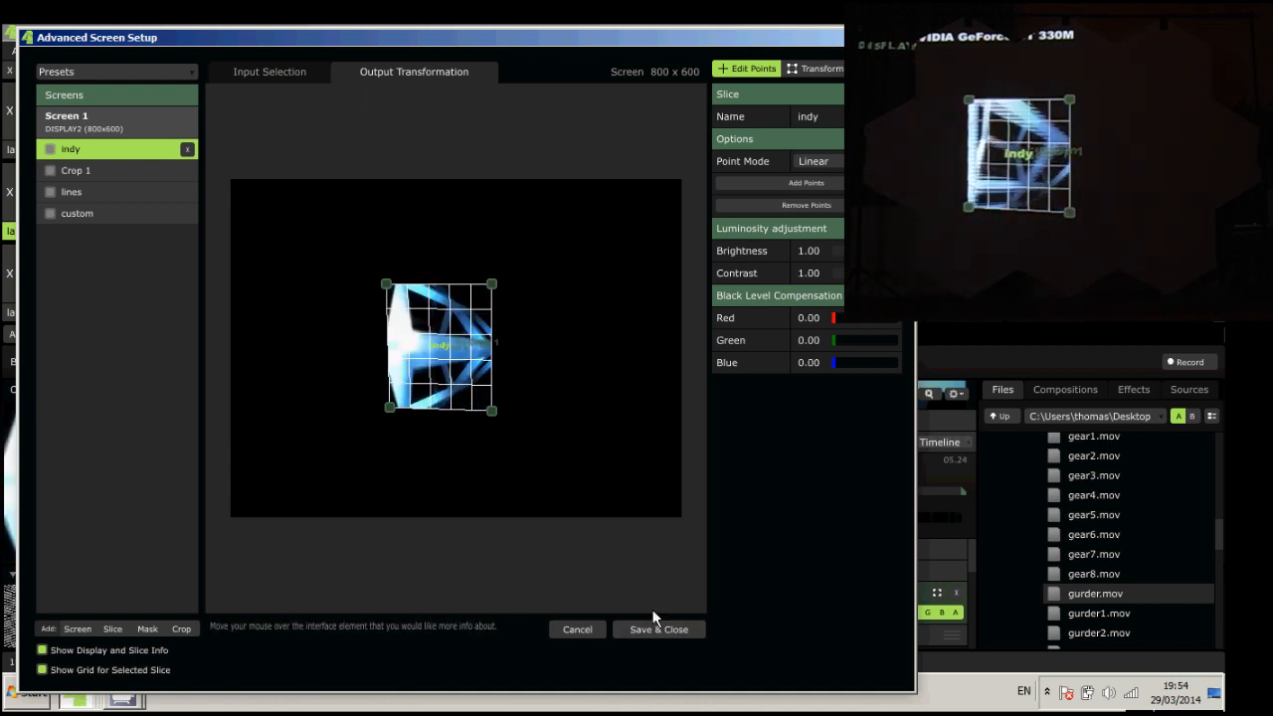
# Save the indy slice setup and close Advanced Output.
pyautogui.click(658, 629)
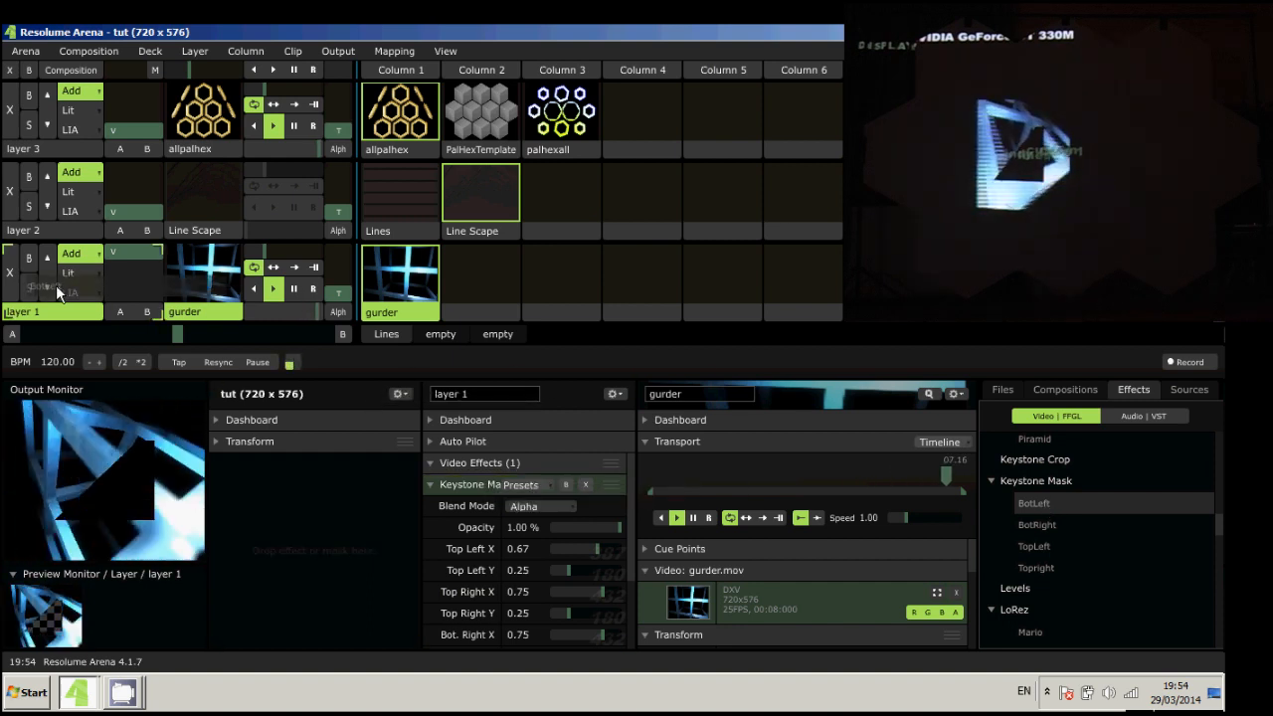
# Stack the corner Keystone Mask presets, including Topright, on layer 1's gurder clip.
pyautogui.click(1034, 502)
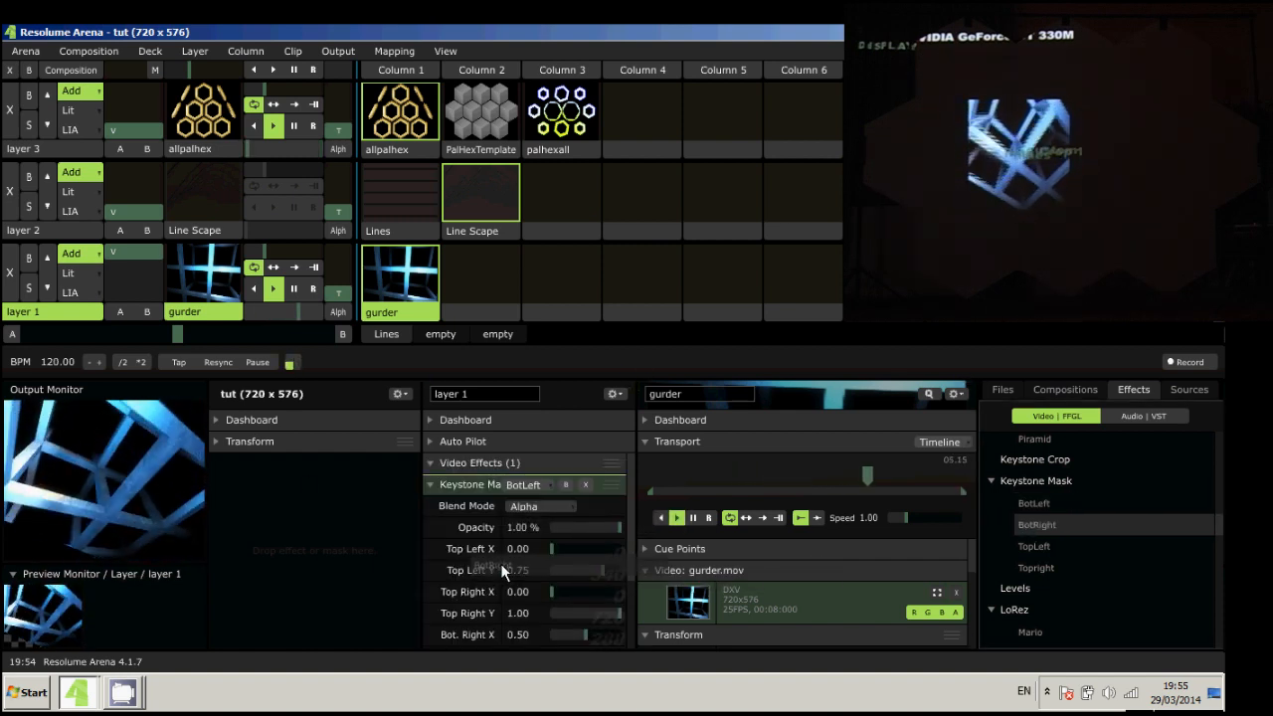
pyautogui.click(1034, 546)
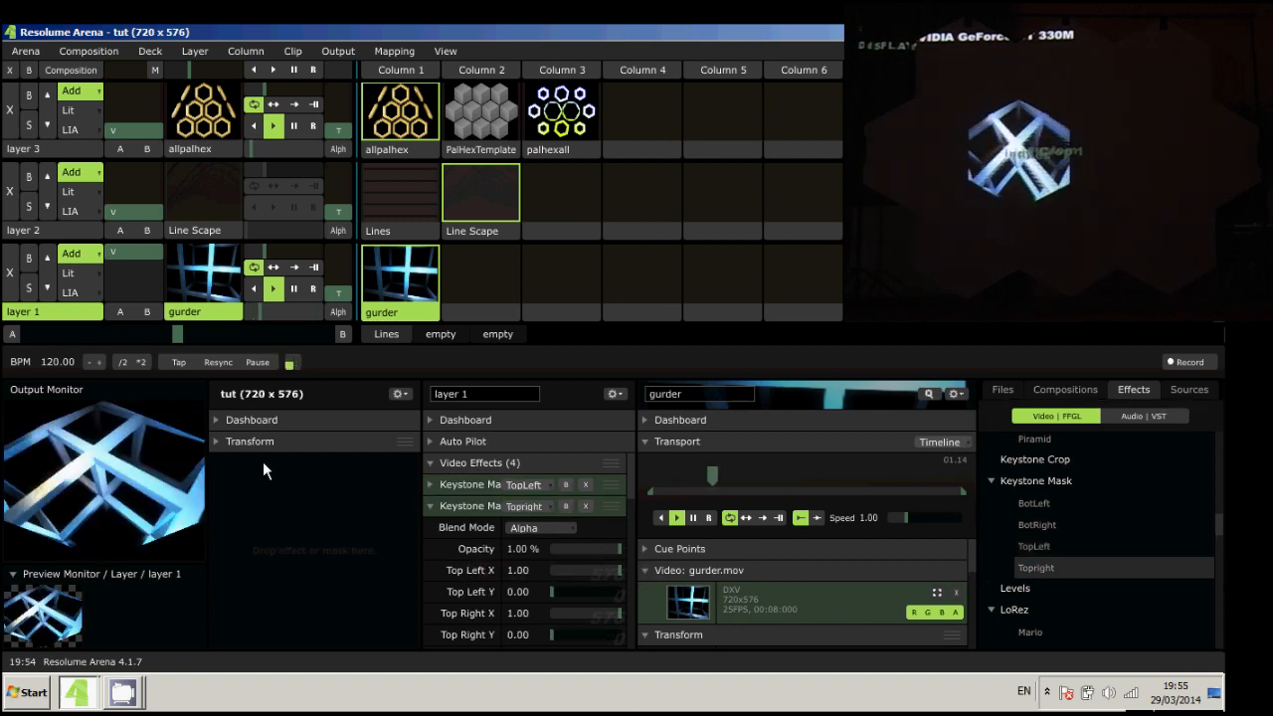
pyautogui.moveTo(557, 592); pyautogui.dragTo(612, 592)
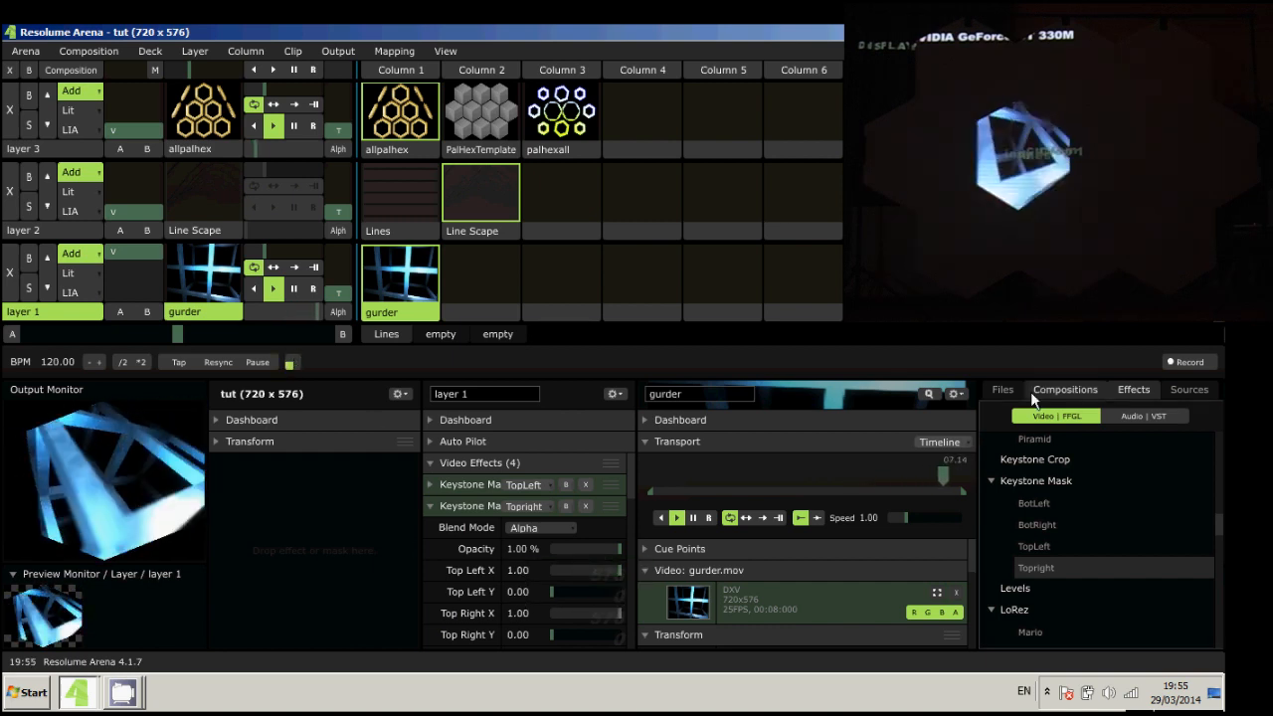
pyautogui.click(1002, 389)
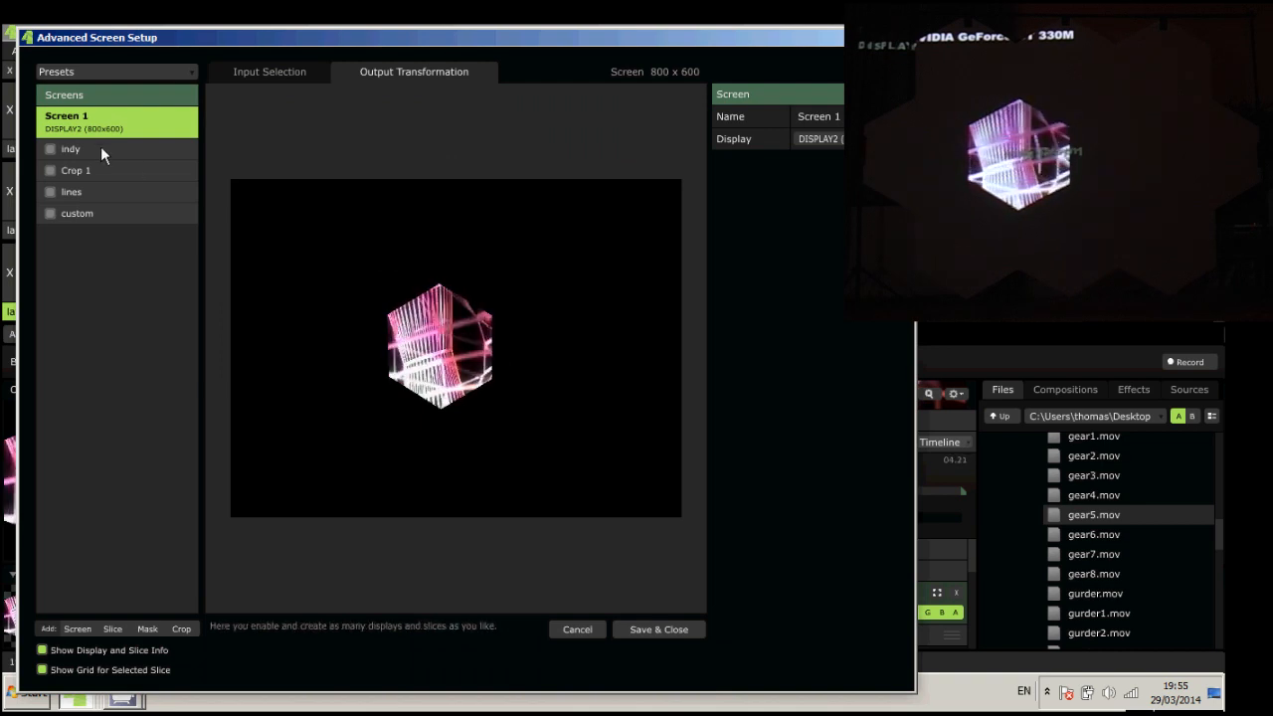
# Duplicate the indy hexagon slice, move the copies onto the upper-left hexes, and save.
pyautogui.click(70, 148)
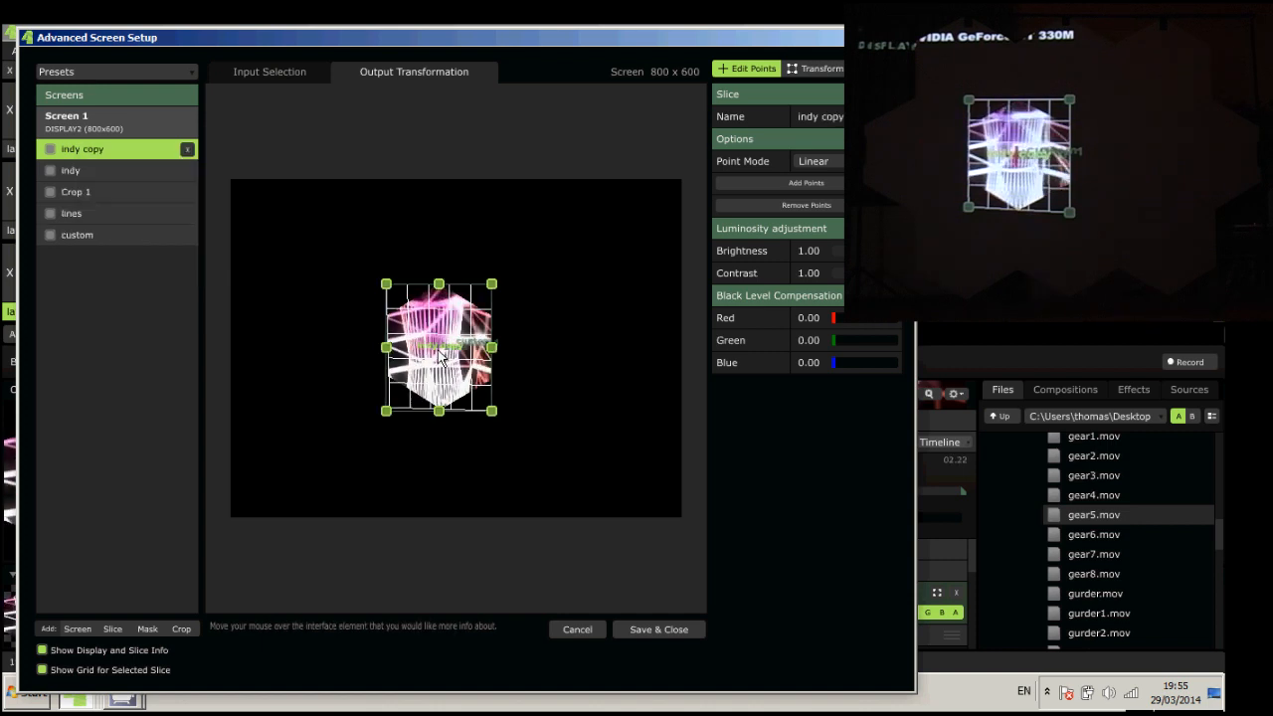
pyautogui.moveTo(438, 348); pyautogui.dragTo(383, 254)
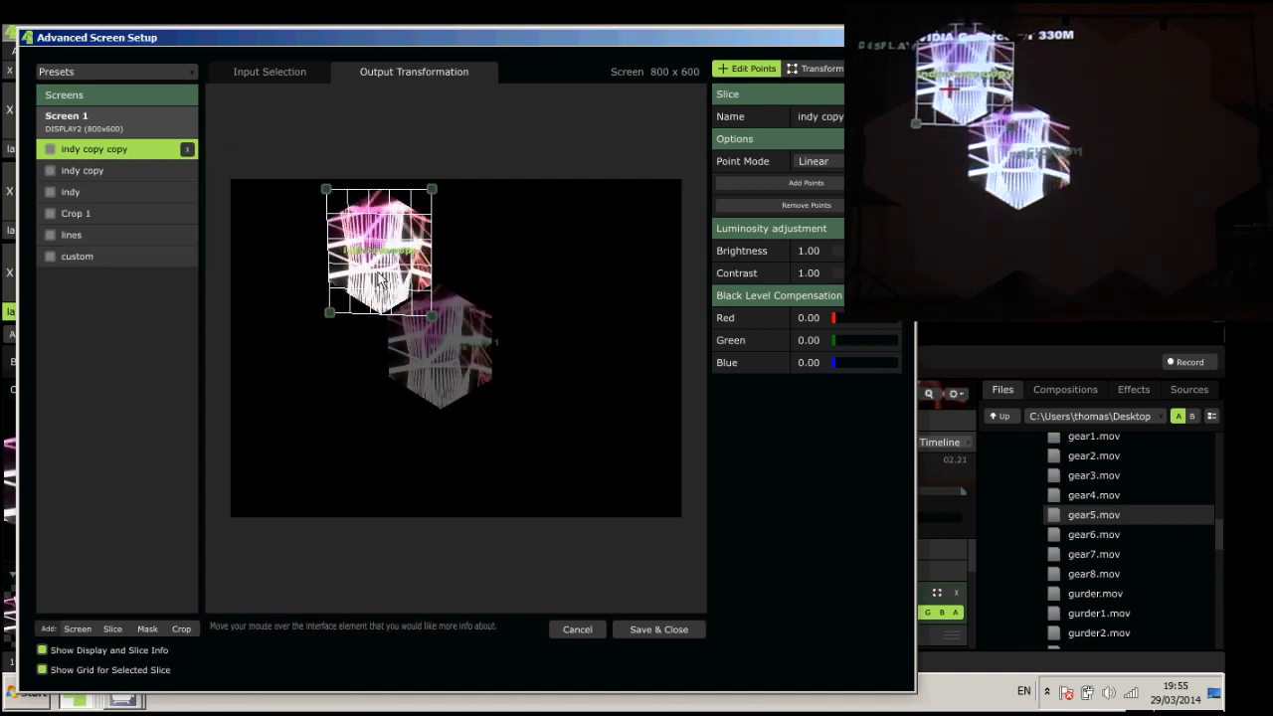
pyautogui.moveTo(378, 248); pyautogui.dragTo(487, 248)
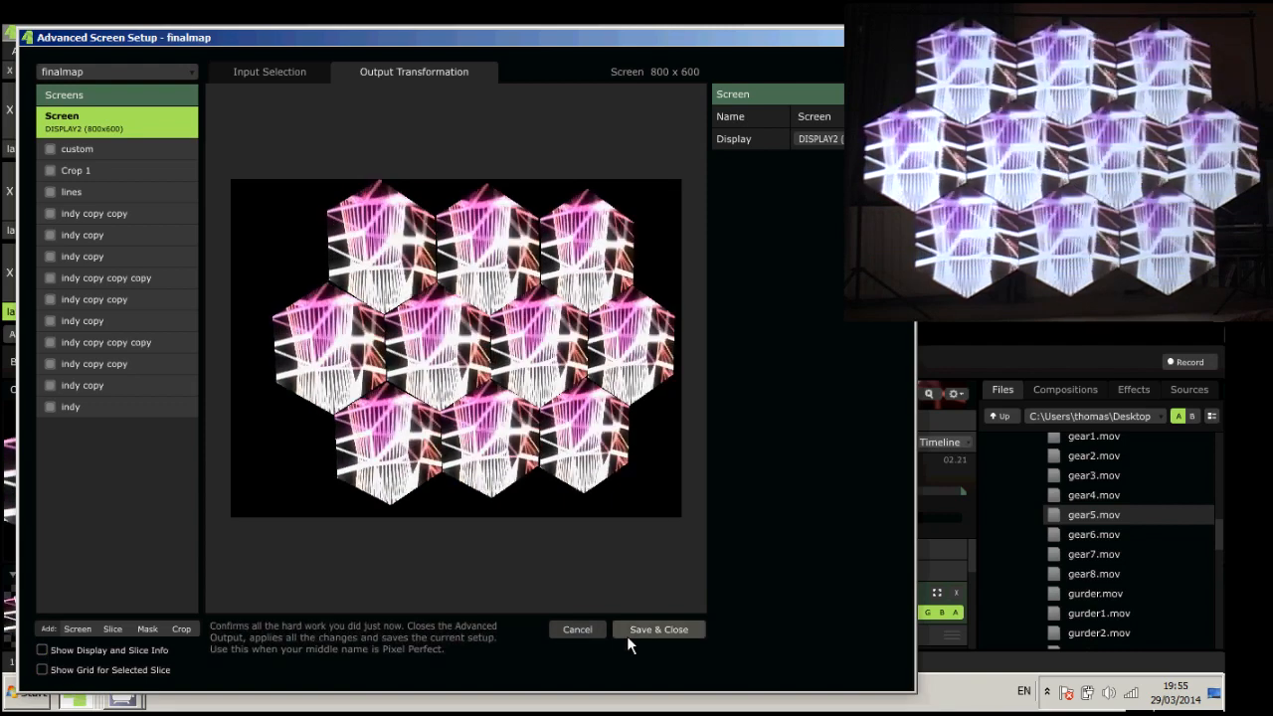
pyautogui.click(659, 629)
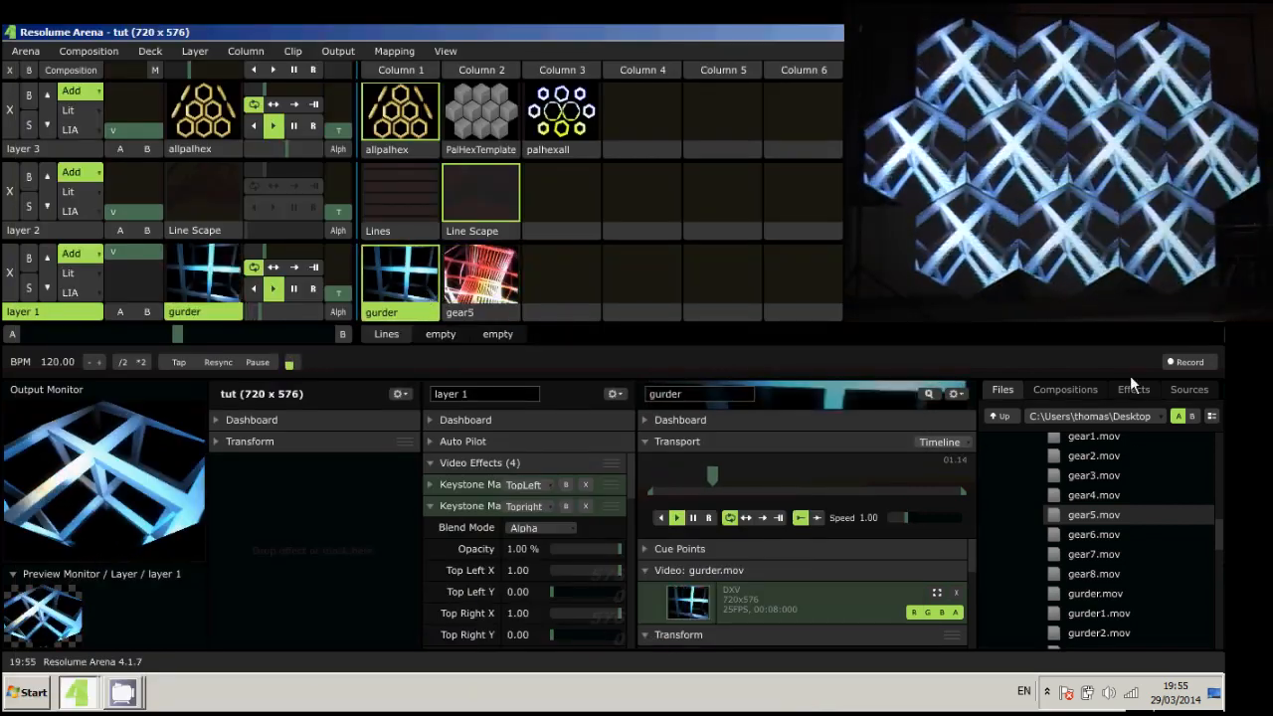
# Preview the Lines and Line Scape clips on layer 2, then play allpalhex on layer 3.
pyautogui.click(1133, 389)
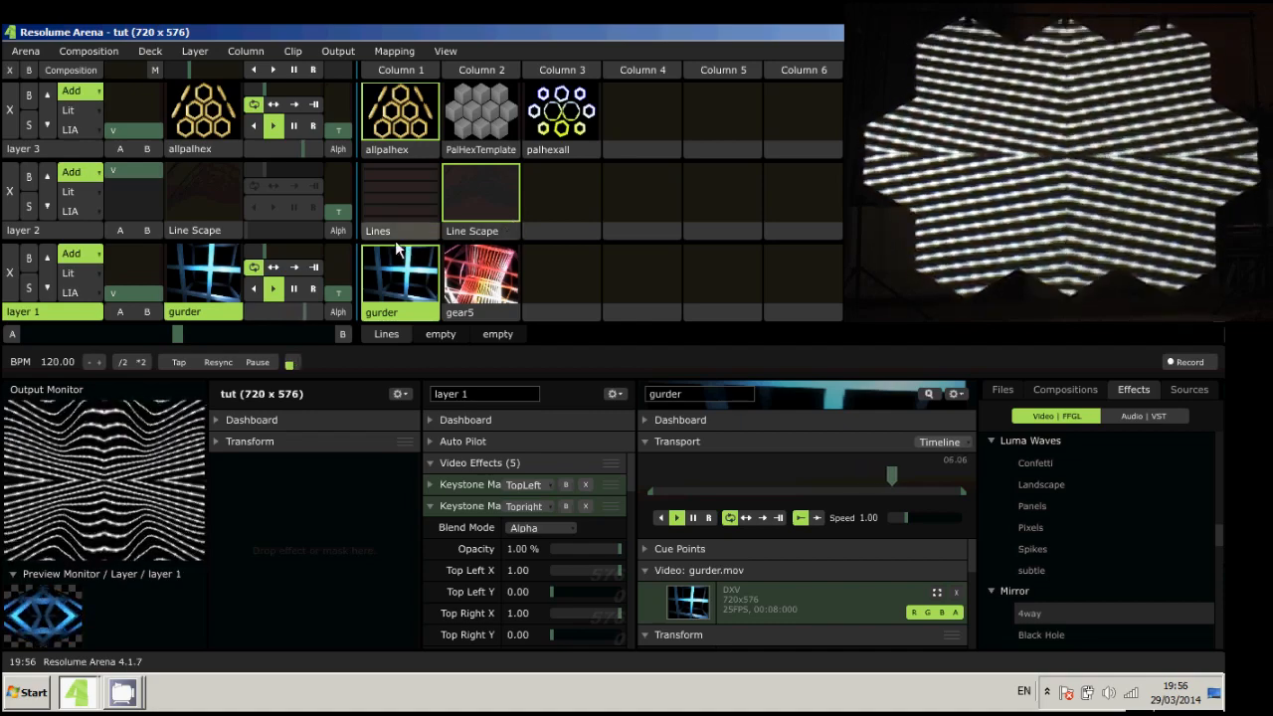
pyautogui.click(400, 199)
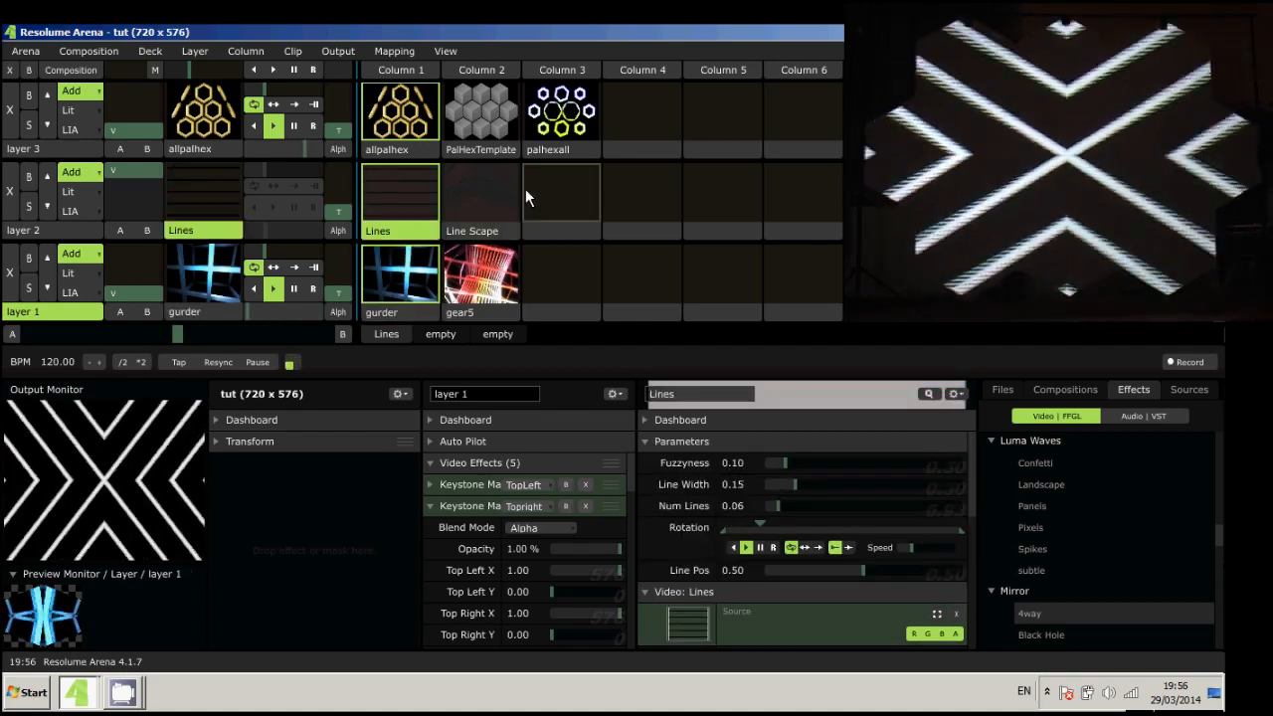
pyautogui.click(481, 194)
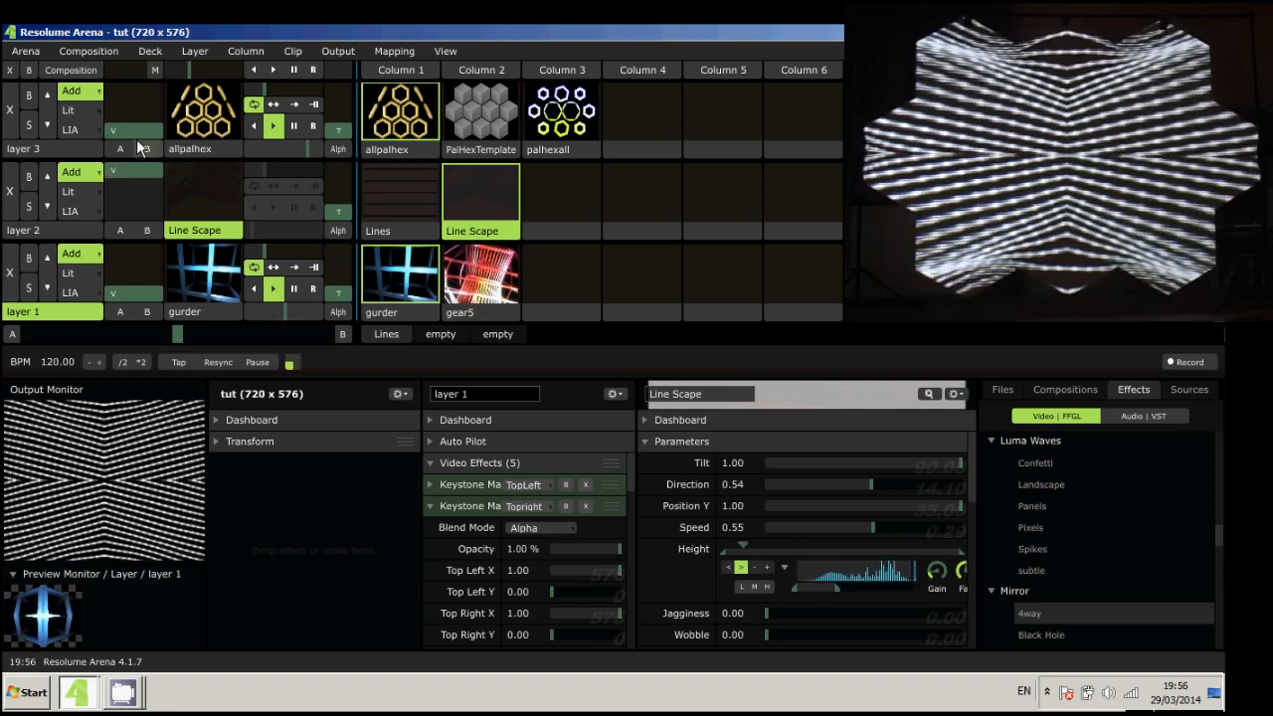
pyautogui.click(400, 113)
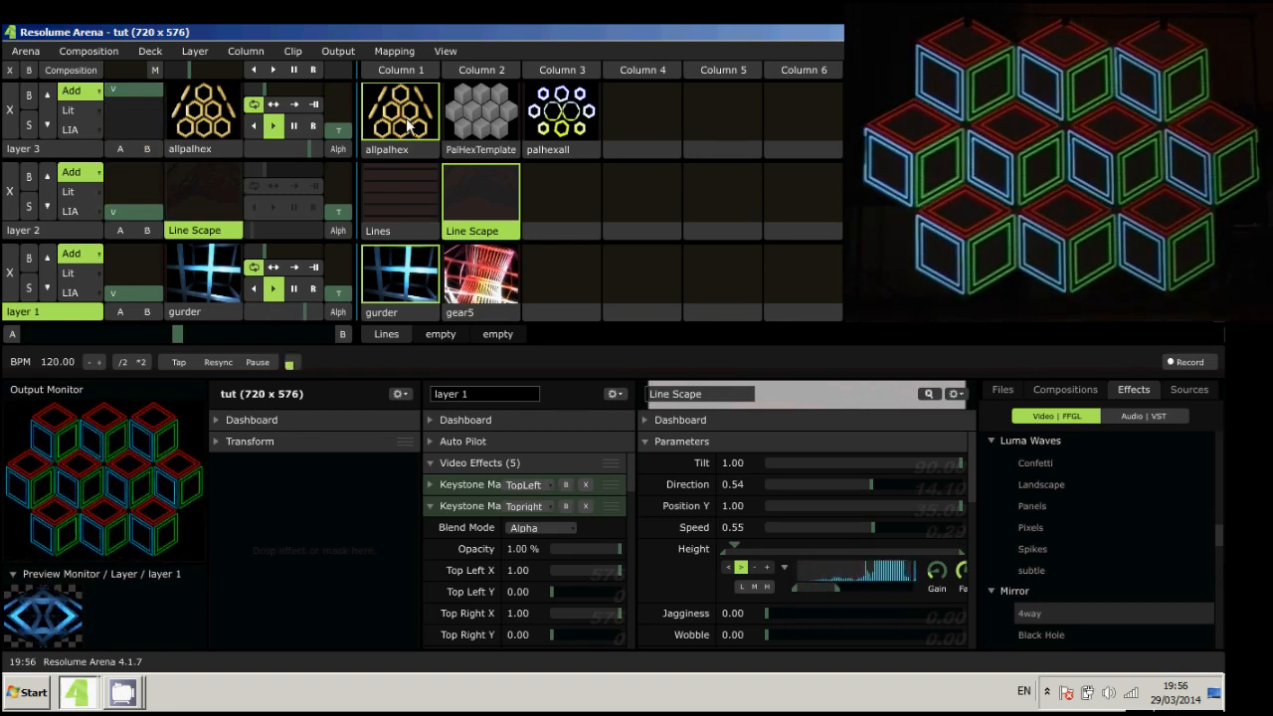